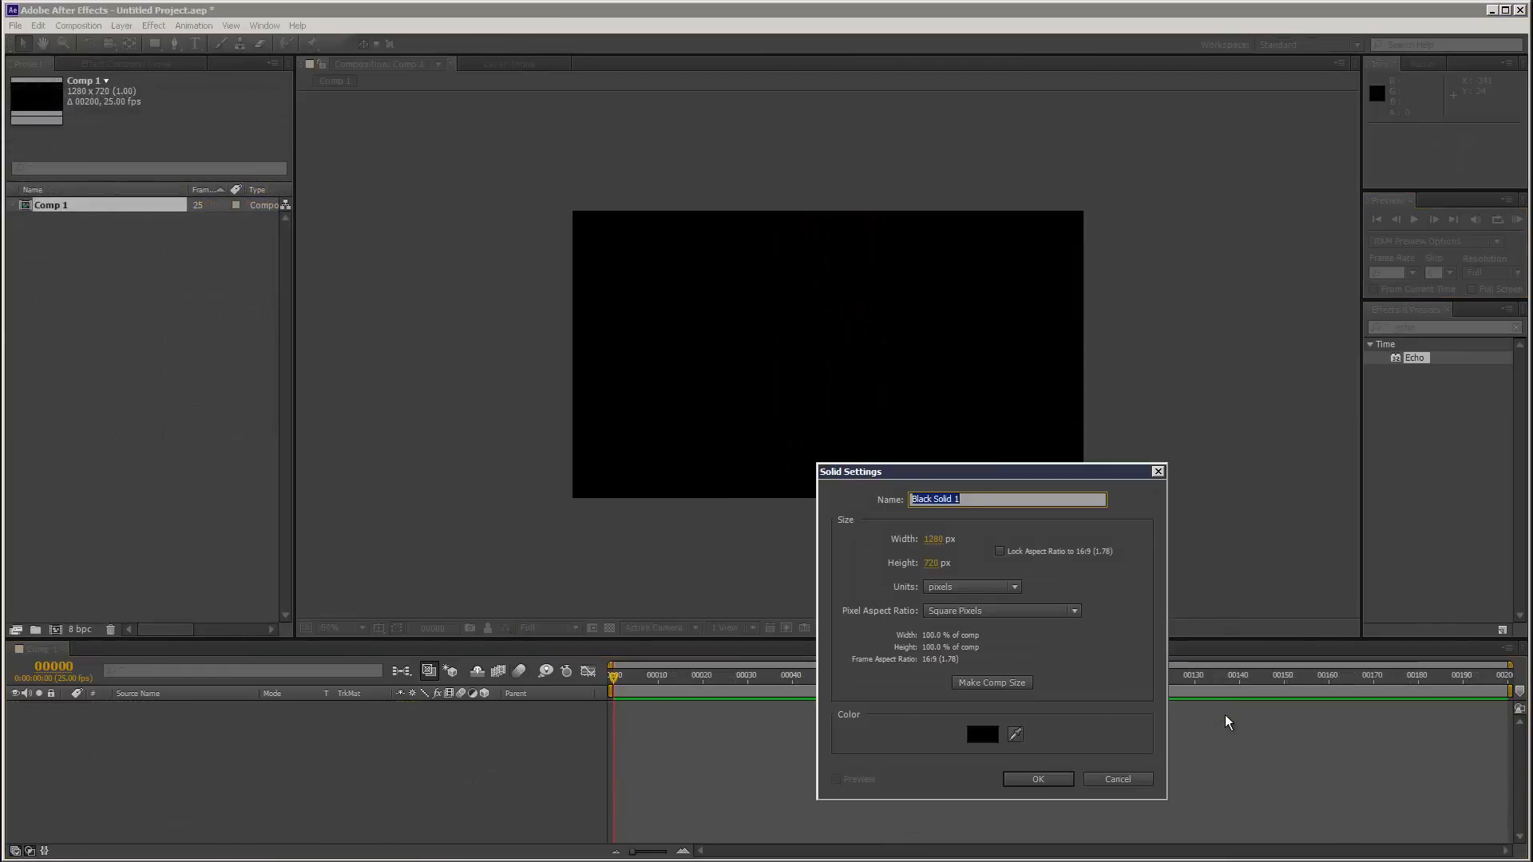
- Name the new black 1280×720 solid 'fire'
type("fire")
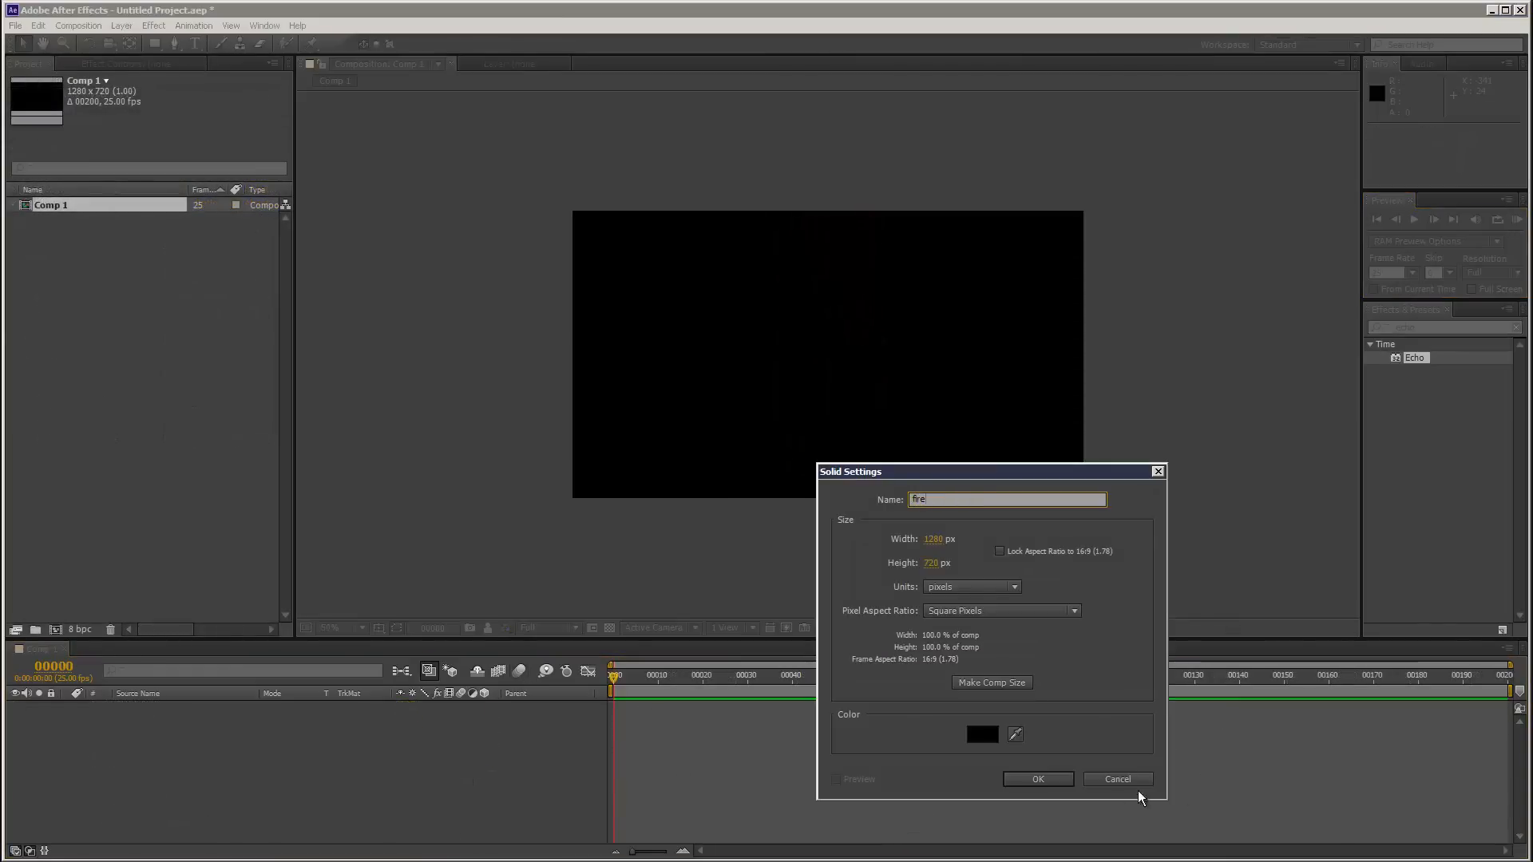
- Add CC Particle Systems II to the fire solid with Fire animation and Bubble particles
left_click(153, 25)
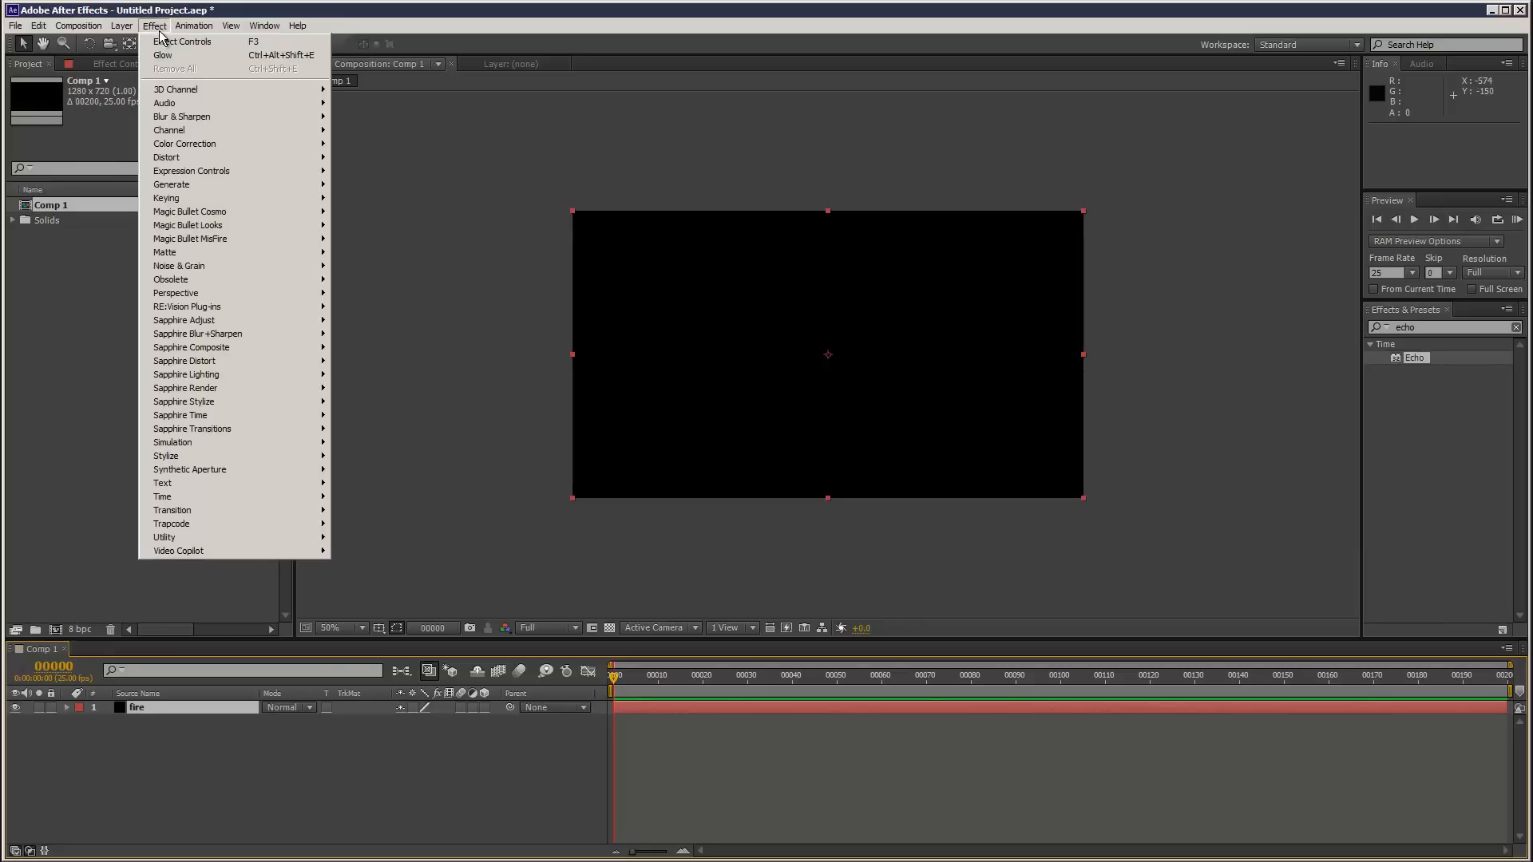
mouse_move(172, 441)
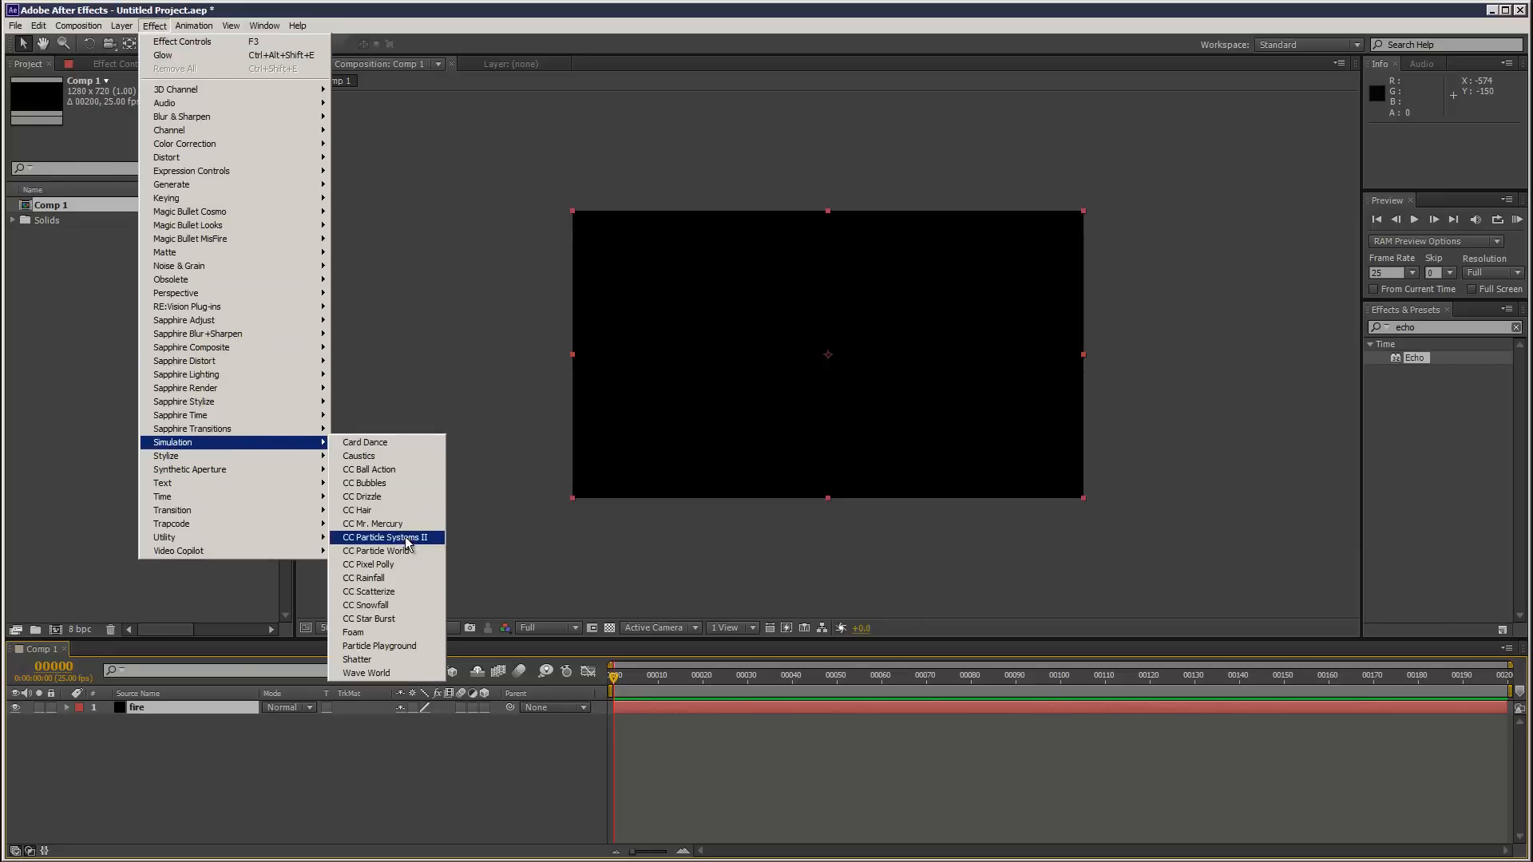
left_click(385, 537)
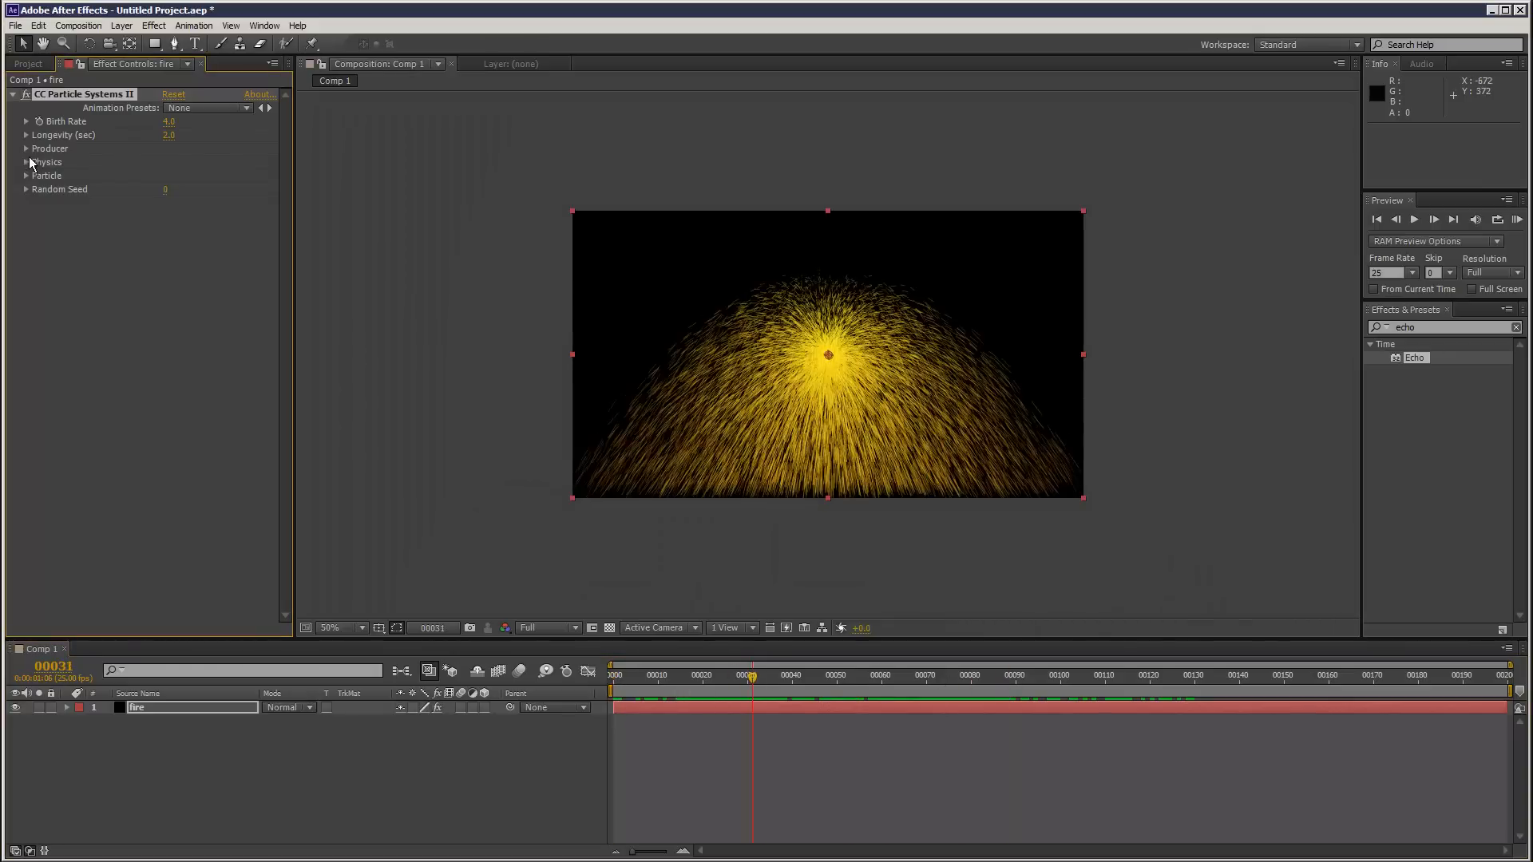
left_click(27, 148)
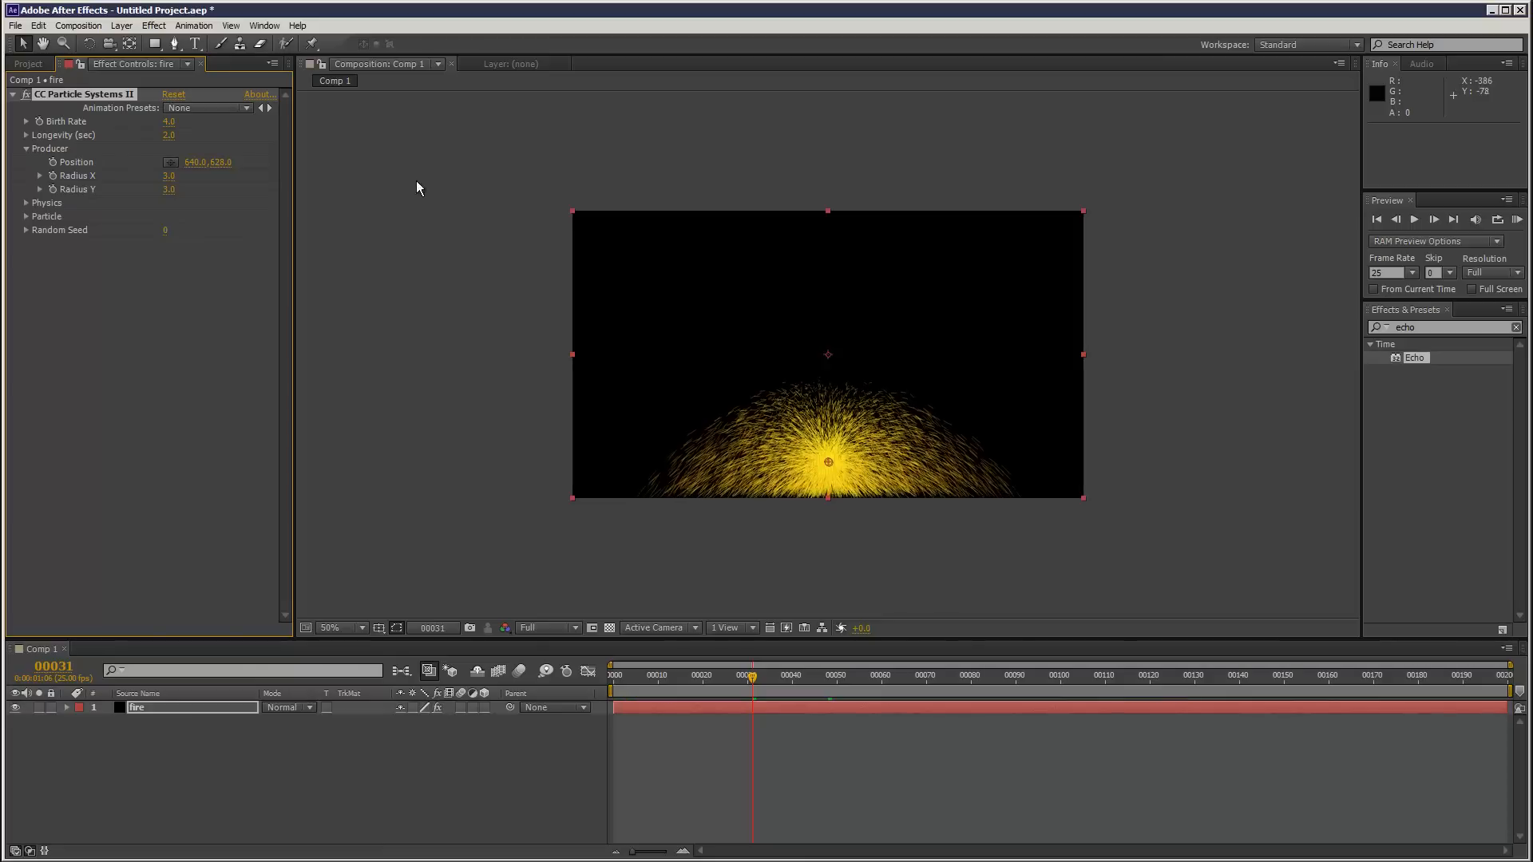
left_click(215, 216)
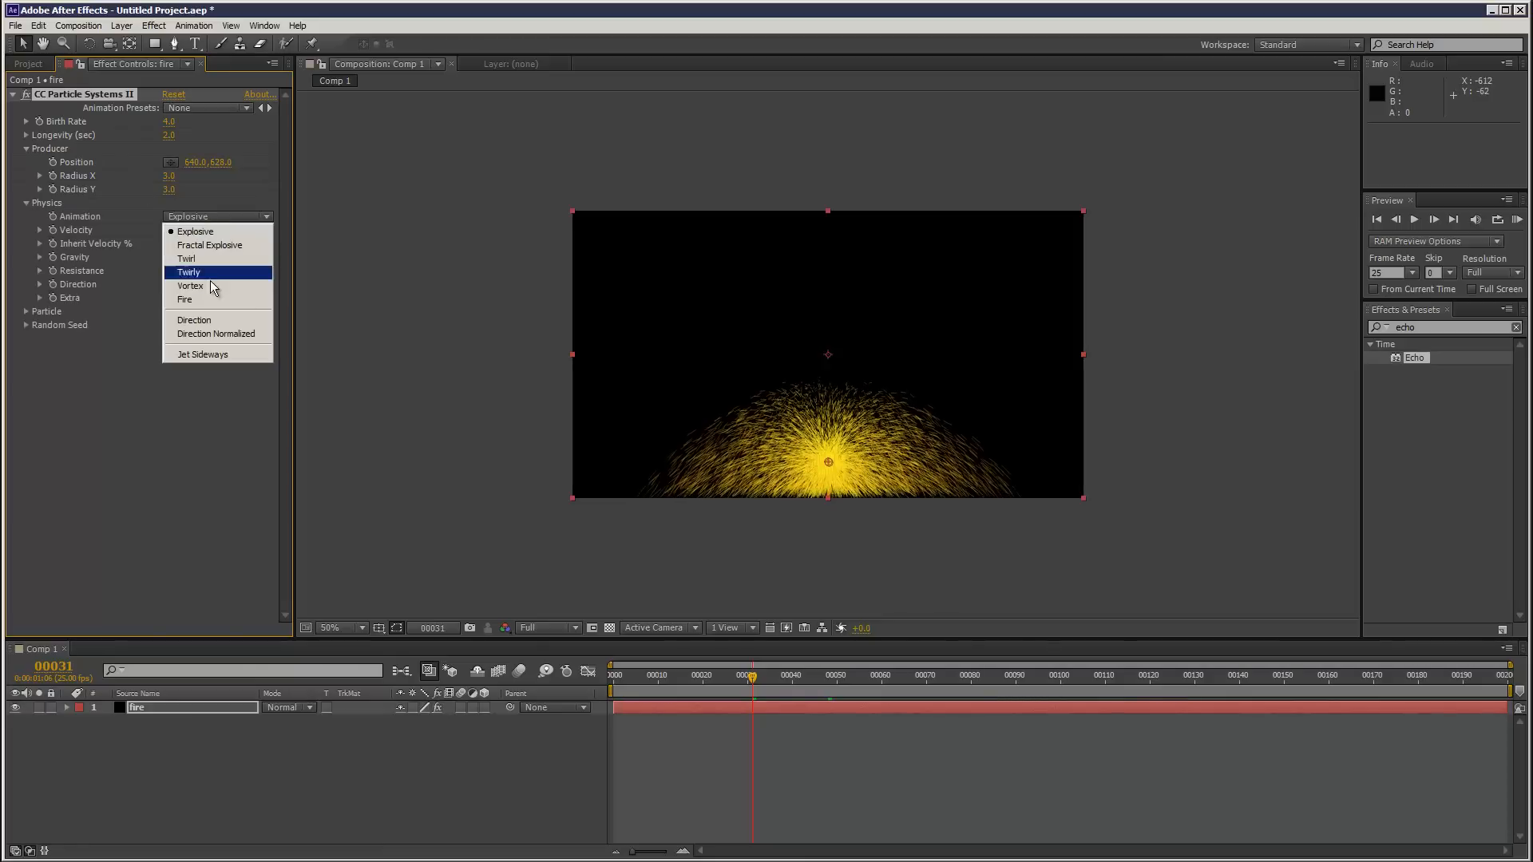
left_click(184, 300)
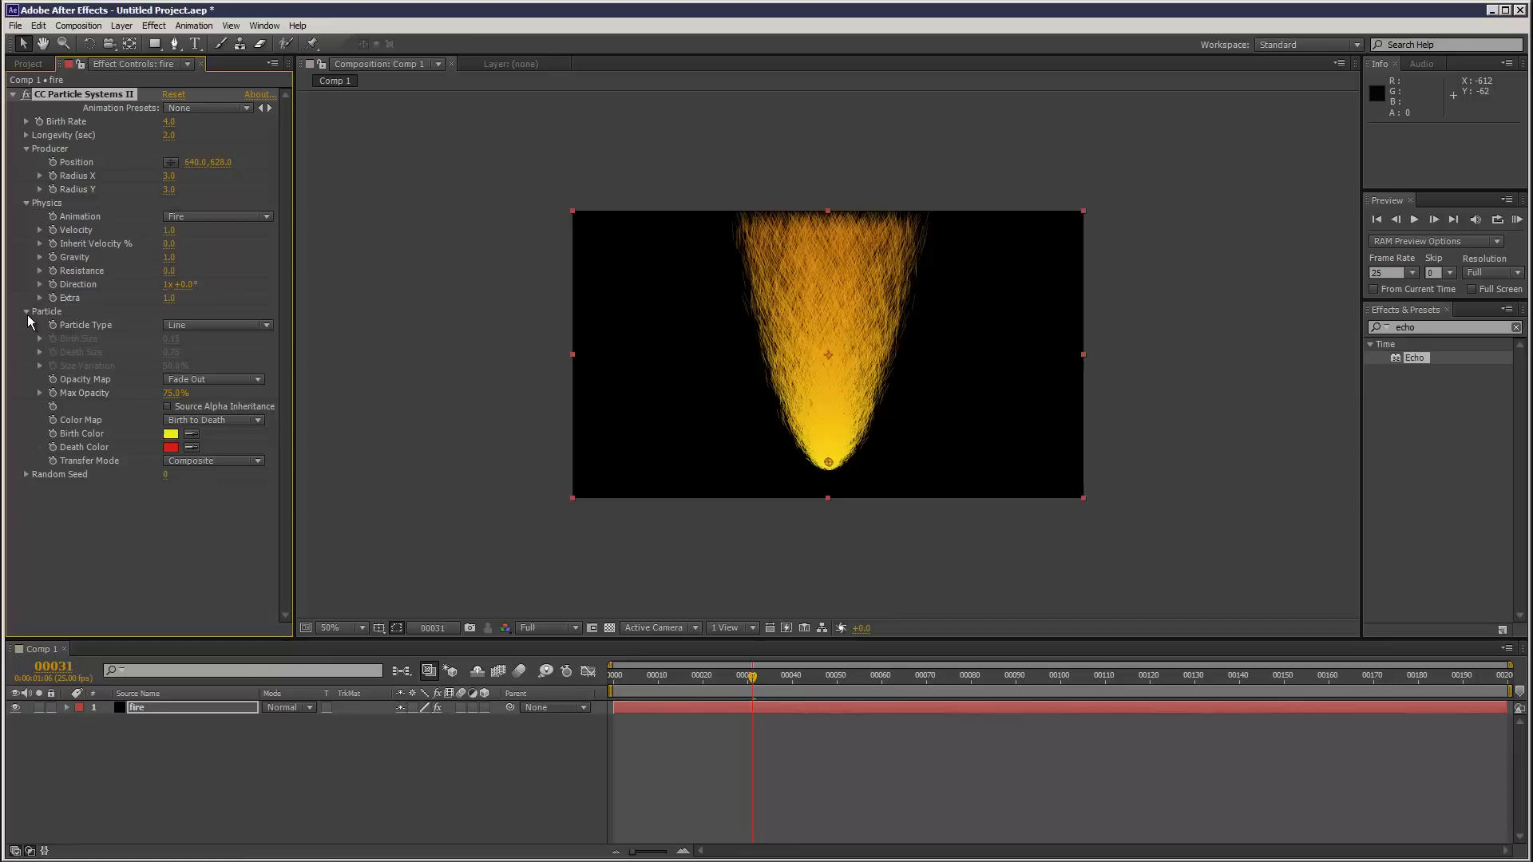
left_click(215, 325)
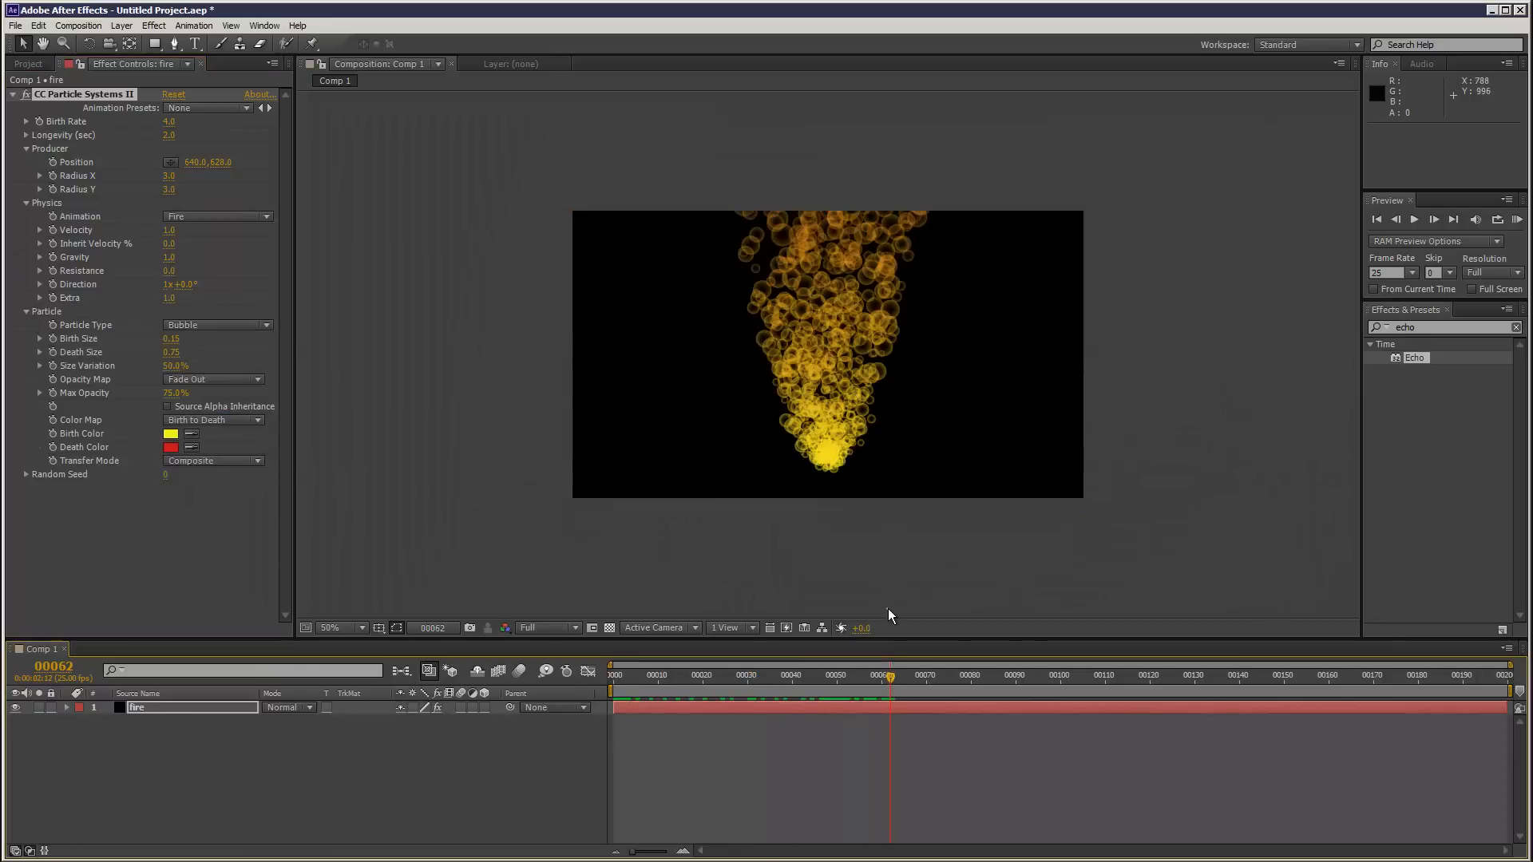
left_click(862, 674)
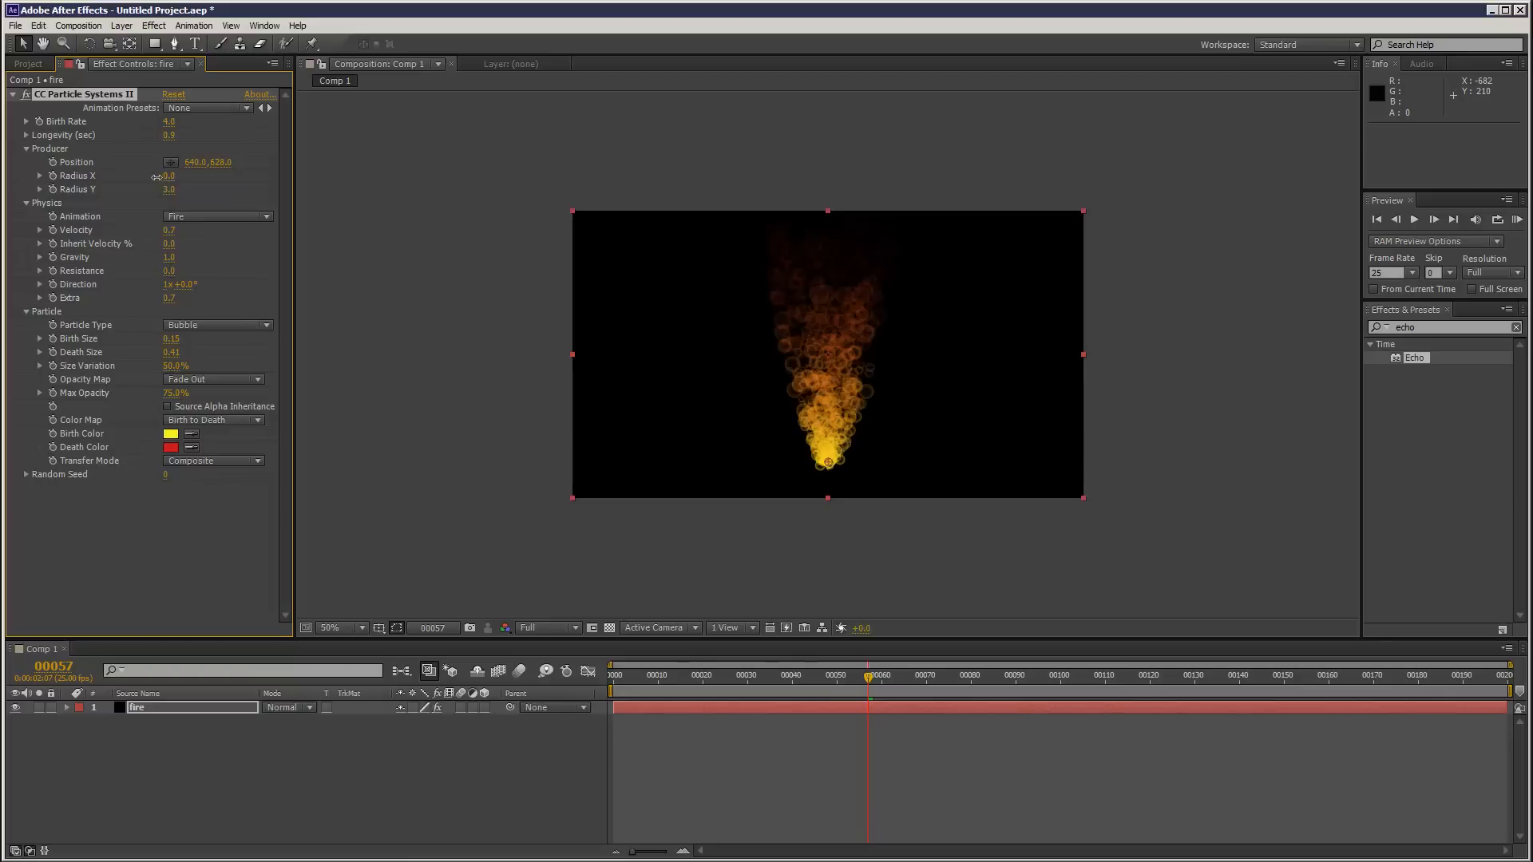
mouse_move(148, 184)
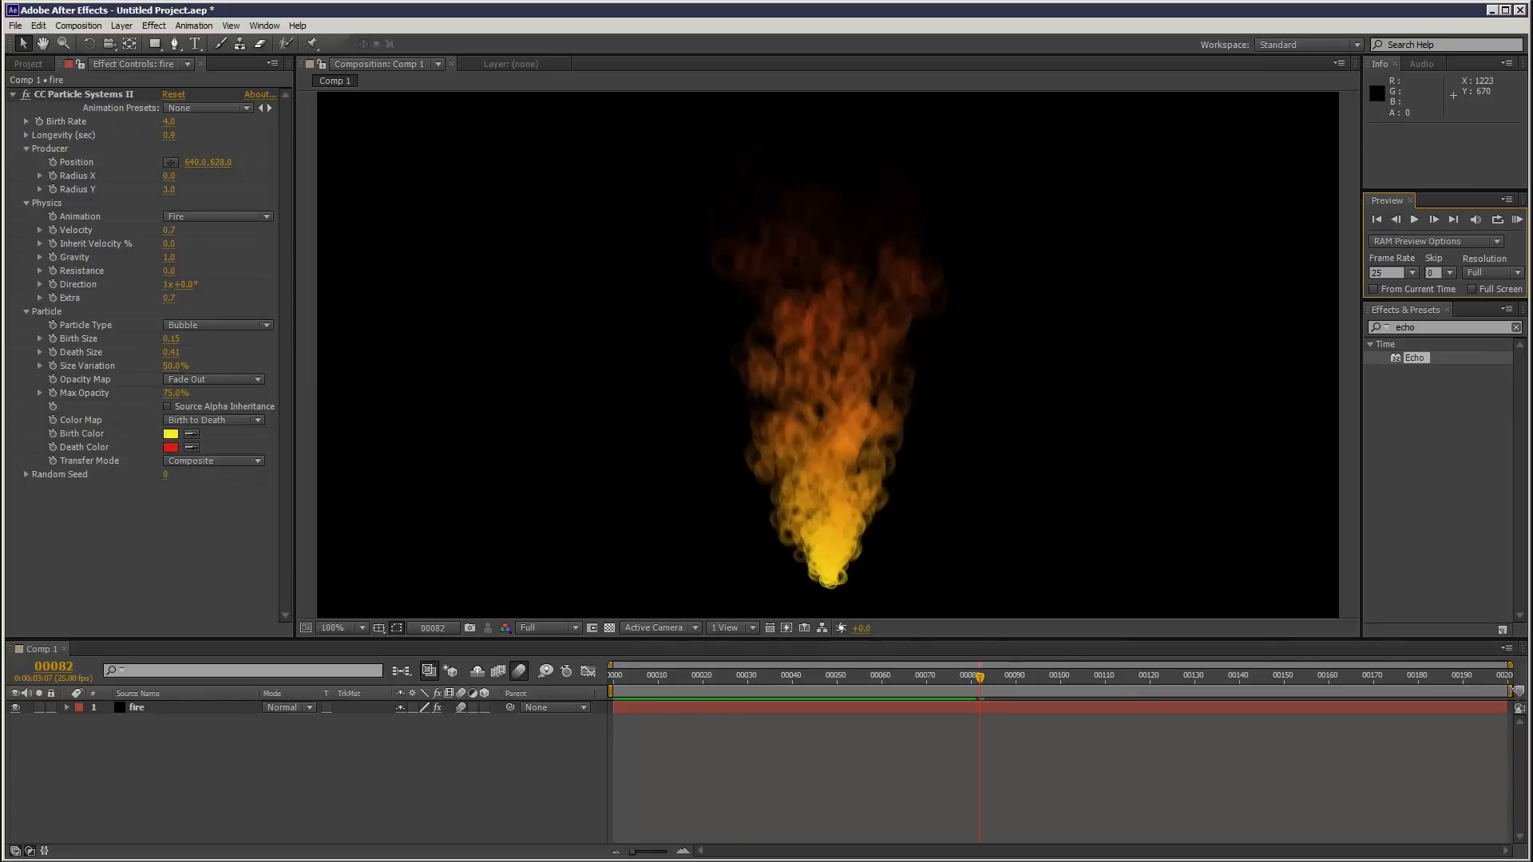
- Trim the composition to its roughly 73-frame work area
right_click(977, 689)
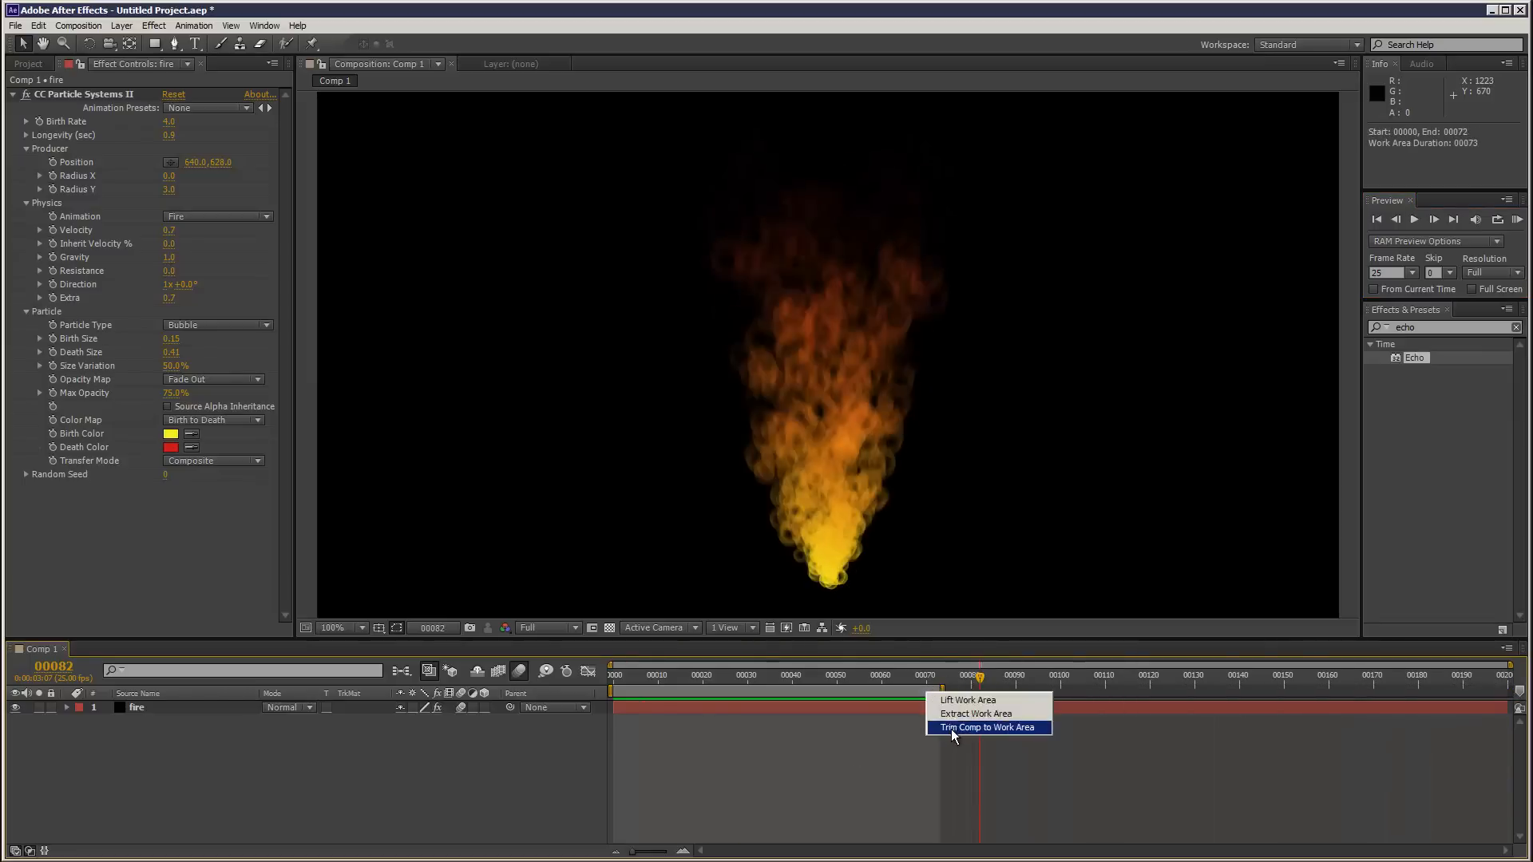
left_click(986, 727)
type("cc")
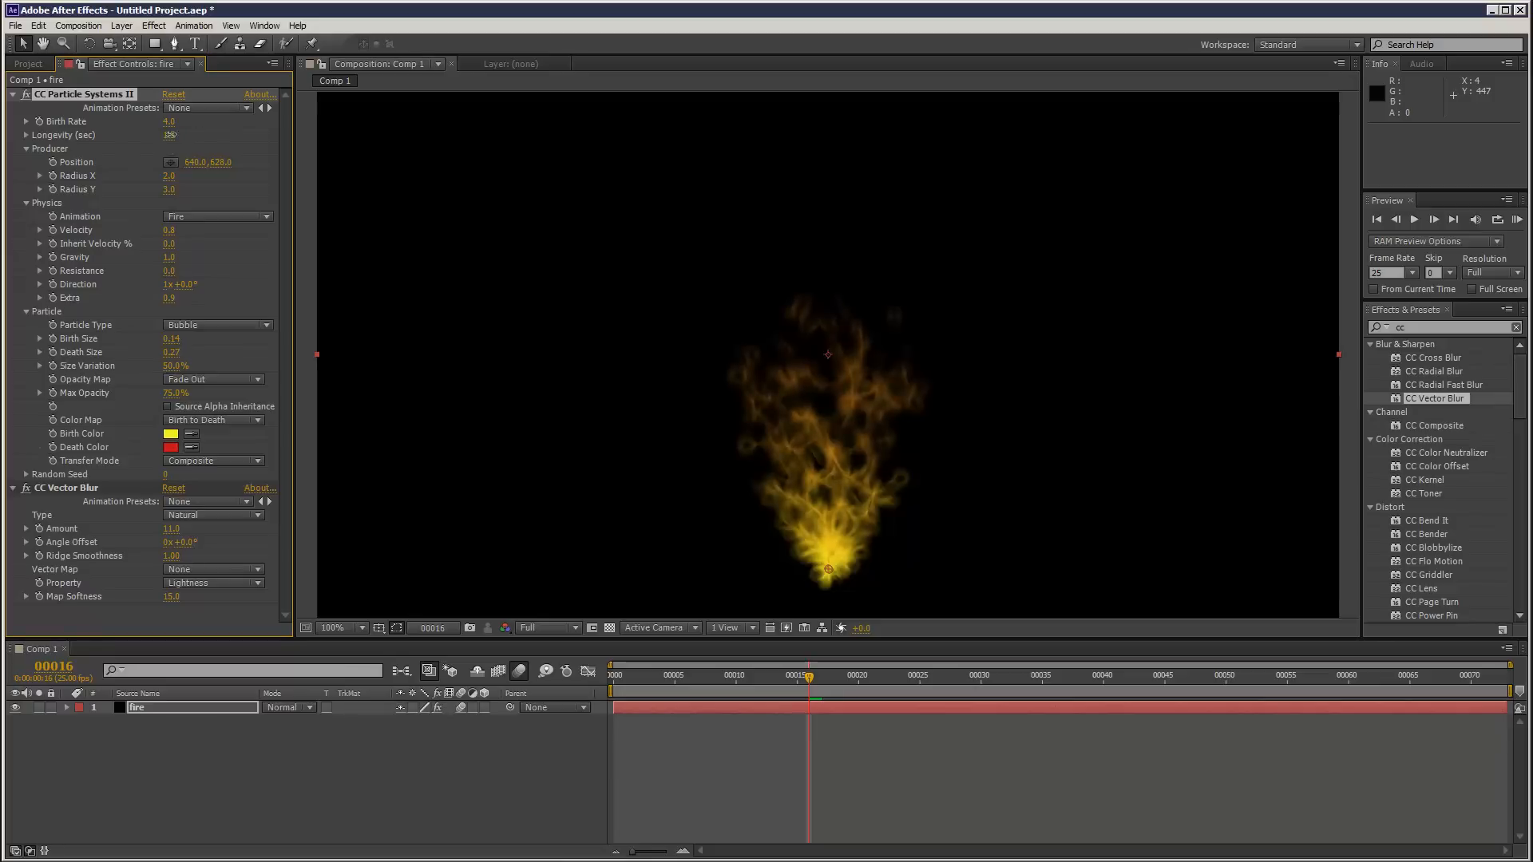
- Set particle Longevity to 0.8 and collapse the particle system settings
left_click(169, 135)
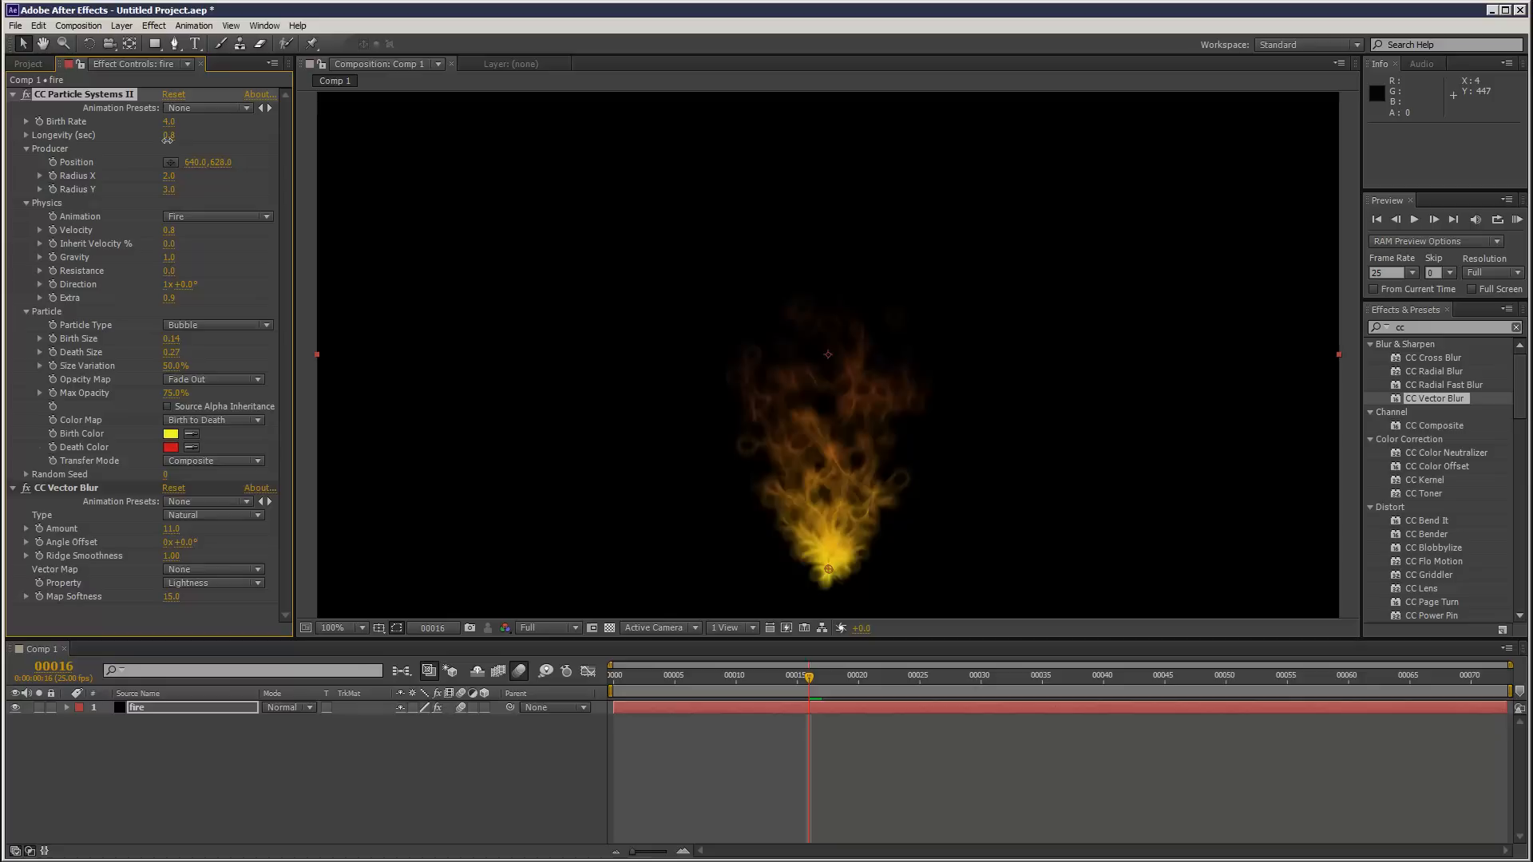
left_click(795, 675)
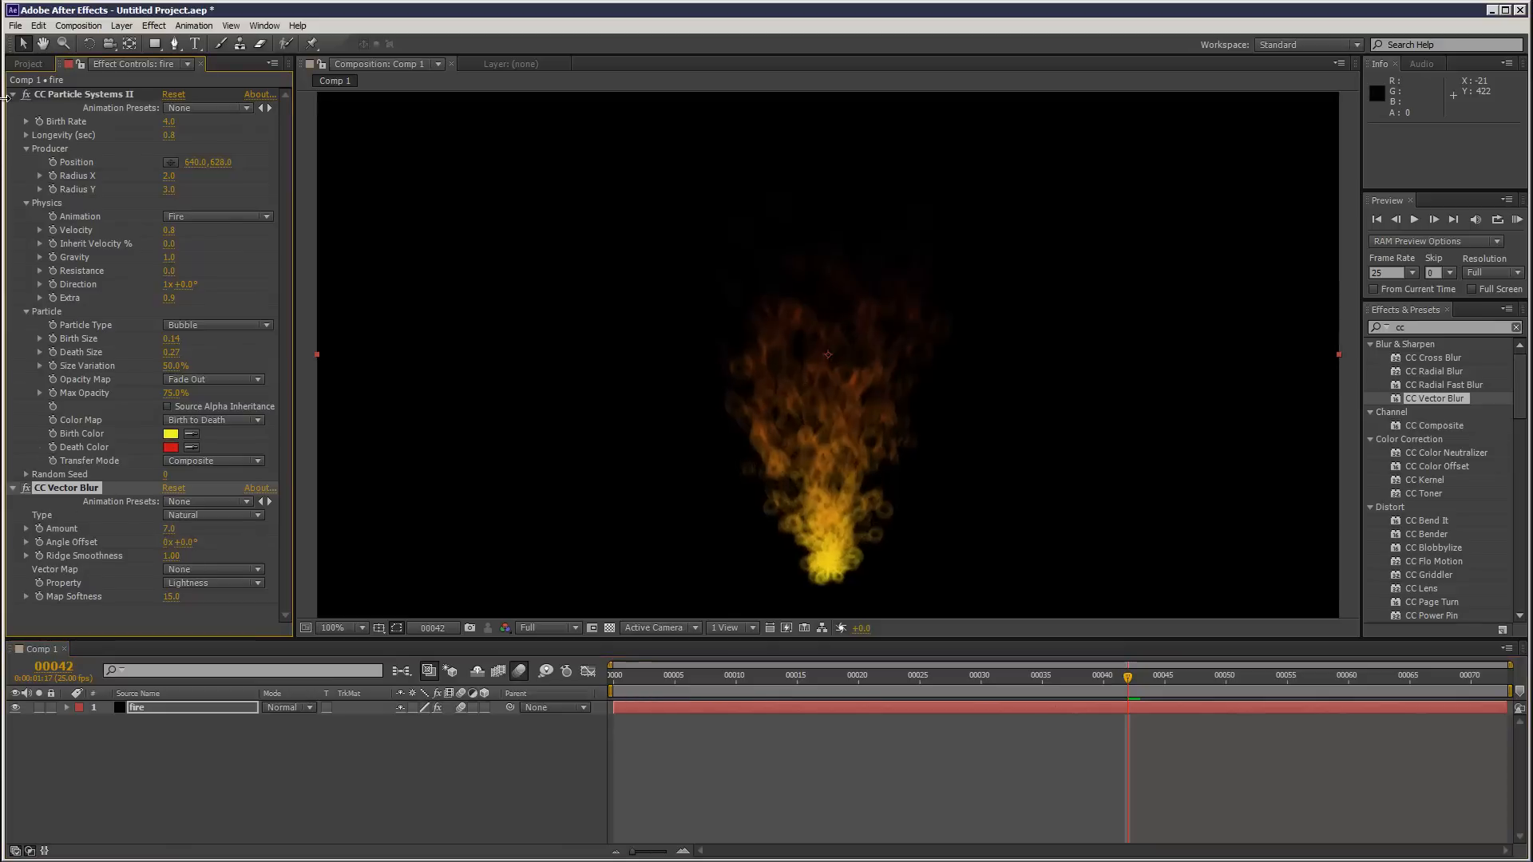
left_click(153, 26)
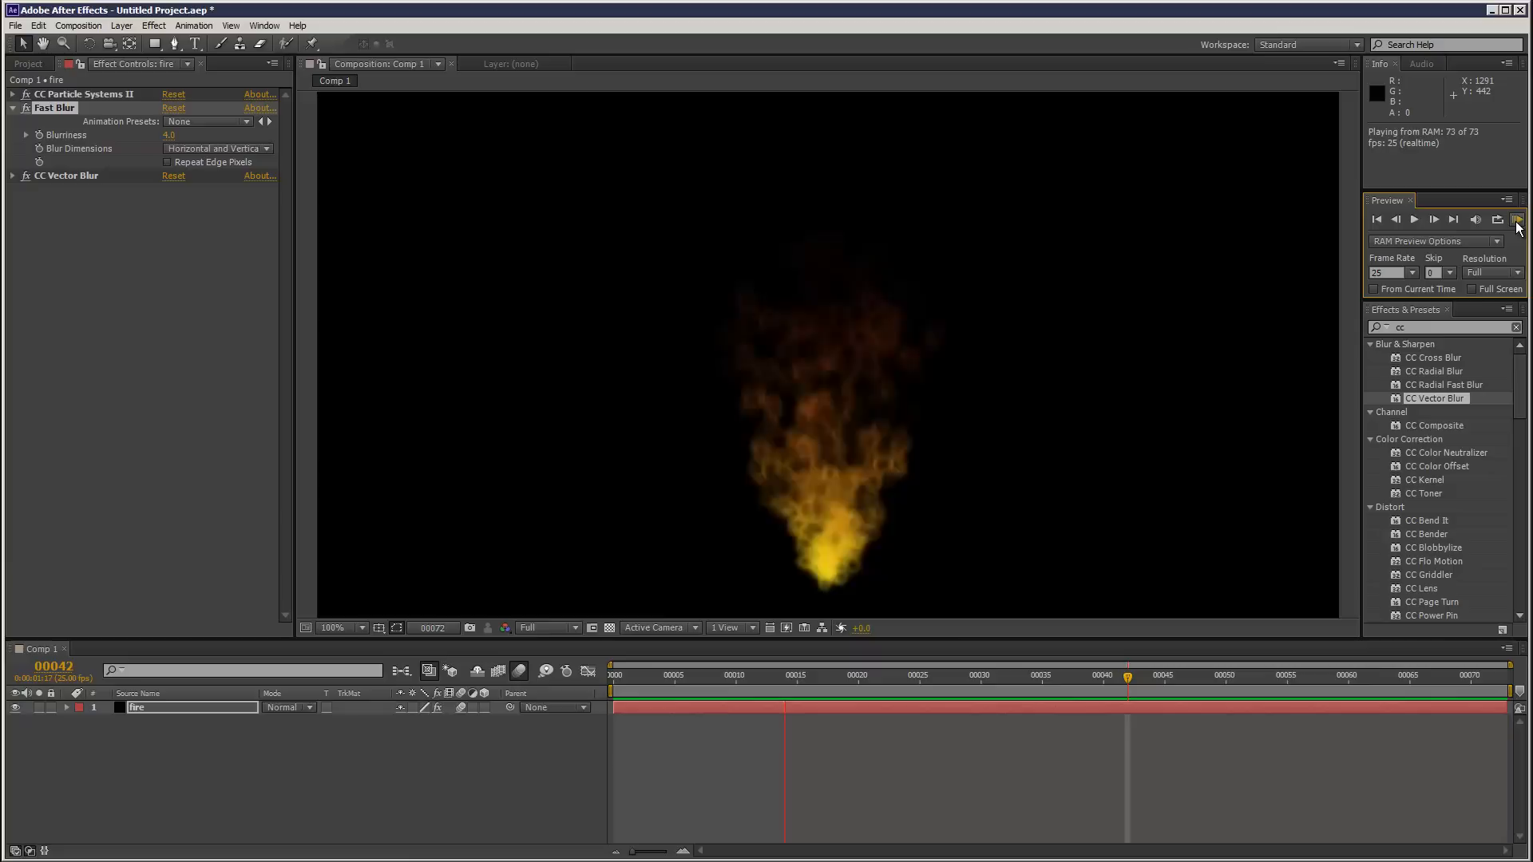
- Search the effects library for 'ec' to find the Echo effect
left_click(1518, 219)
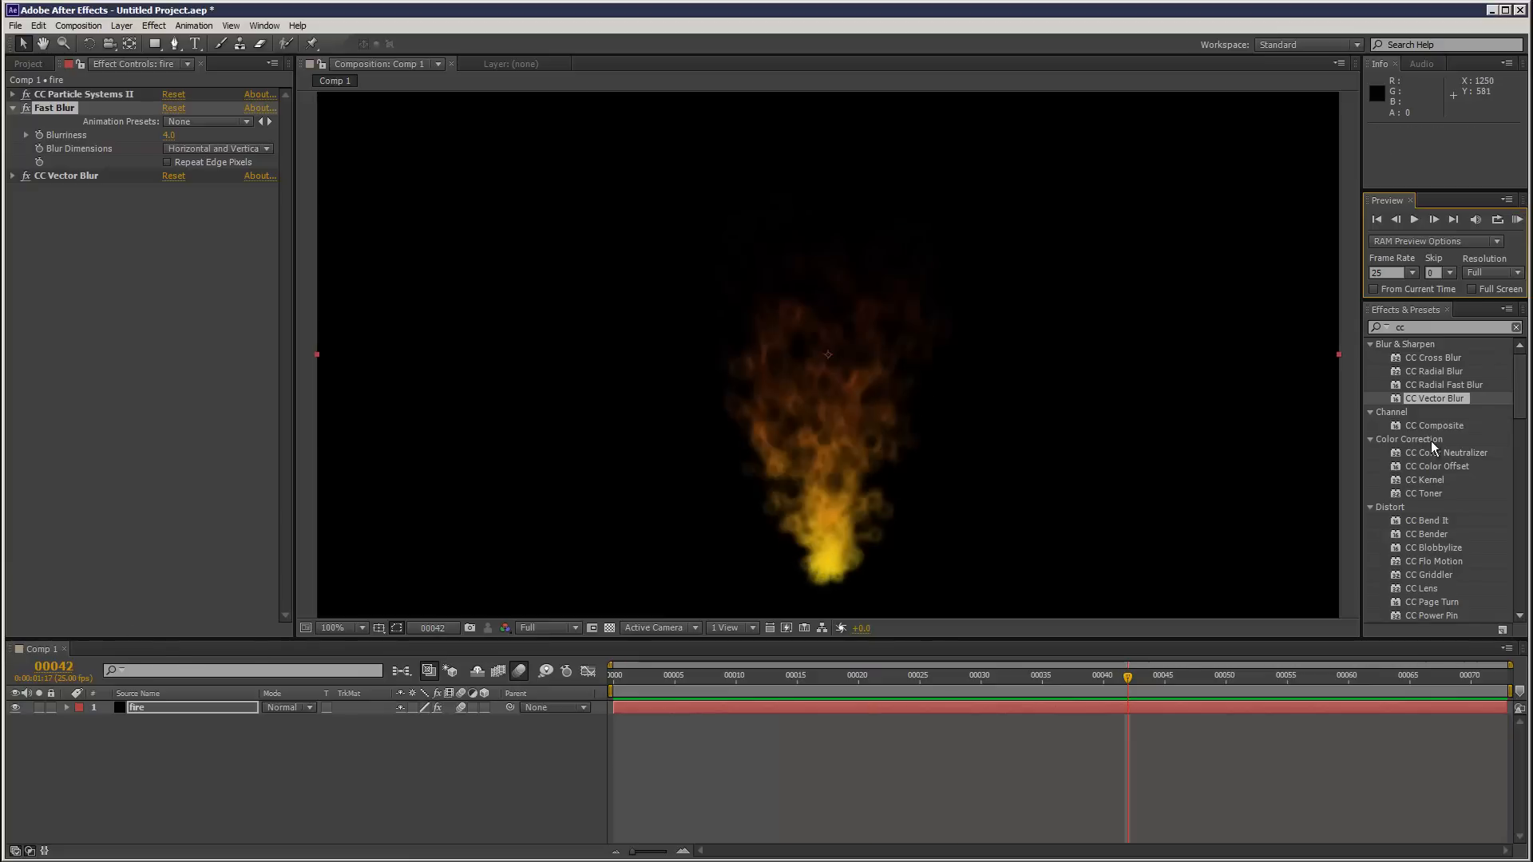
type("echo")
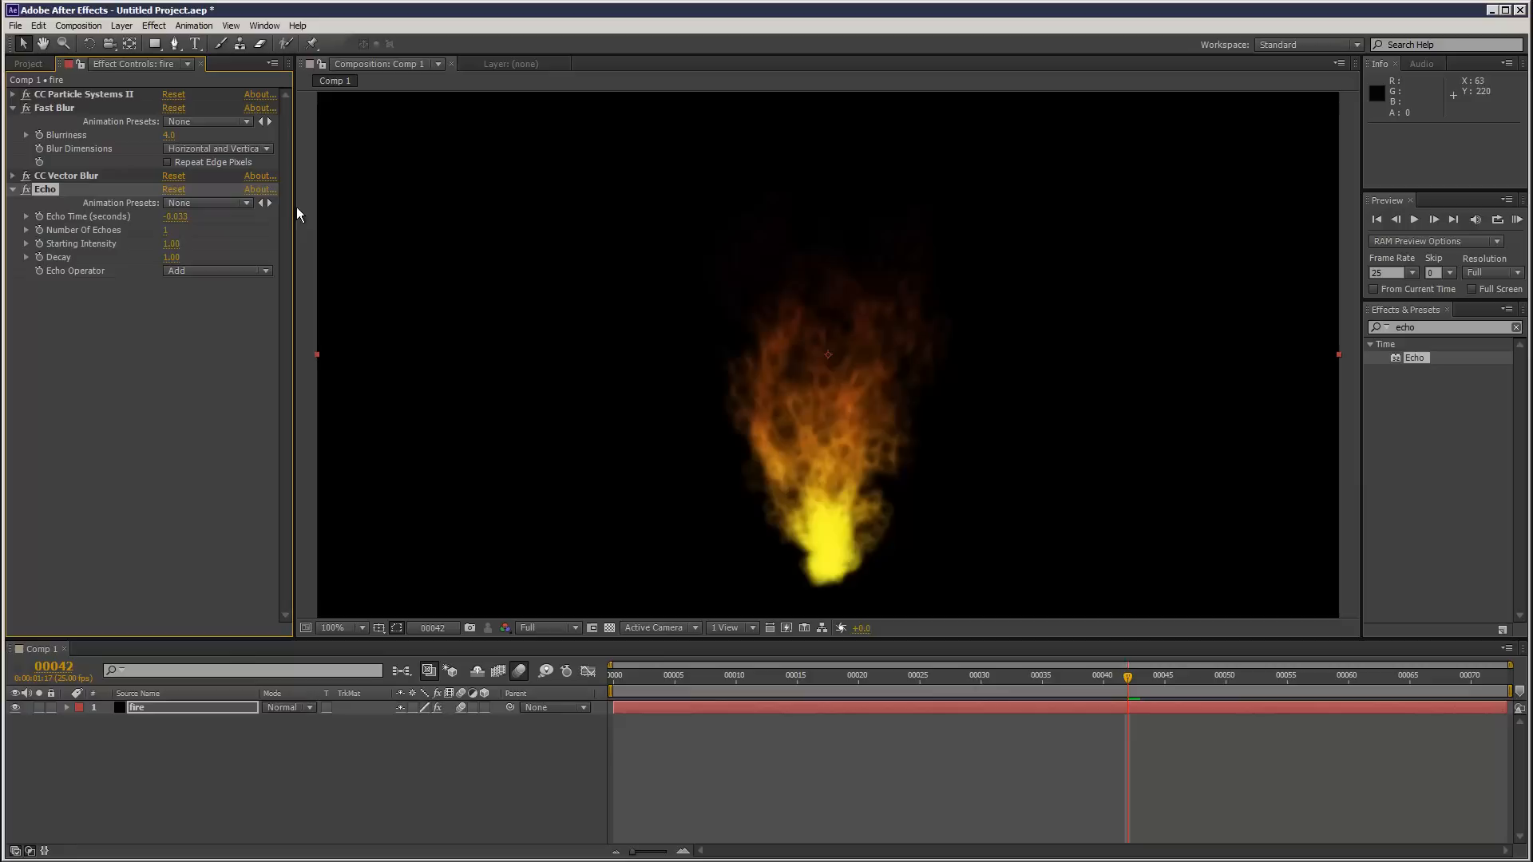
- Set Echo to 2 echoes with an echo time of about -0.008 s
left_click(166, 230)
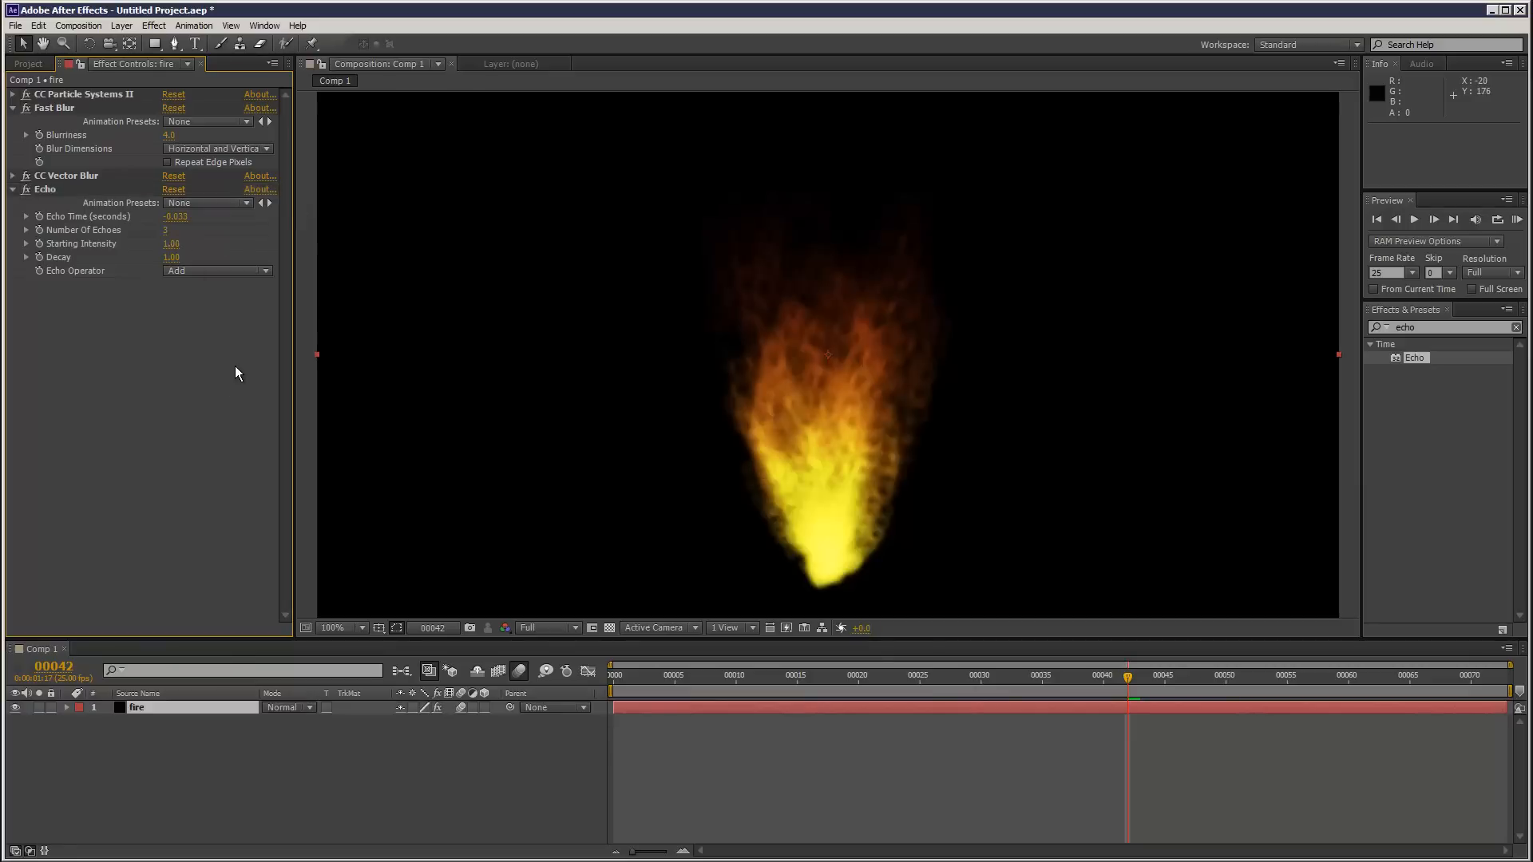
left_click(176, 216)
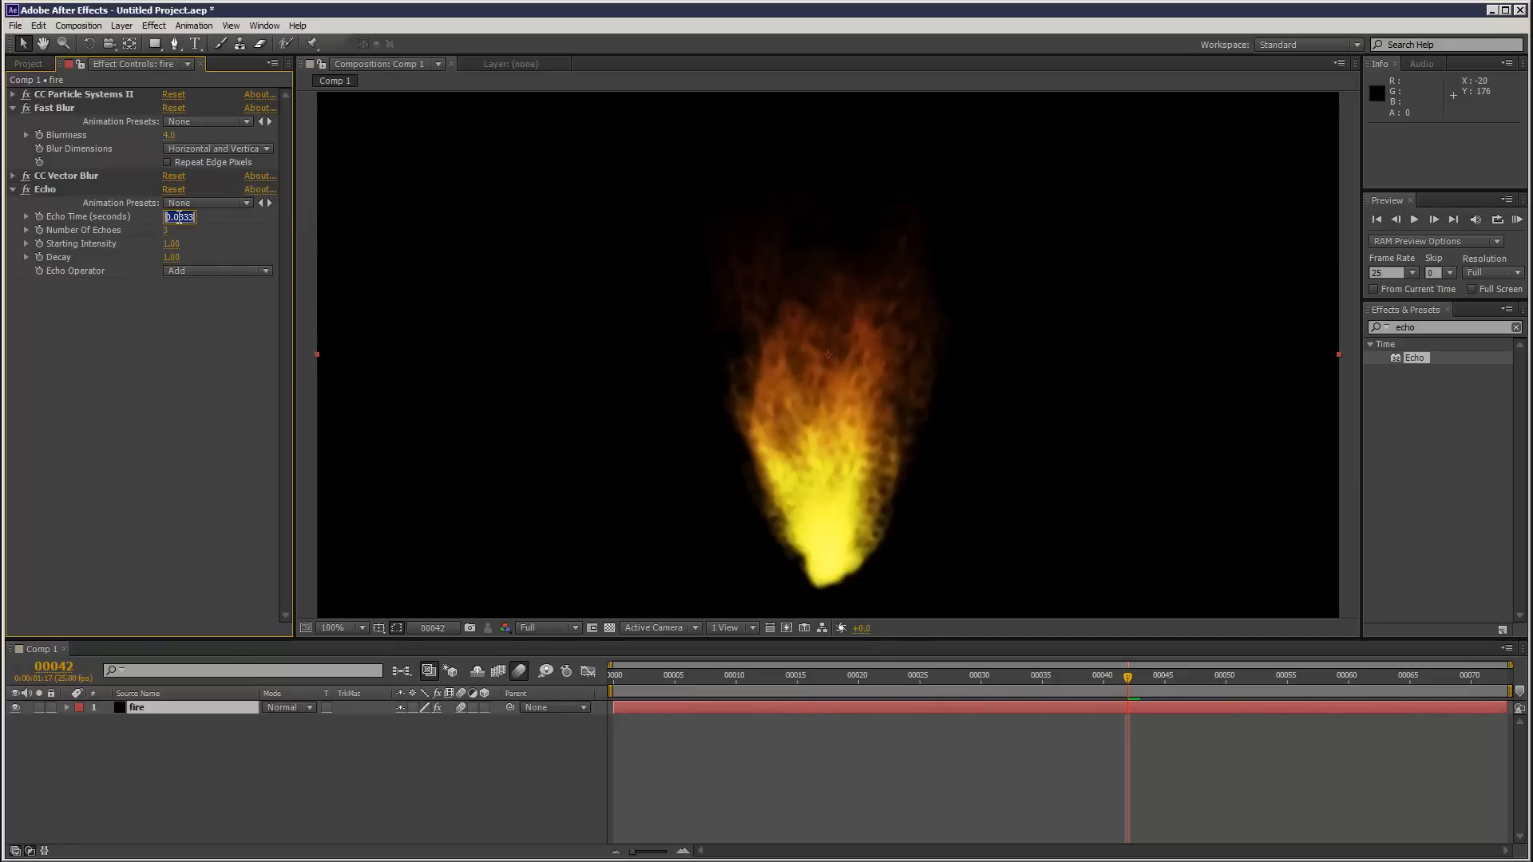
type("-0.010")
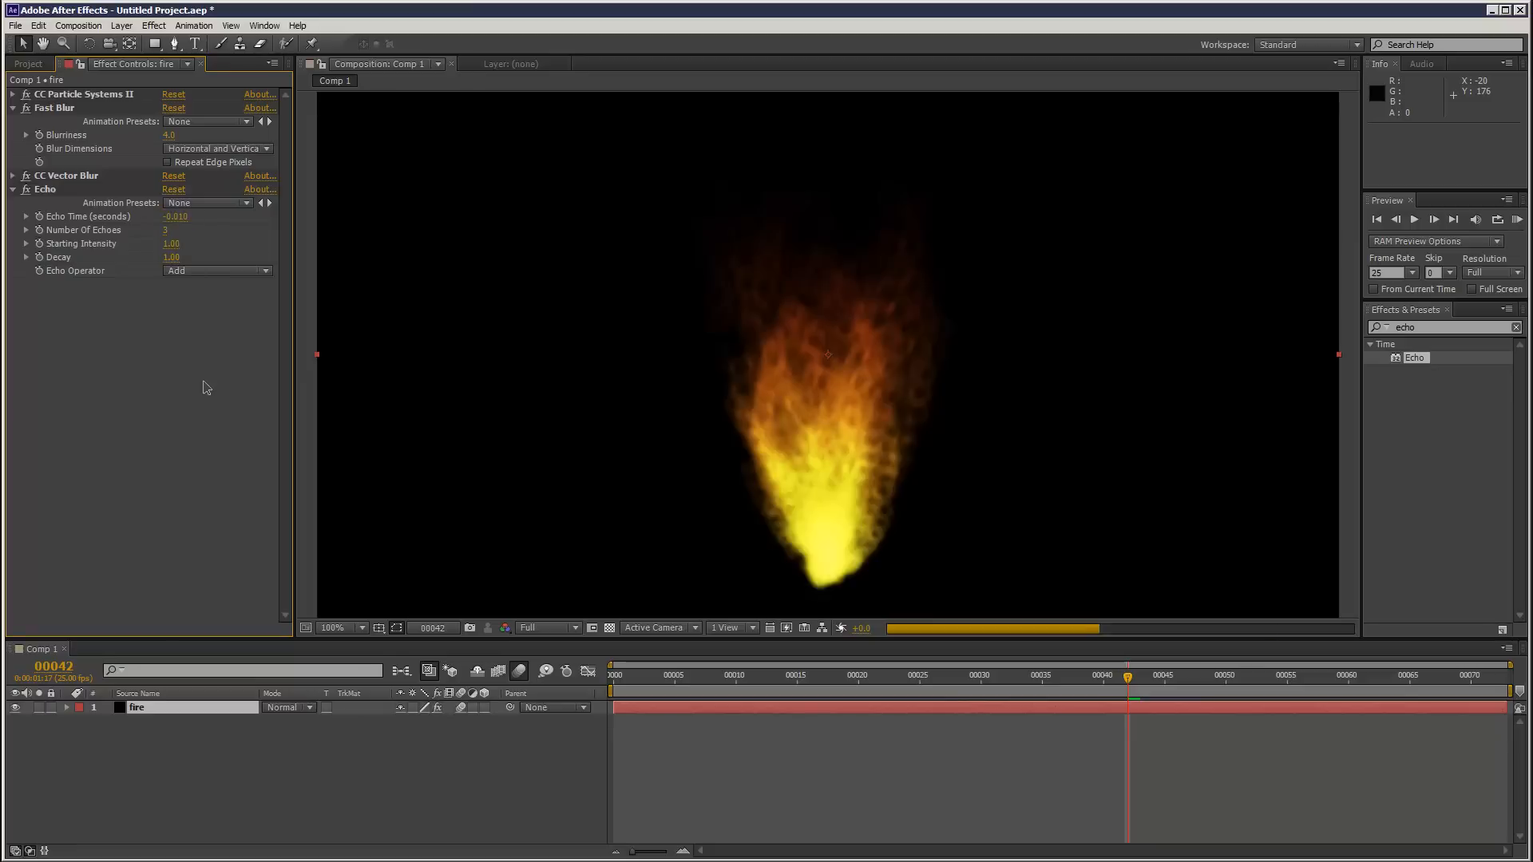
left_click(176, 216)
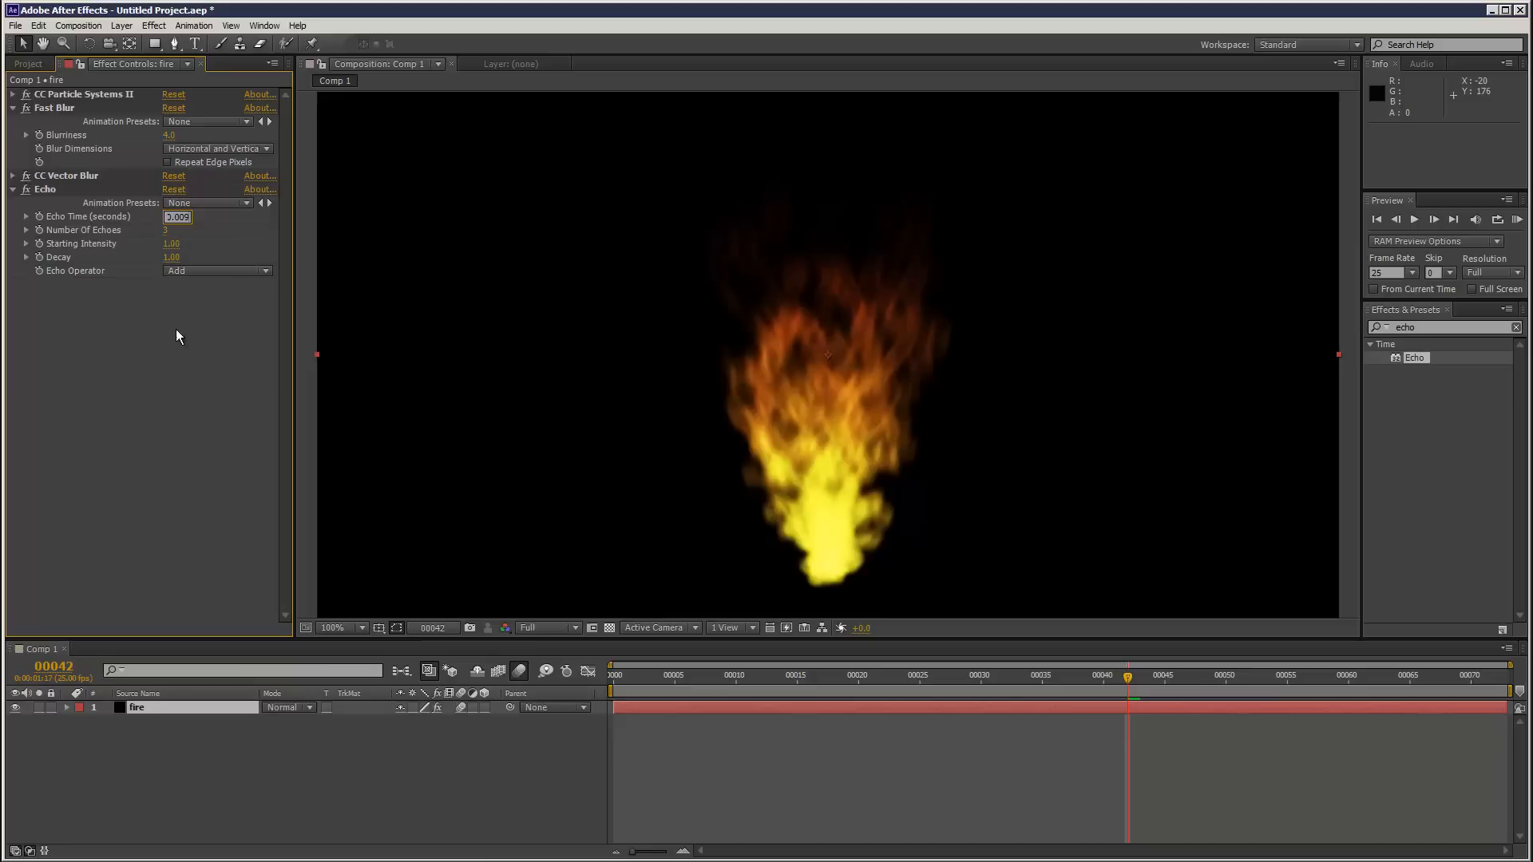
left_click_drag(179, 216, 174, 225)
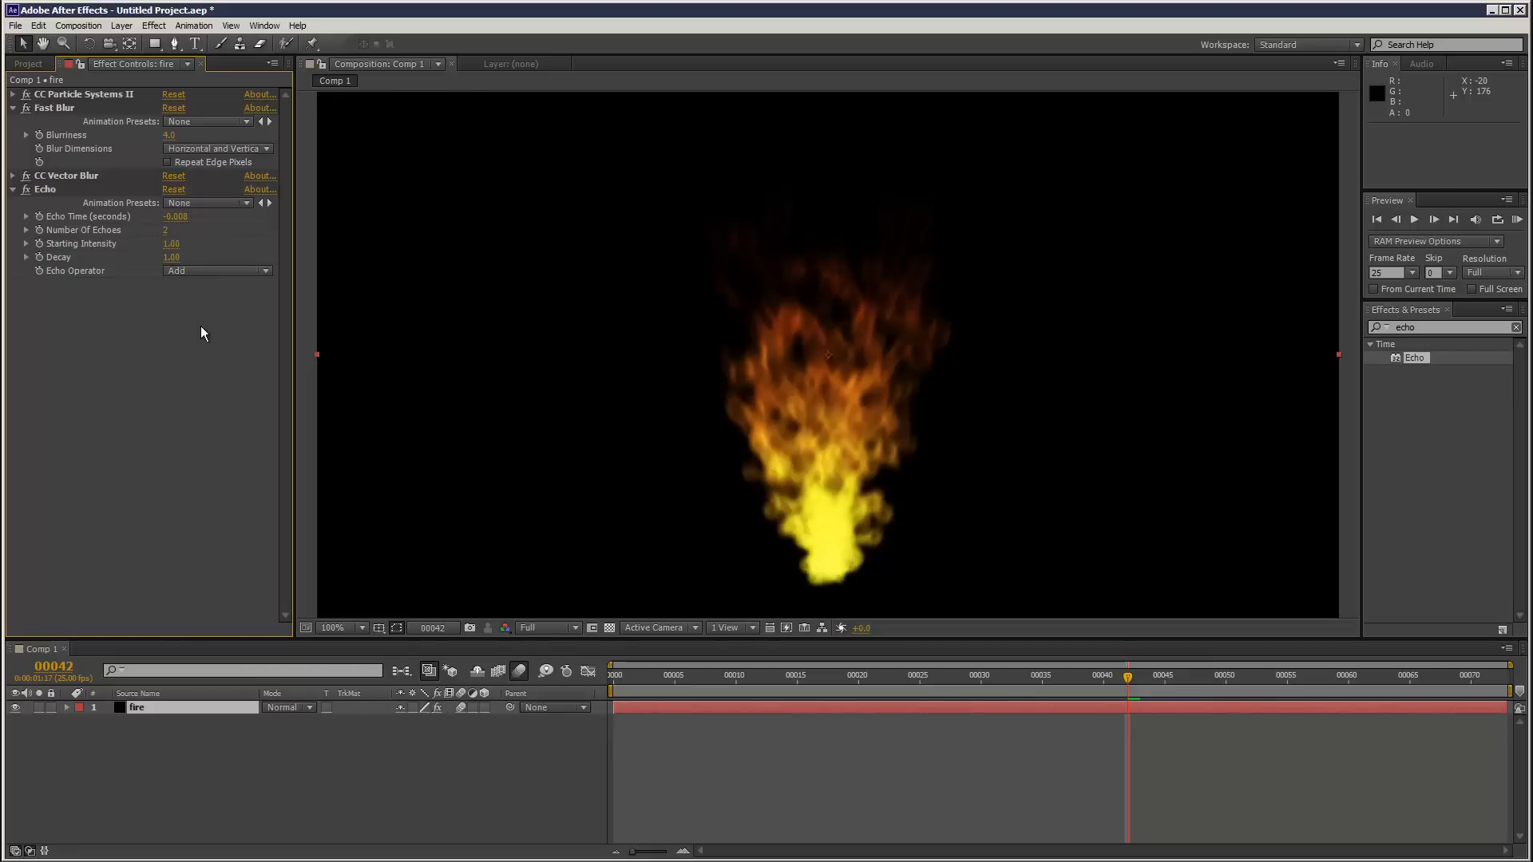
- Preview the echoed fire and clear the effects search
left_click(1518, 219)
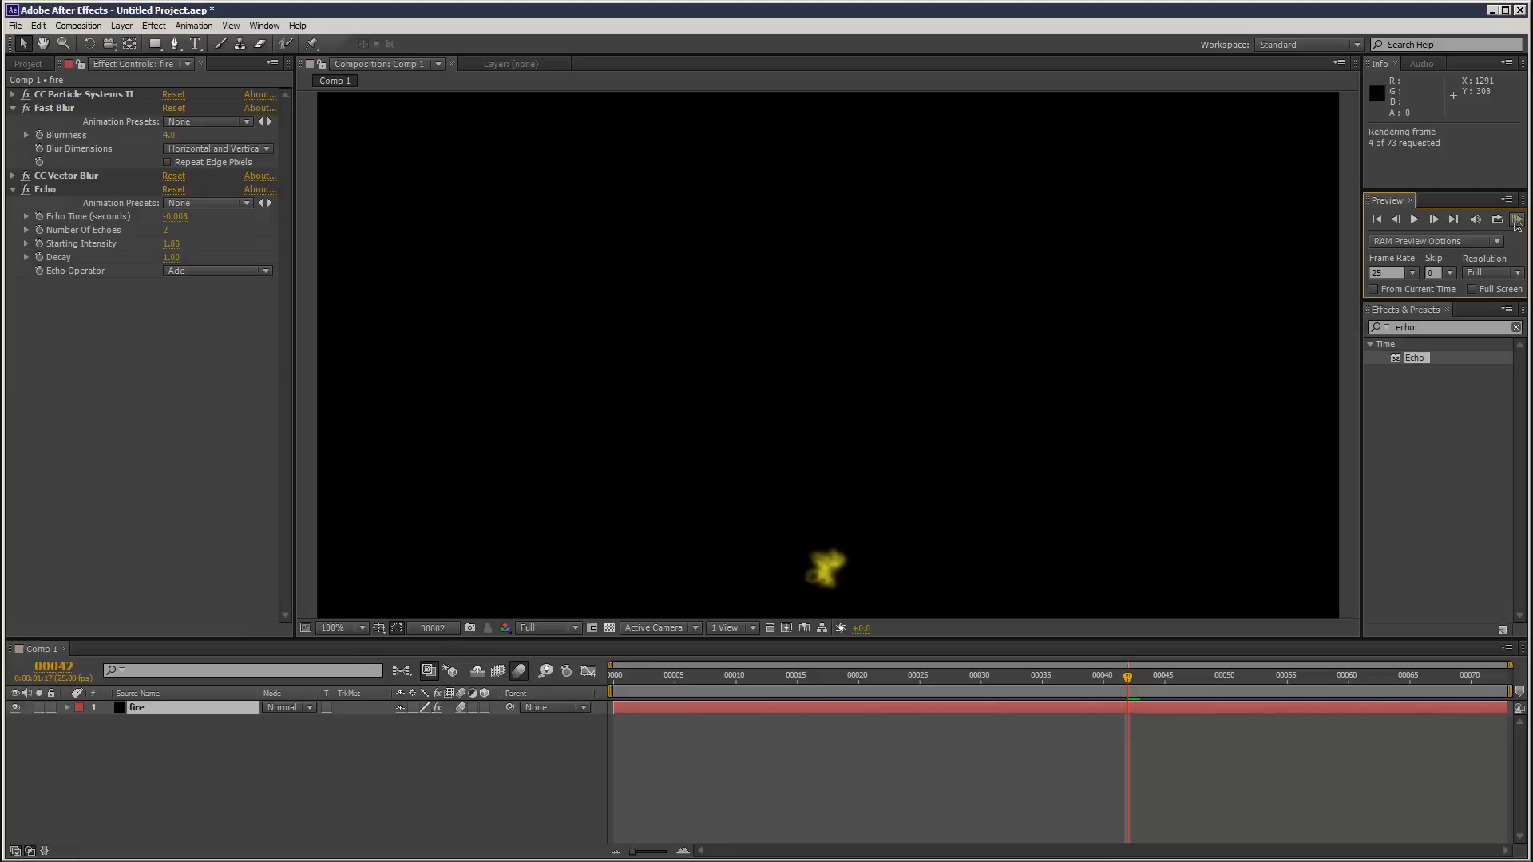
left_click(1516, 218)
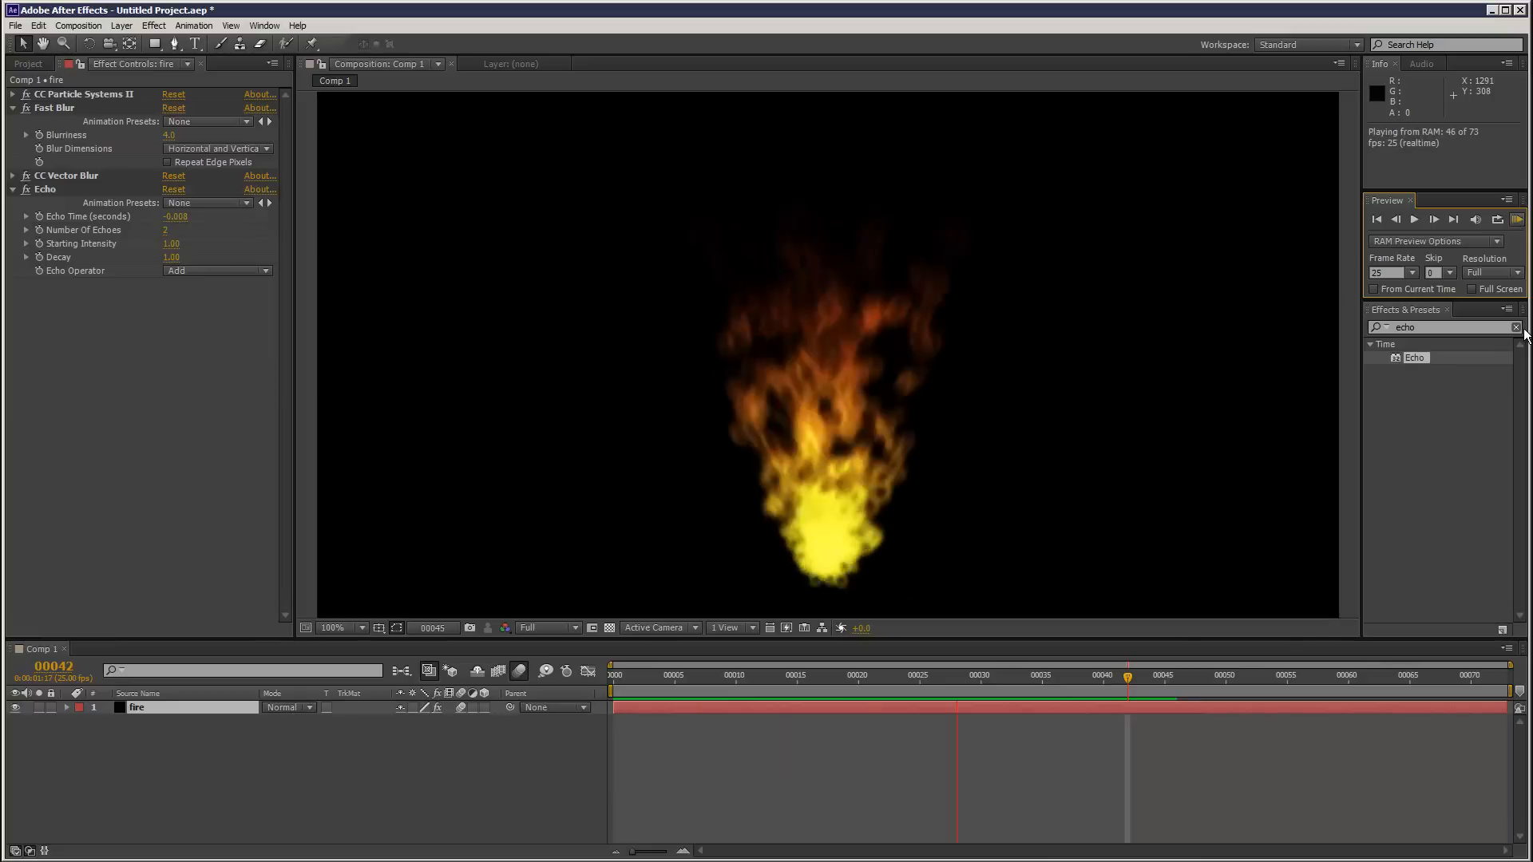
left_click(13, 94)
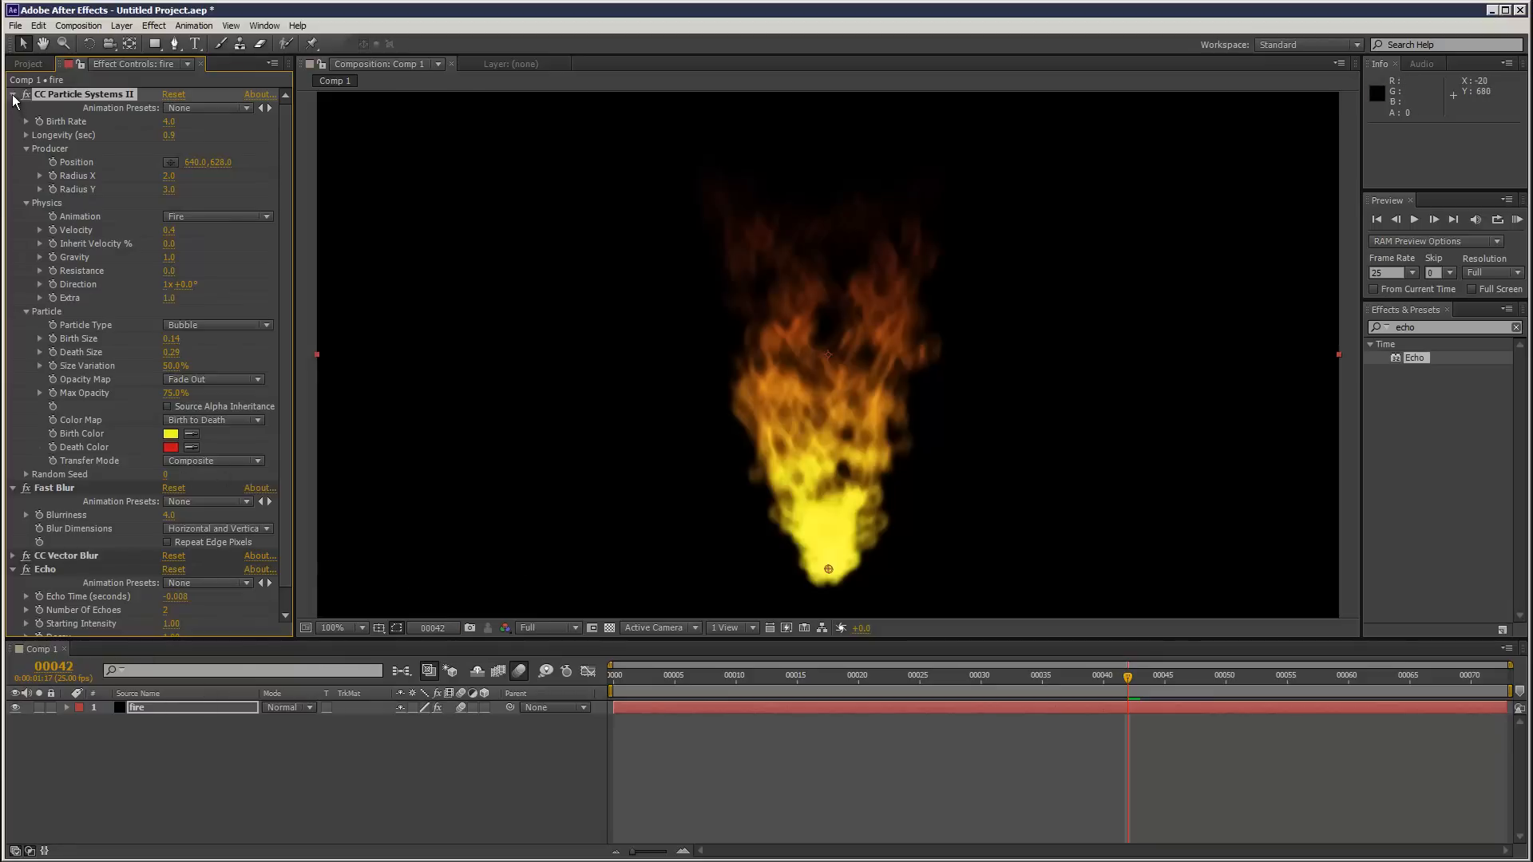
- Collapse the fire layer's effect settings
left_click(15, 94)
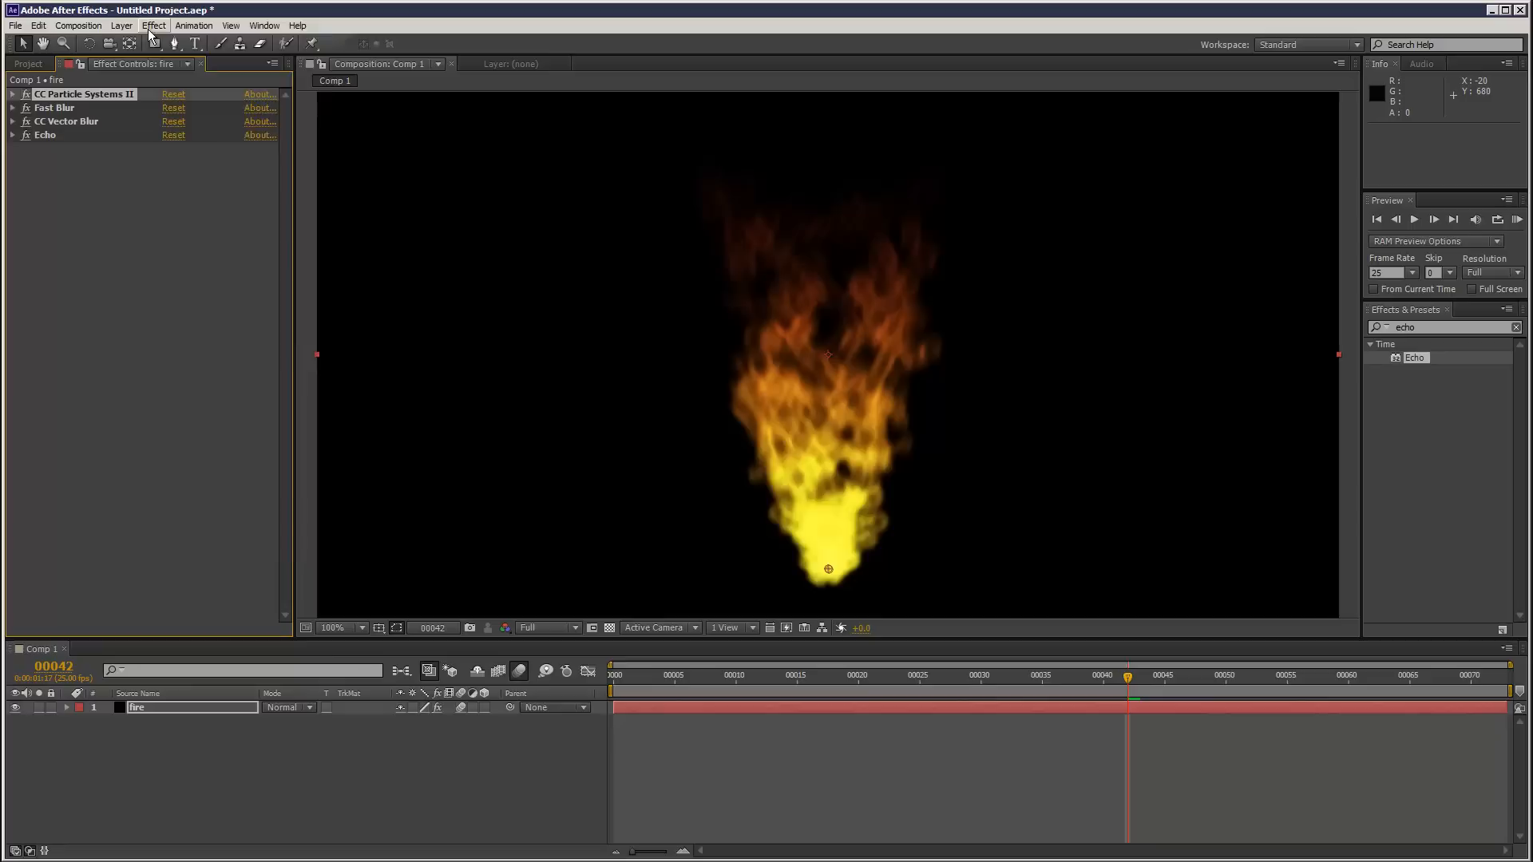
- Set Directional Blur length to 3.0 and fold away its settings
left_click(153, 25)
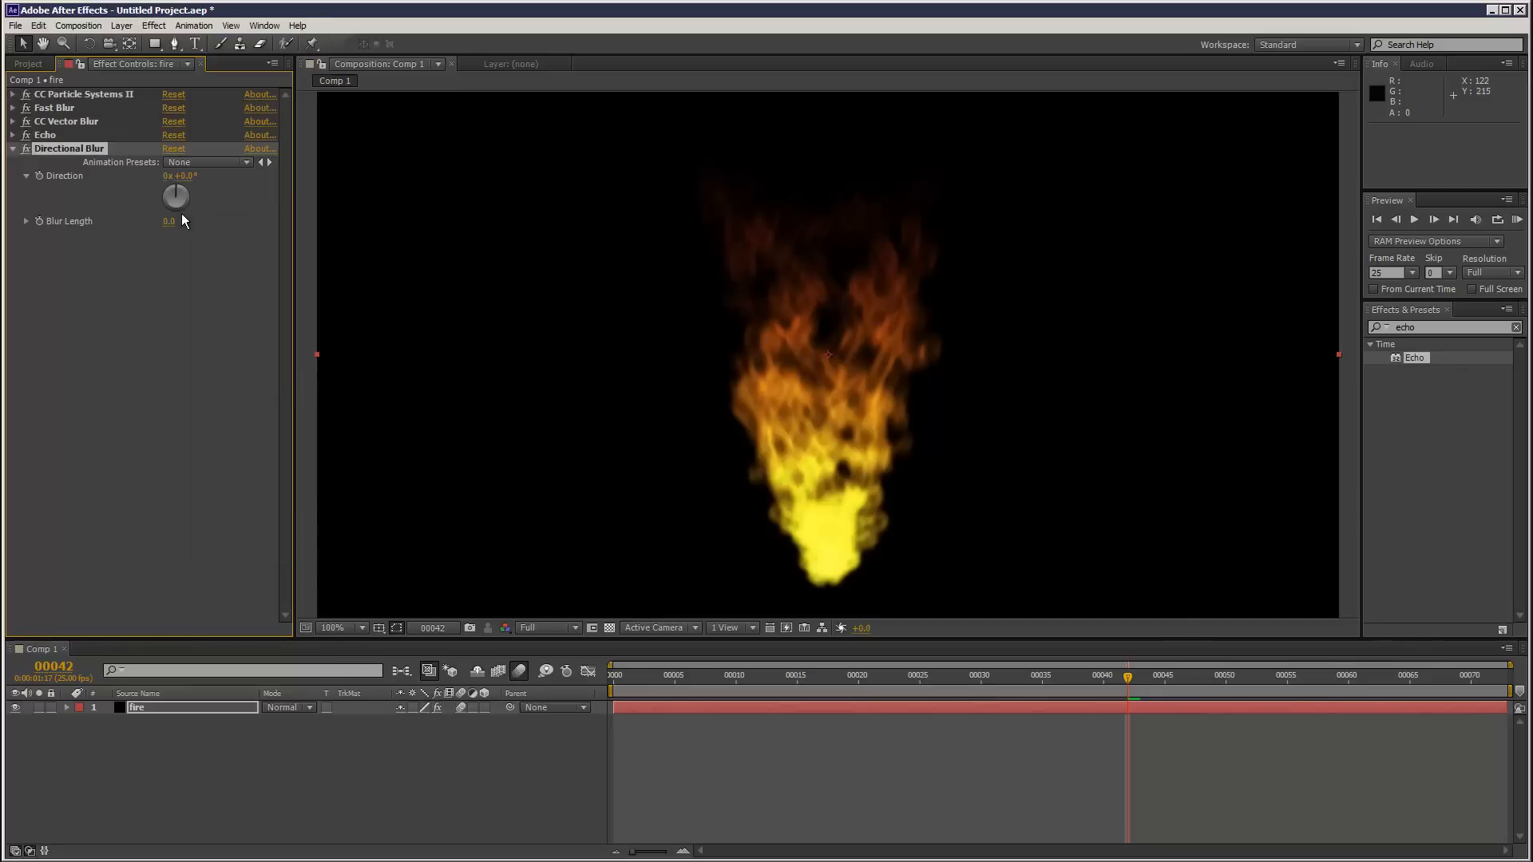
type("3.0")
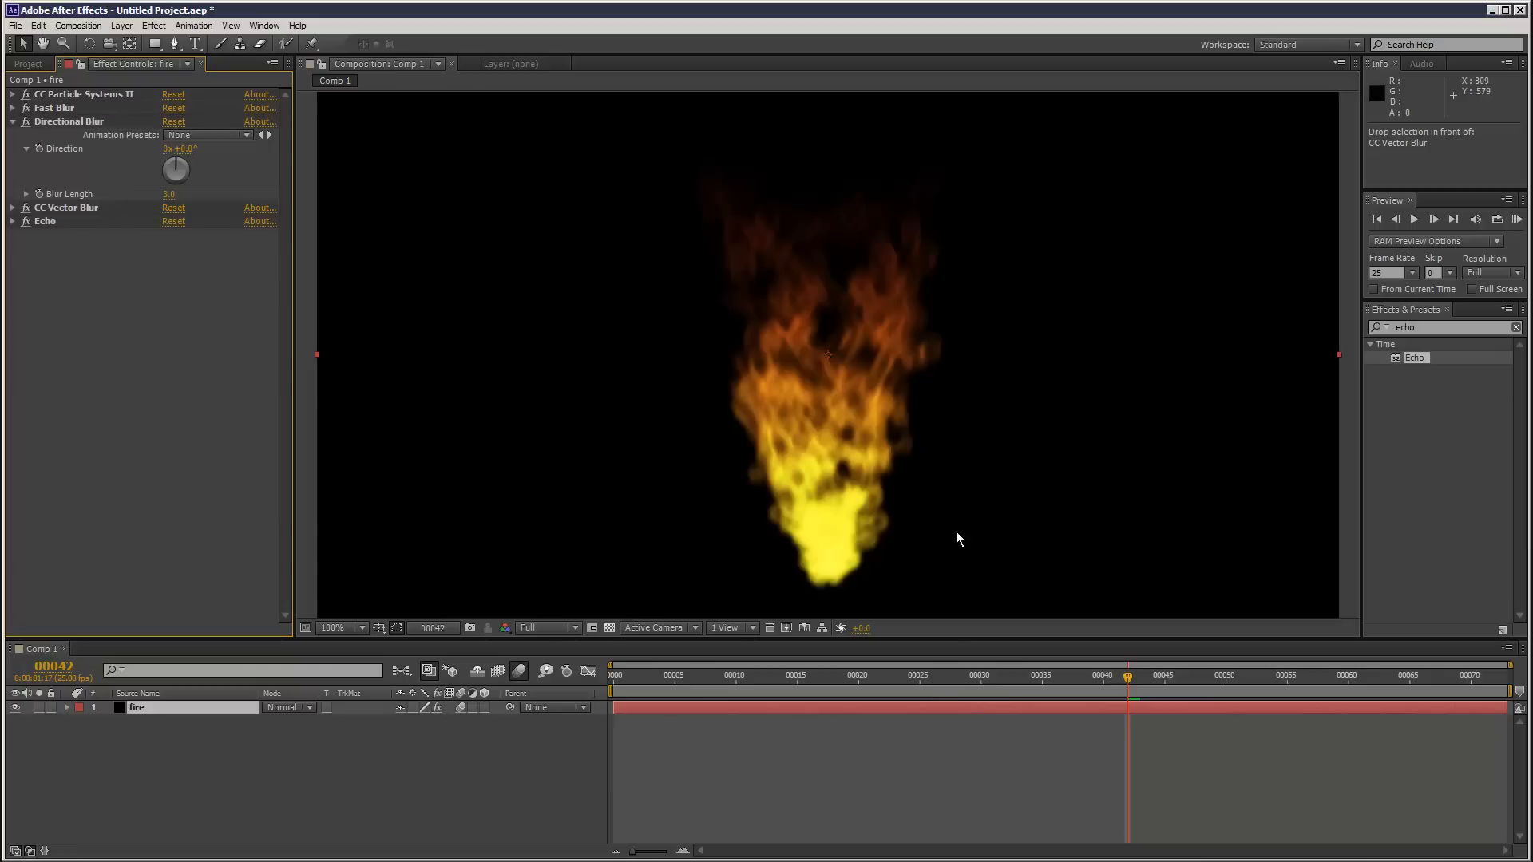
left_click(13, 120)
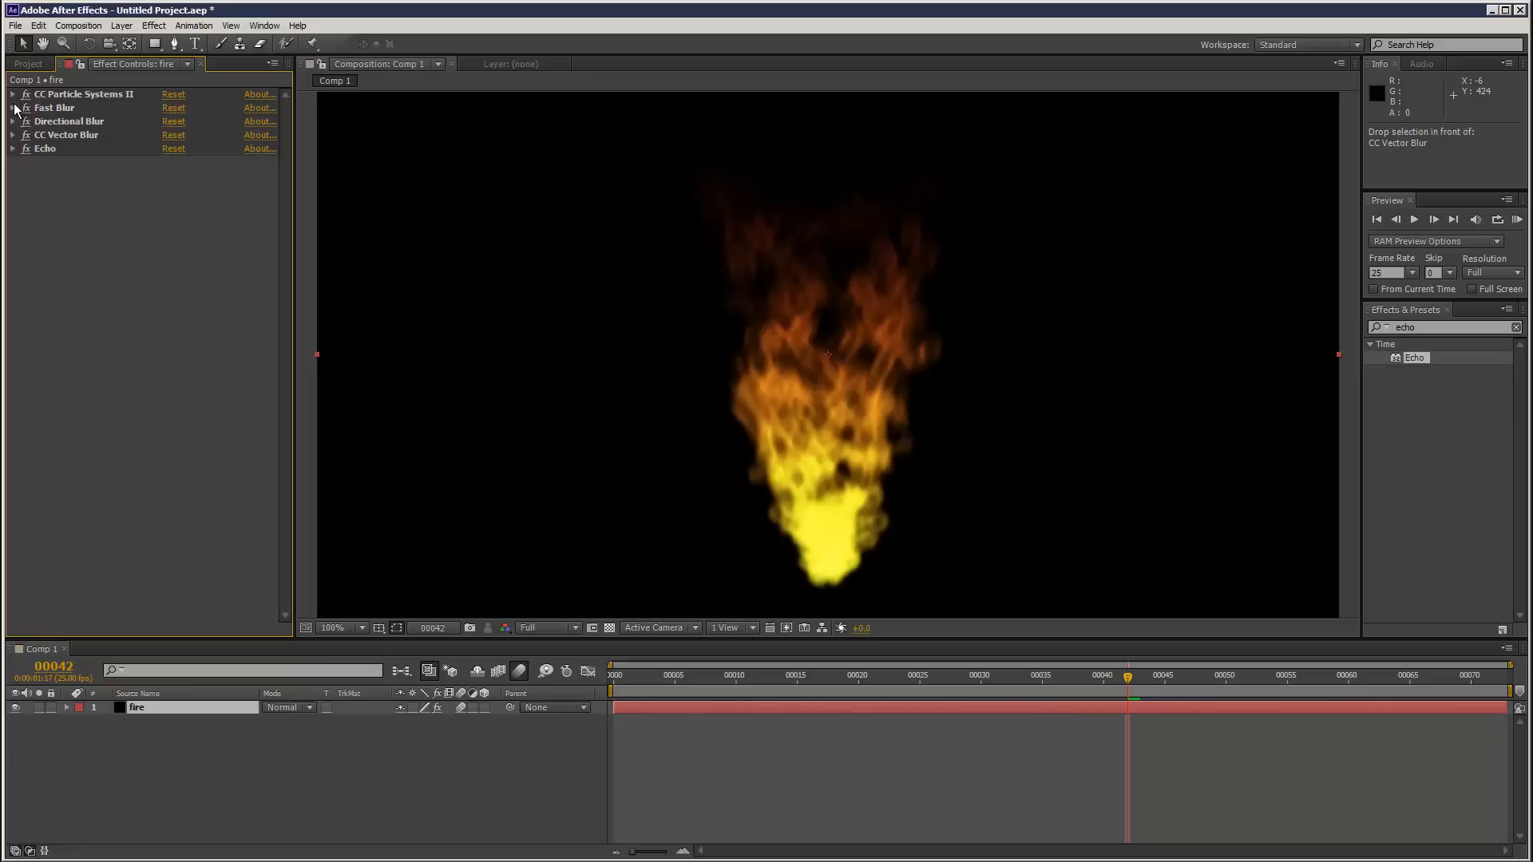
left_click(12, 94)
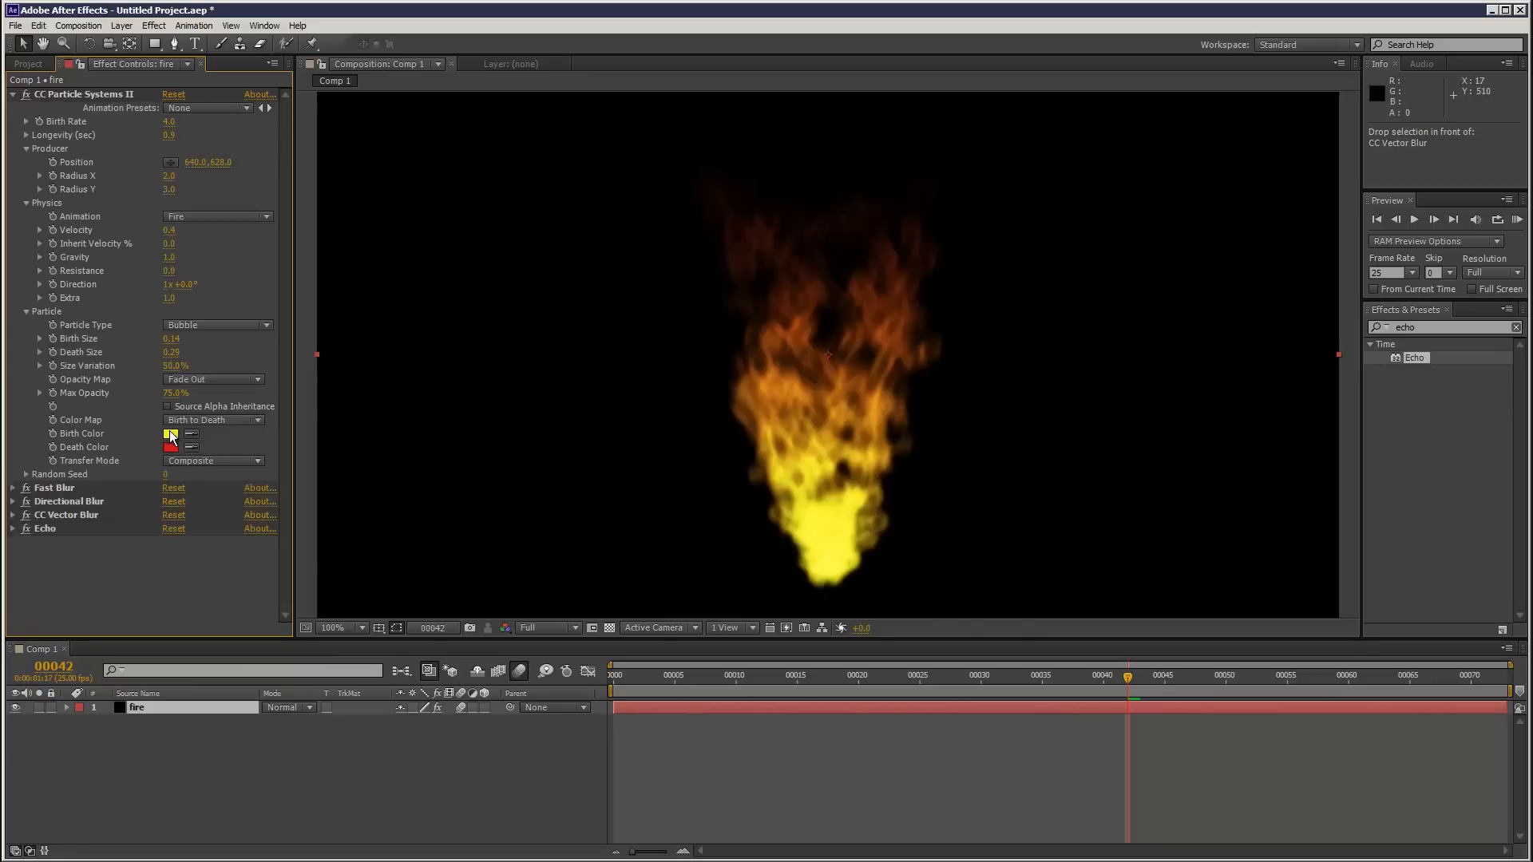
- Change the particles' Birth Color to a paler yellow
left_click(174, 433)
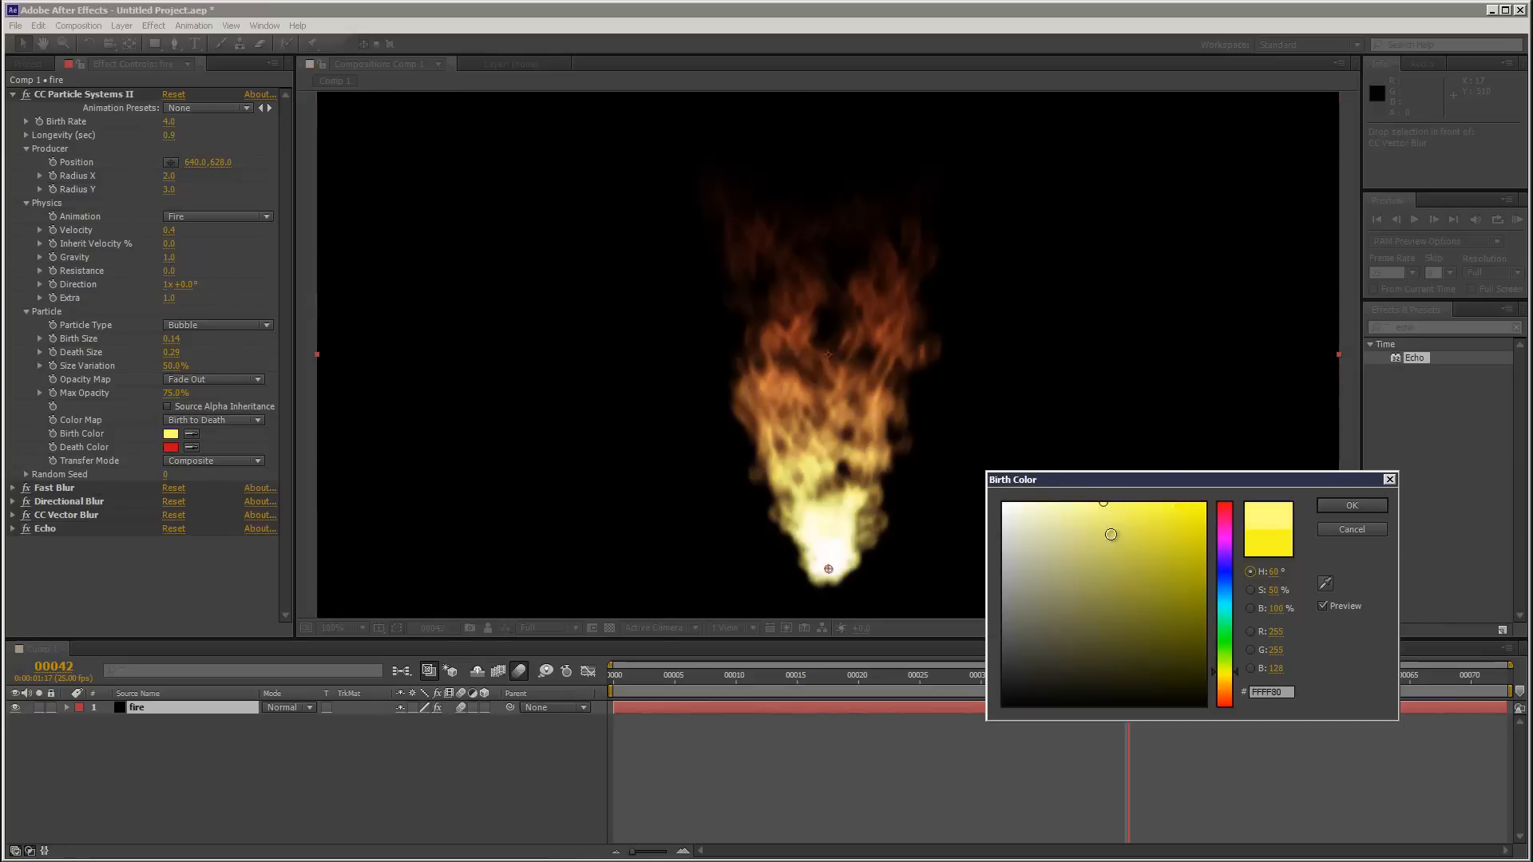
left_click(1129, 506)
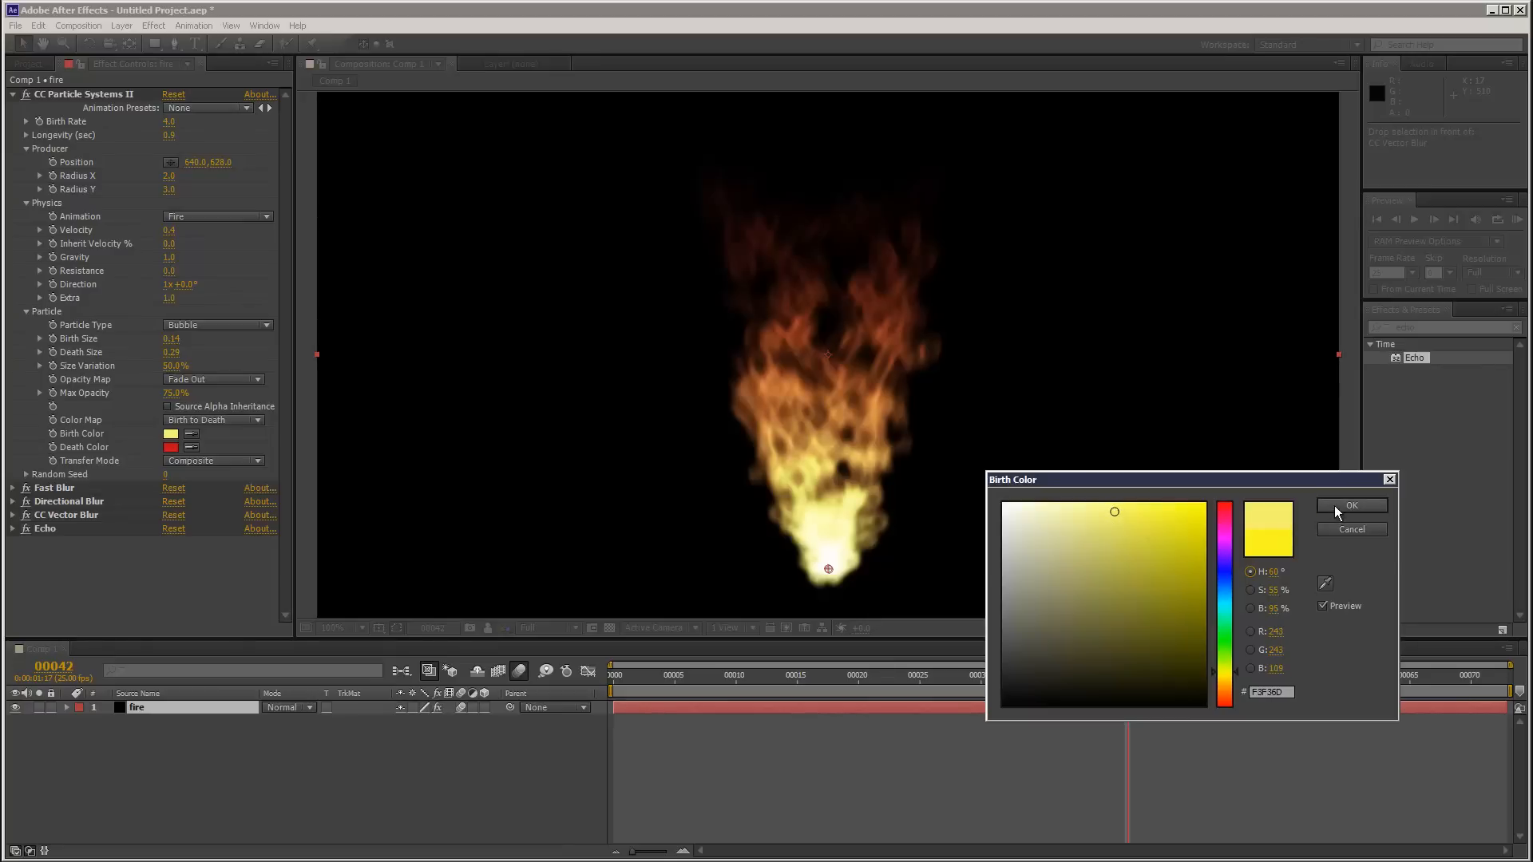
left_click(1351, 506)
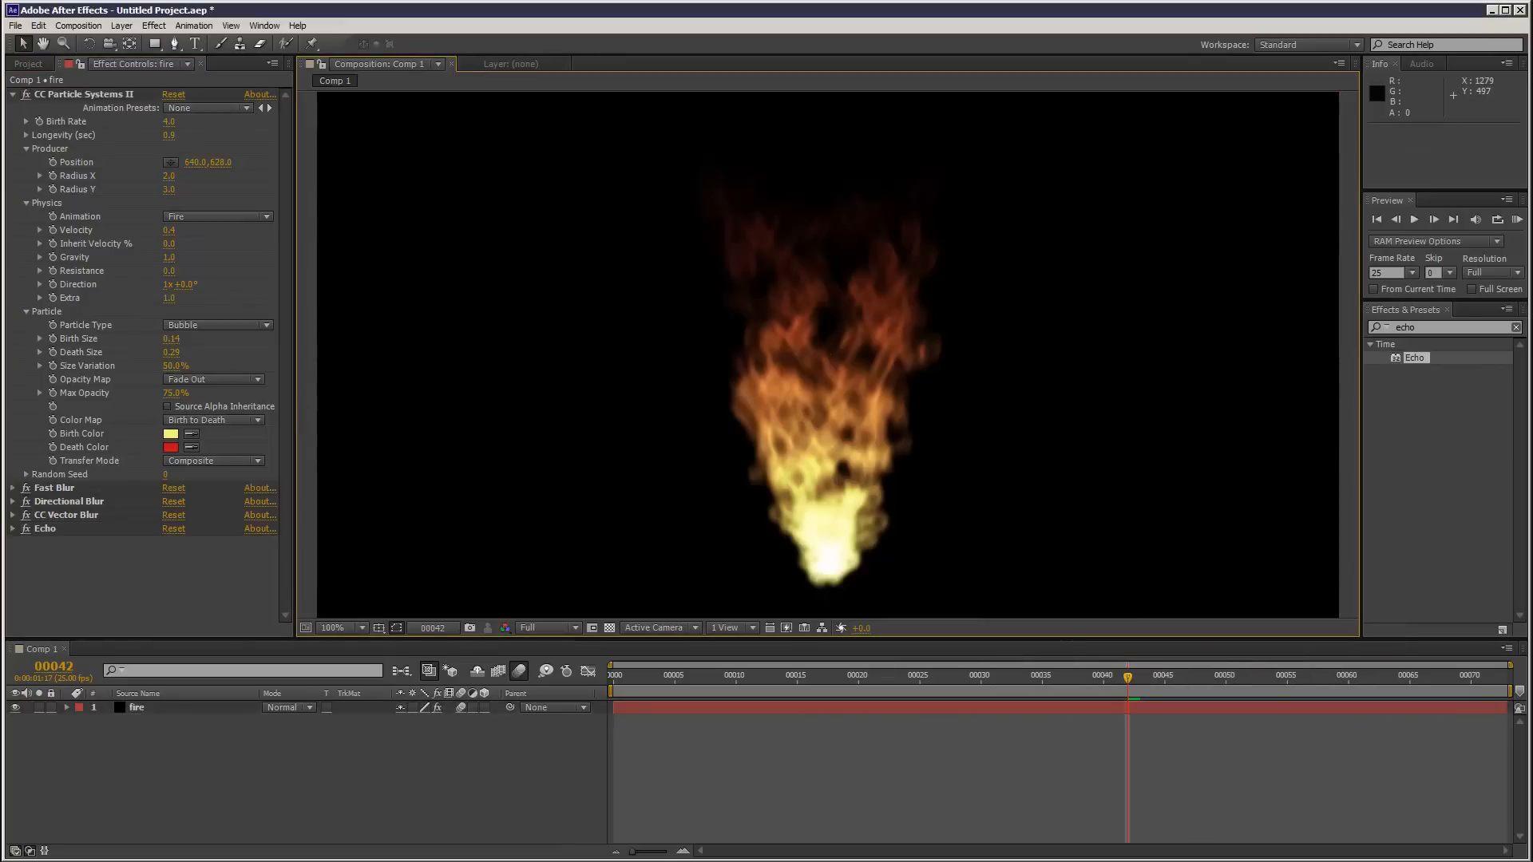
left_click(1516, 218)
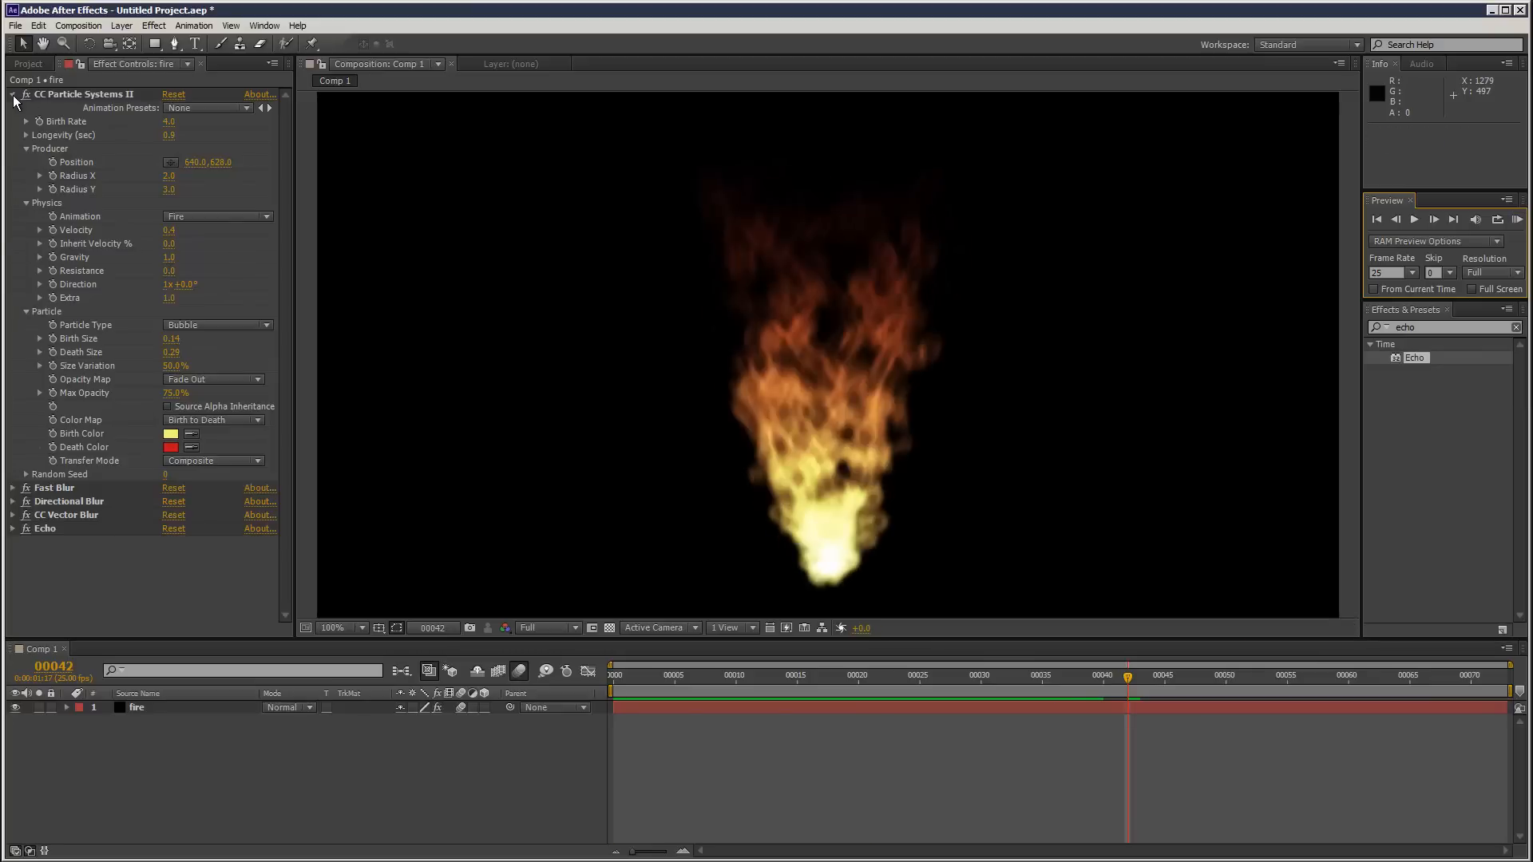
- Add Curves after Echo on the Alpha channel, bending the curve down
left_click(13, 95)
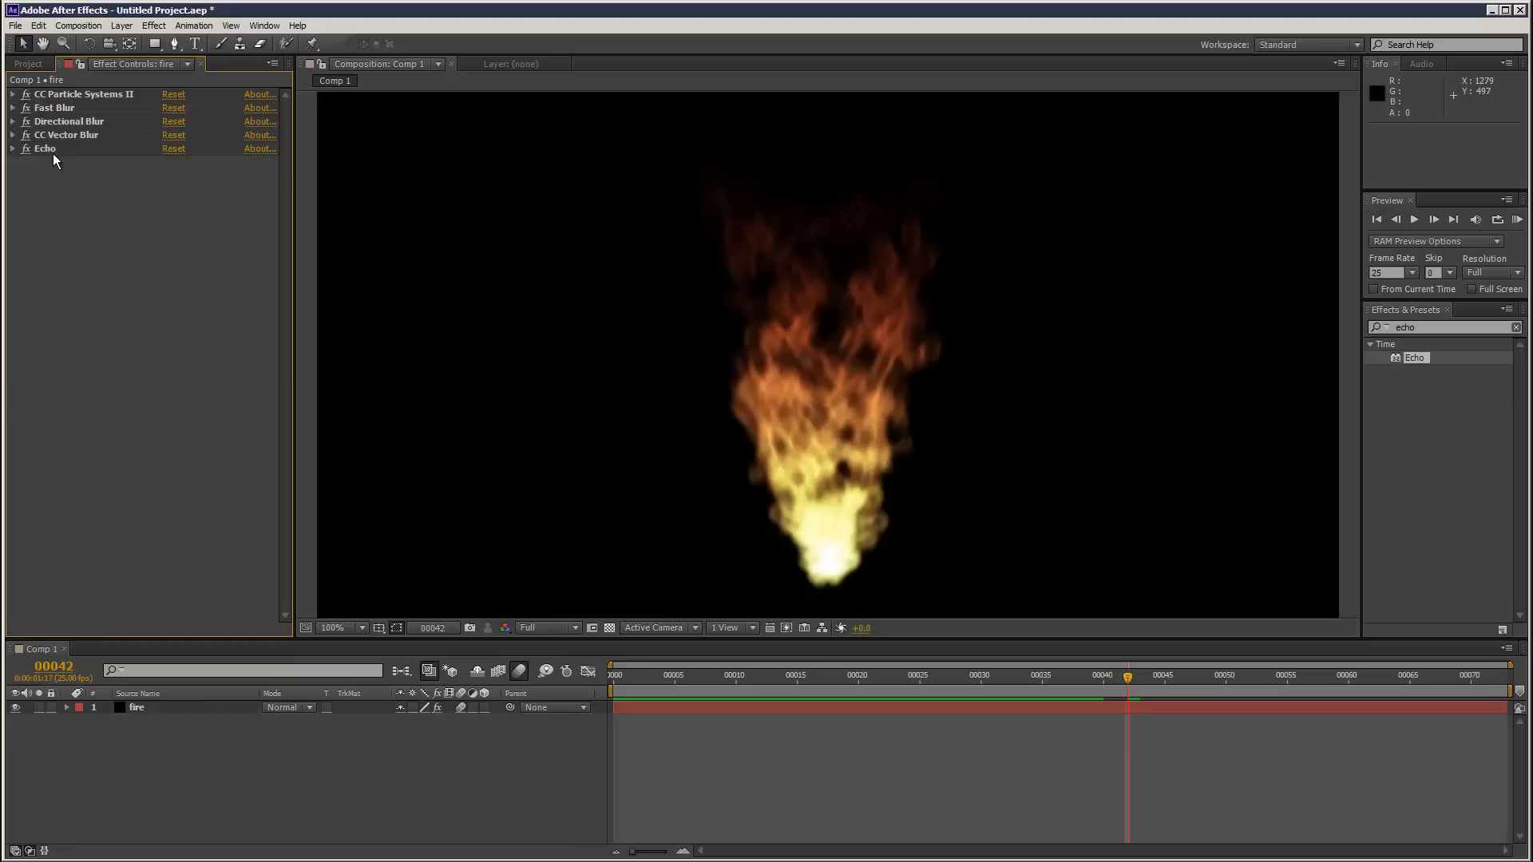
left_click(153, 25)
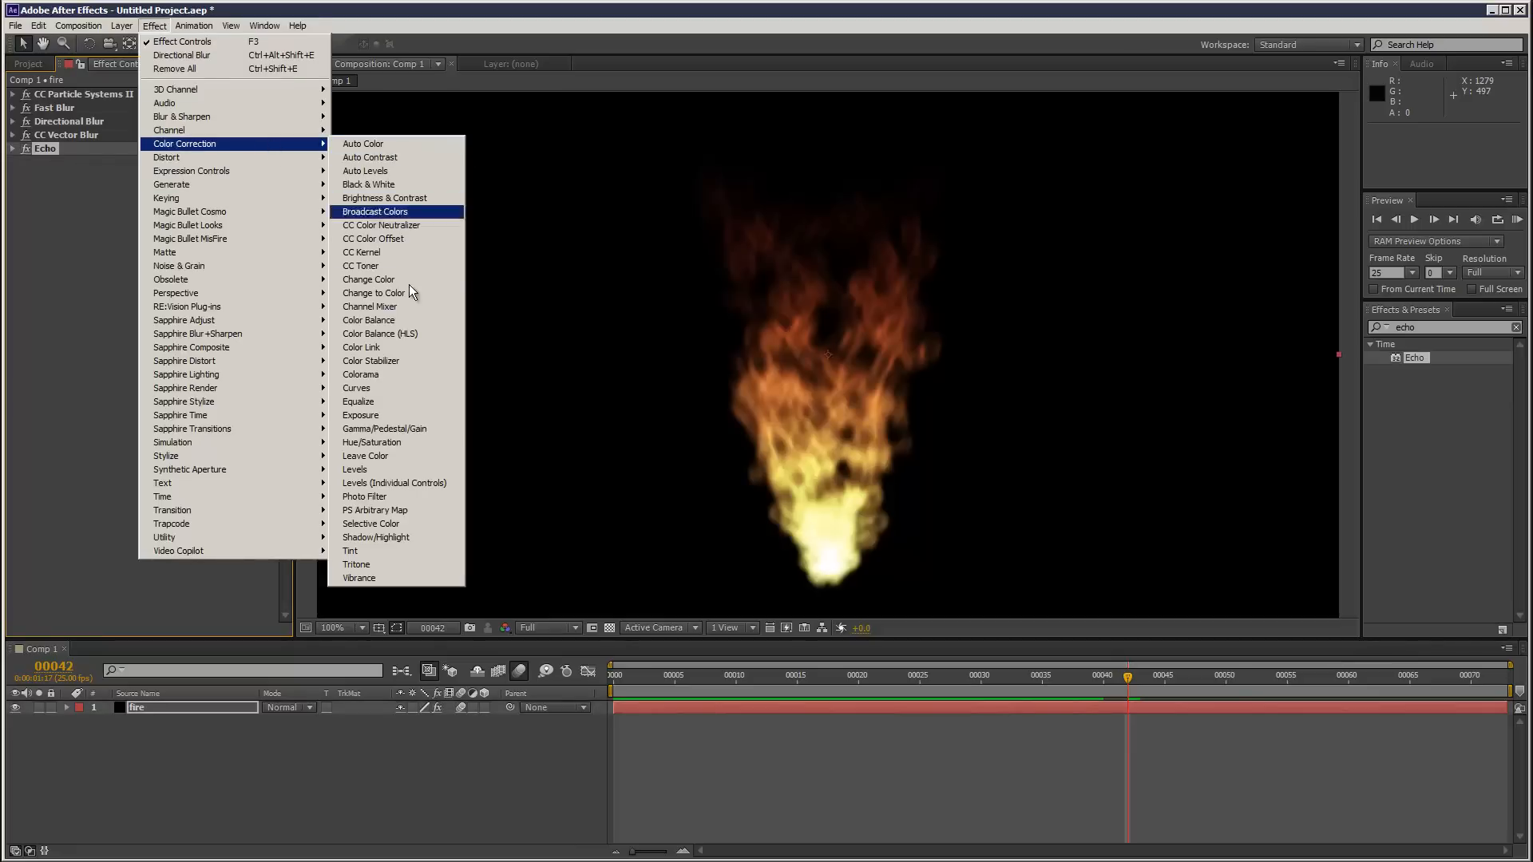
left_click(354, 387)
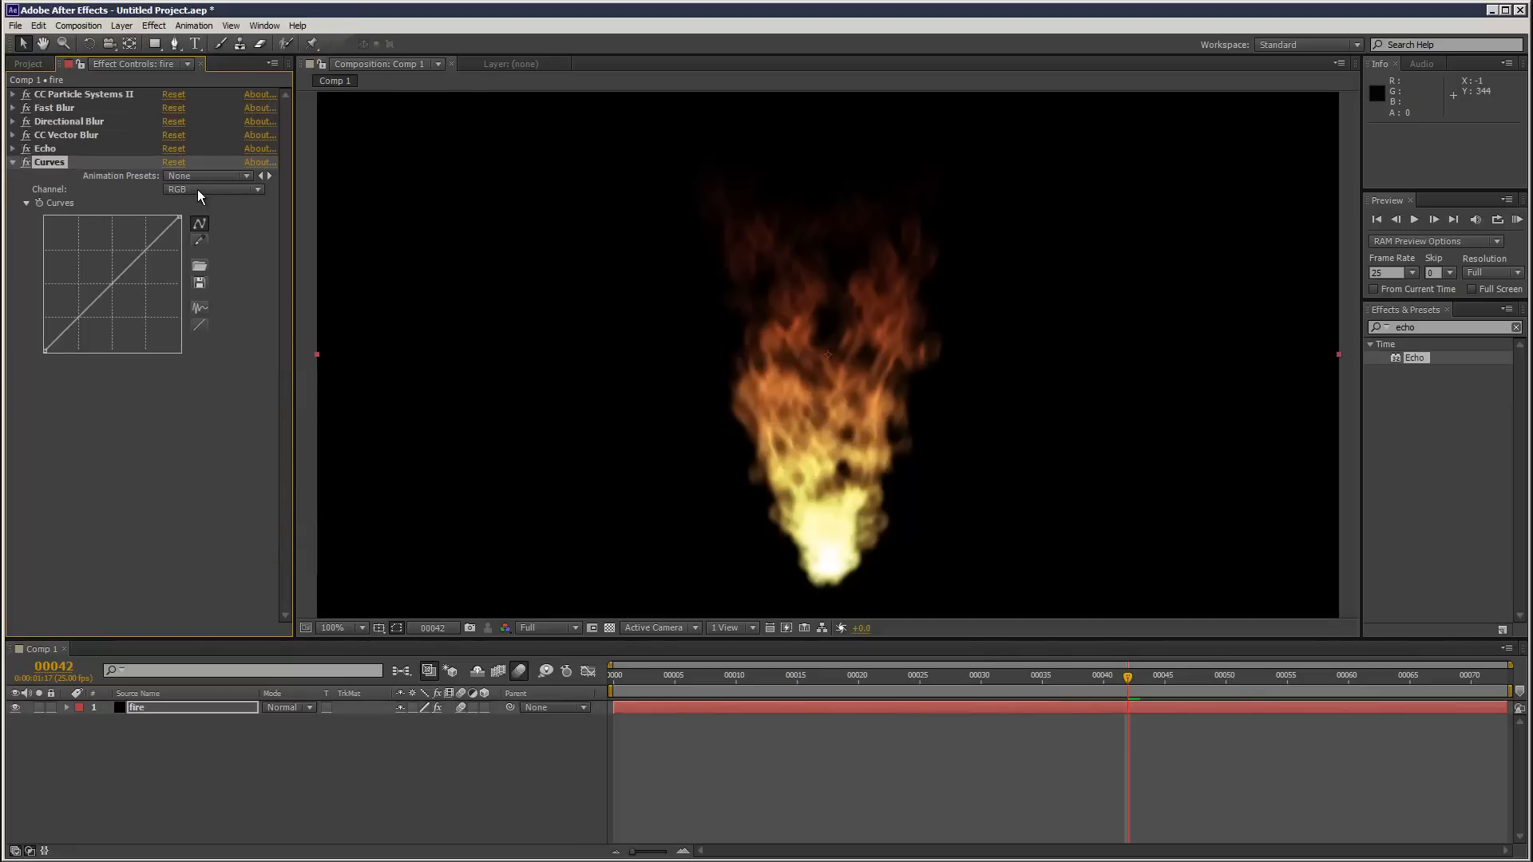
left_click(212, 188)
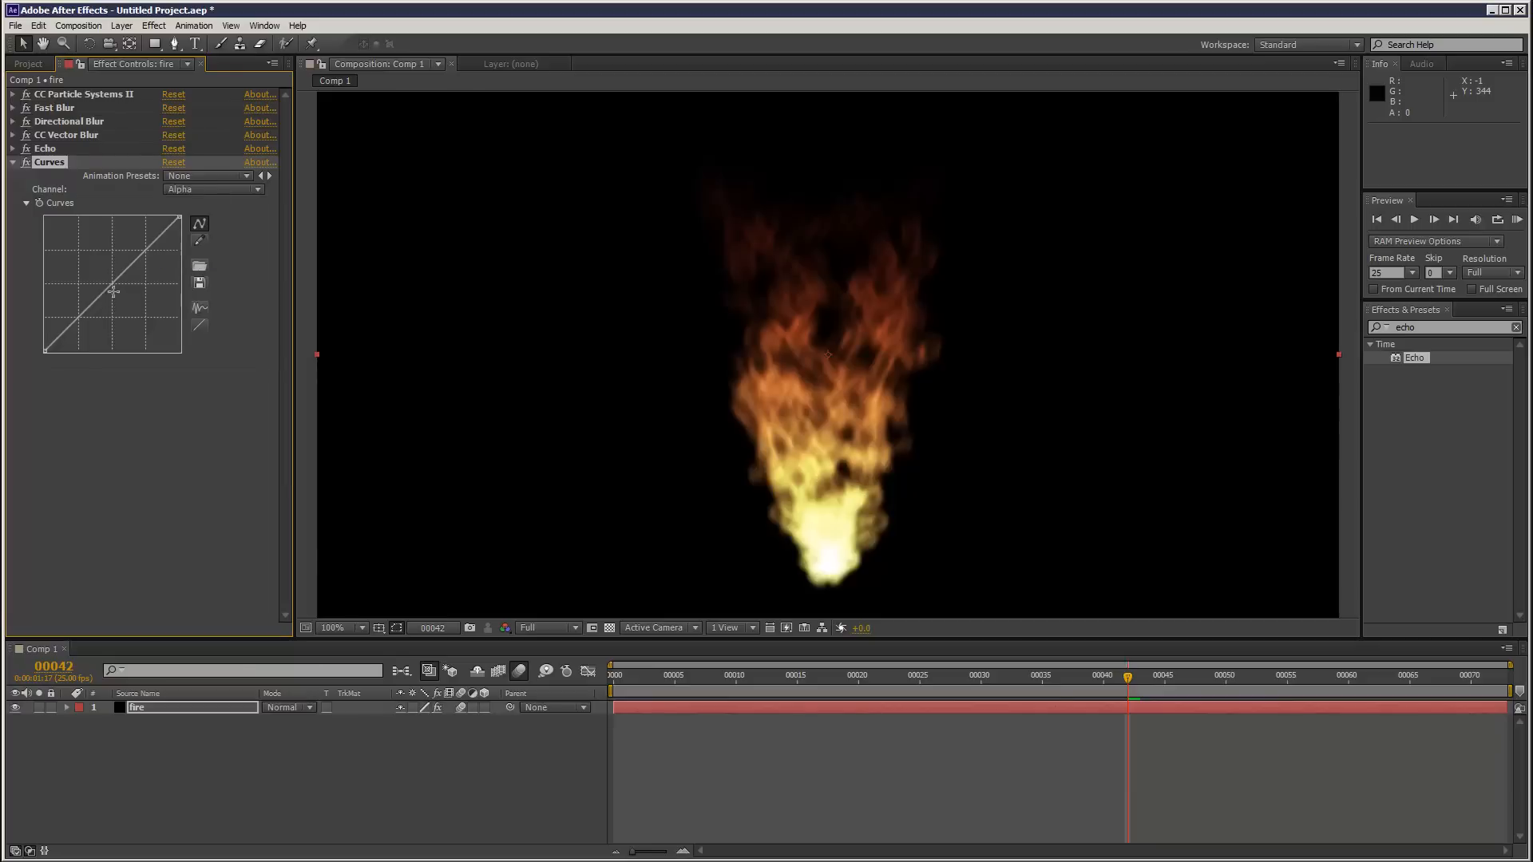
left_click_drag(113, 291, 119, 305)
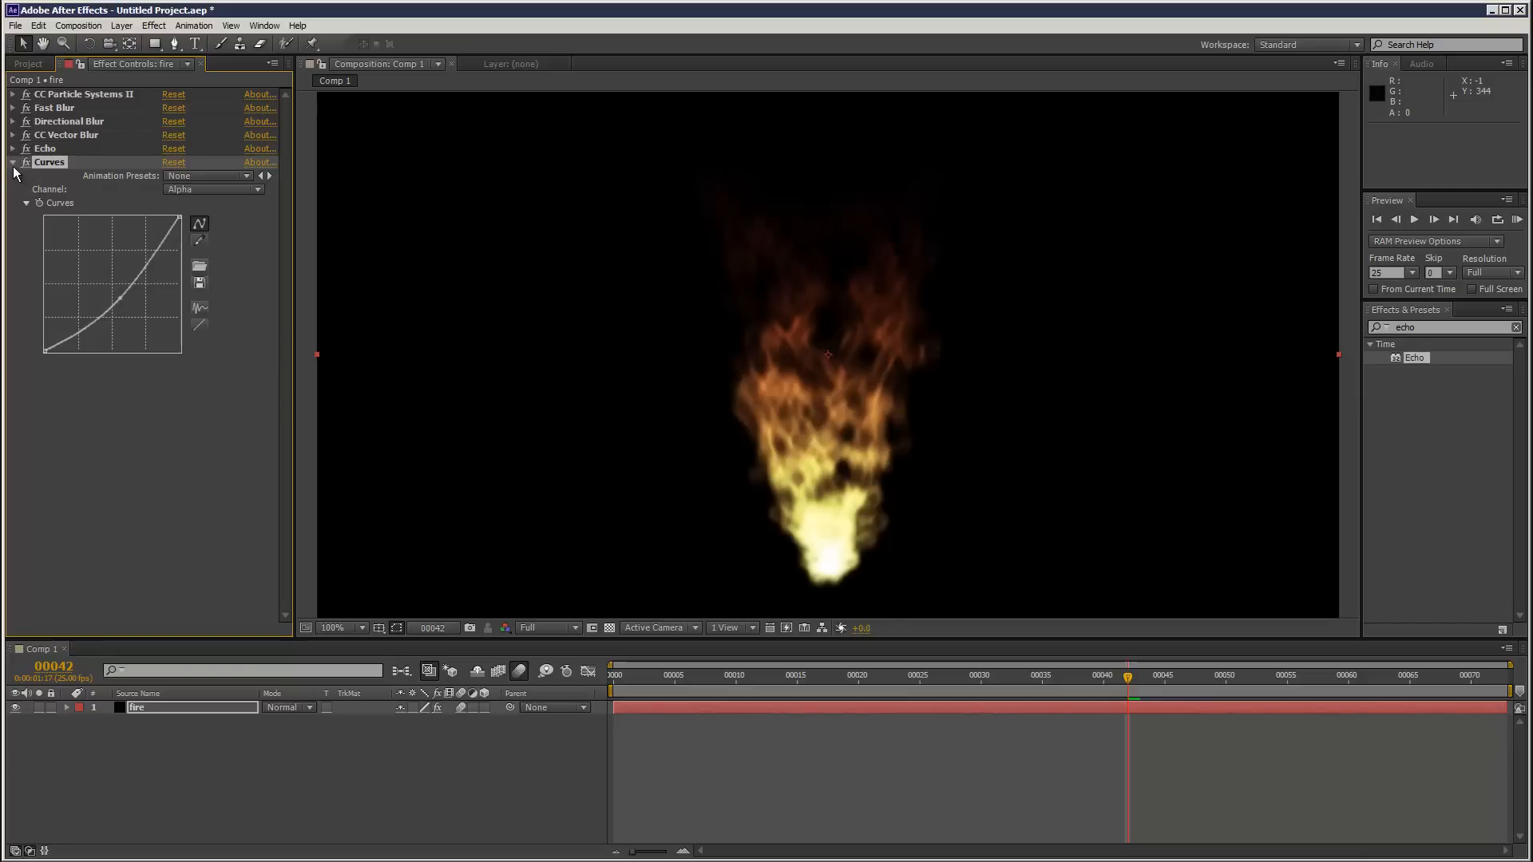
left_click(153, 26)
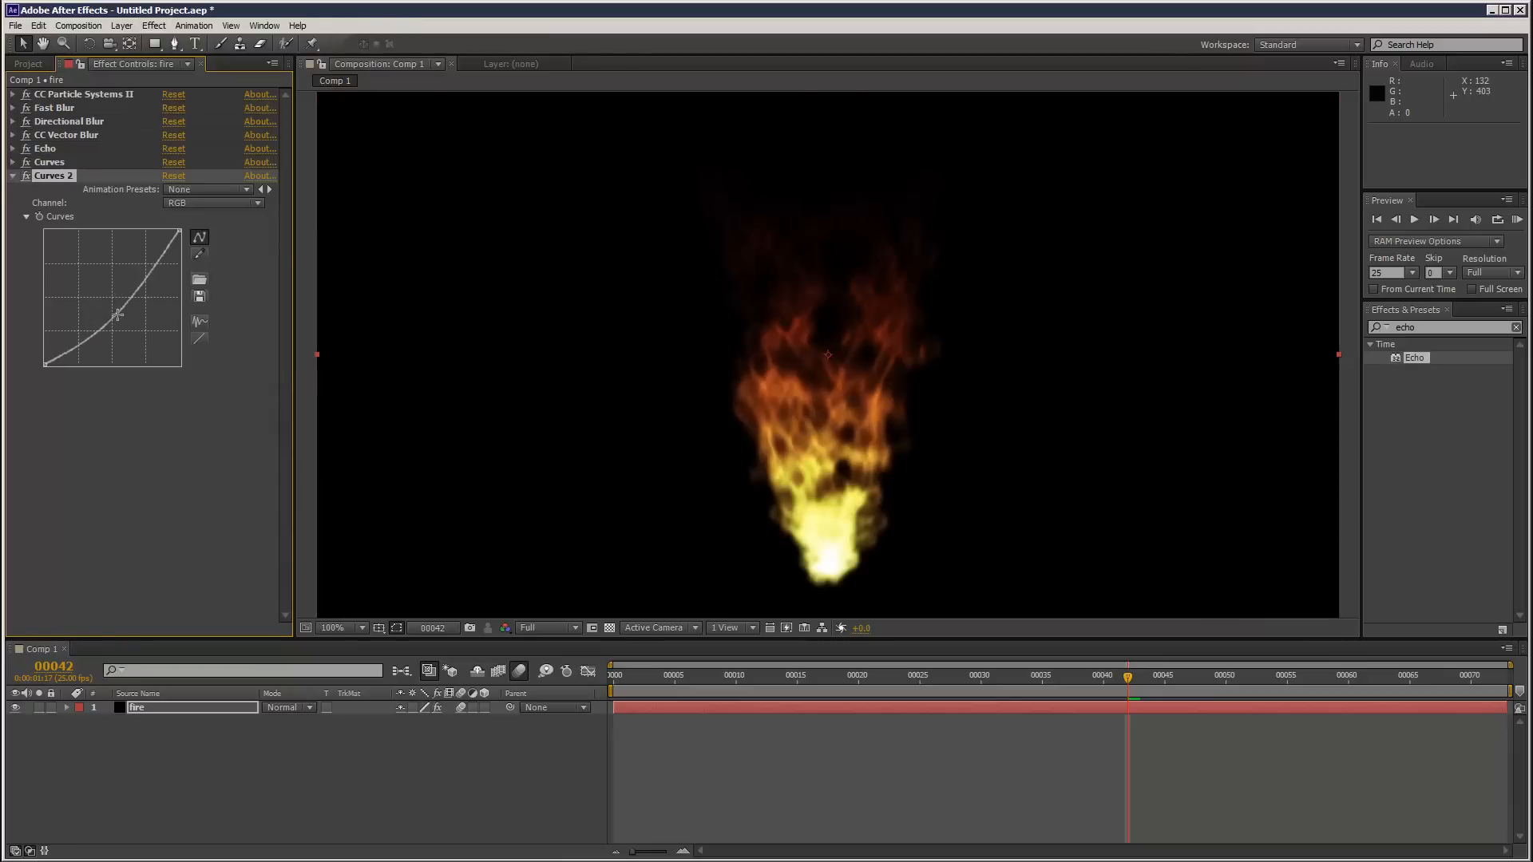
- Reshape the RGB curve of Curves 2 for stronger flame contrast
left_click_drag(115, 315, 157, 264)
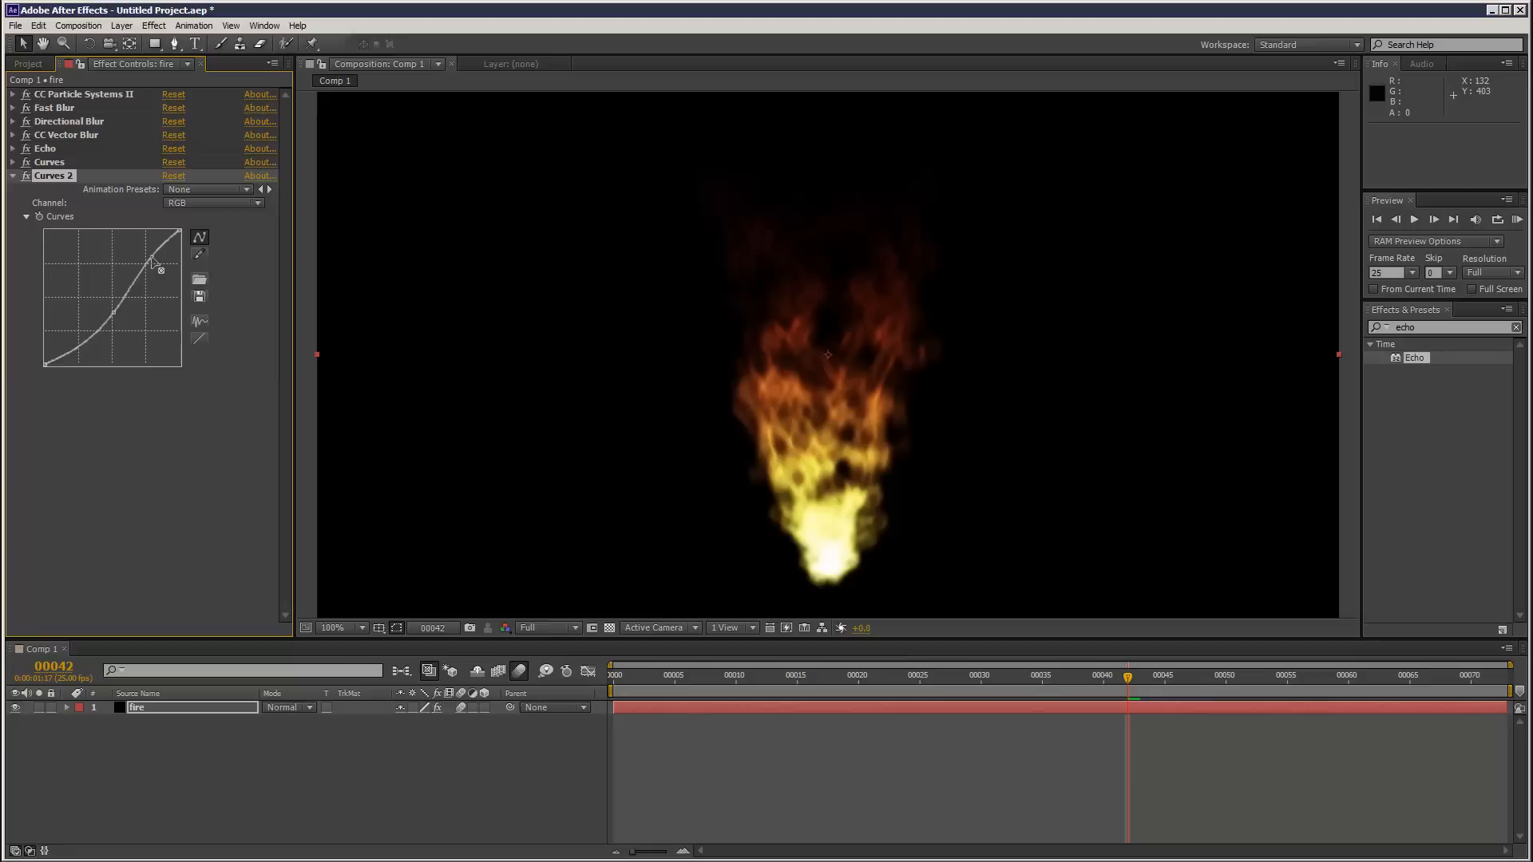
left_click_drag(152, 264, 117, 313)
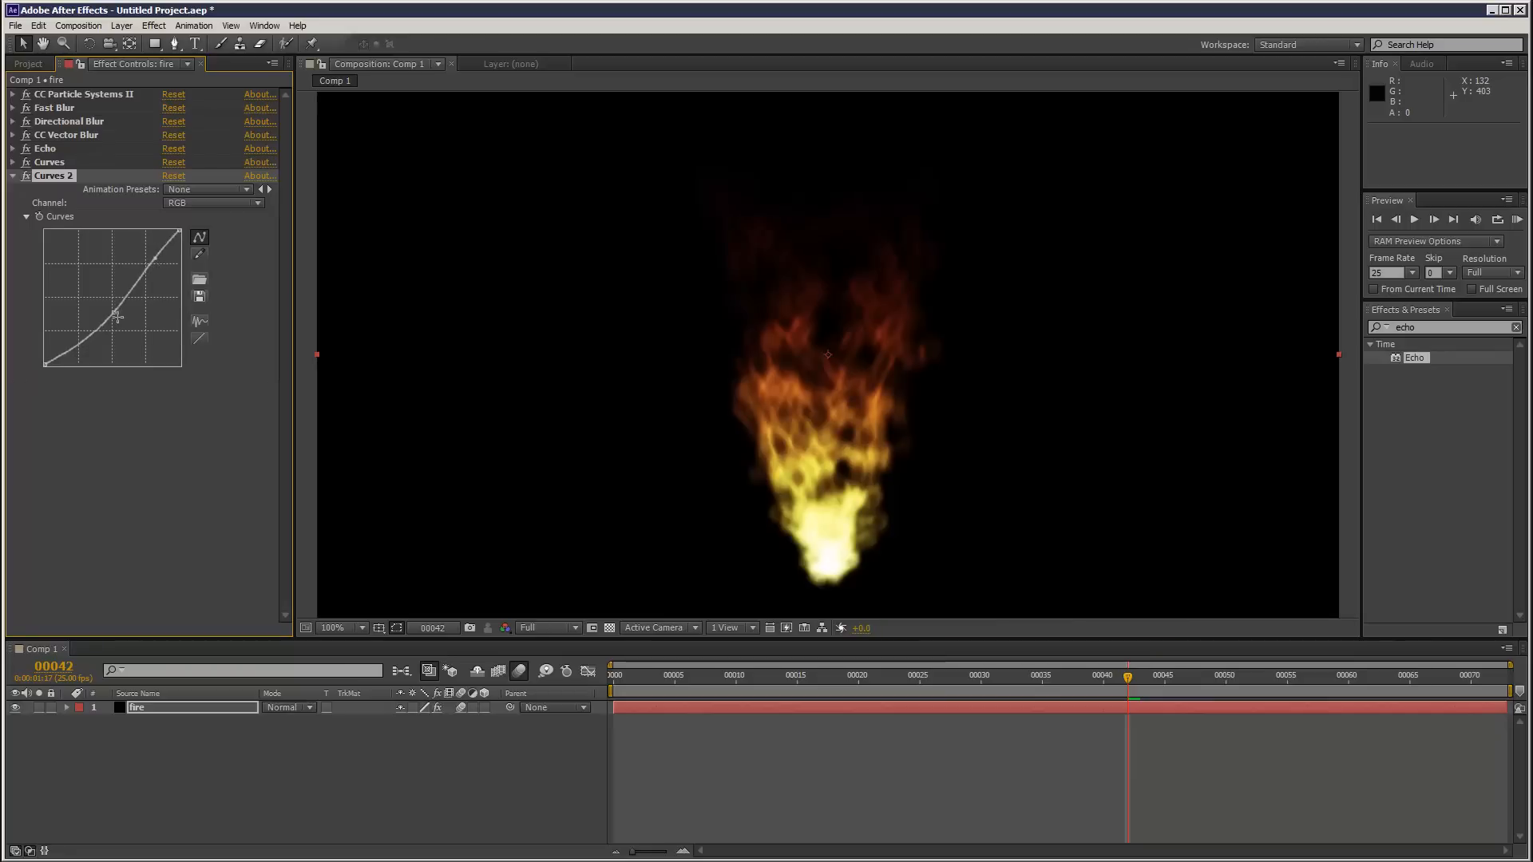
left_click_drag(117, 323, 113, 318)
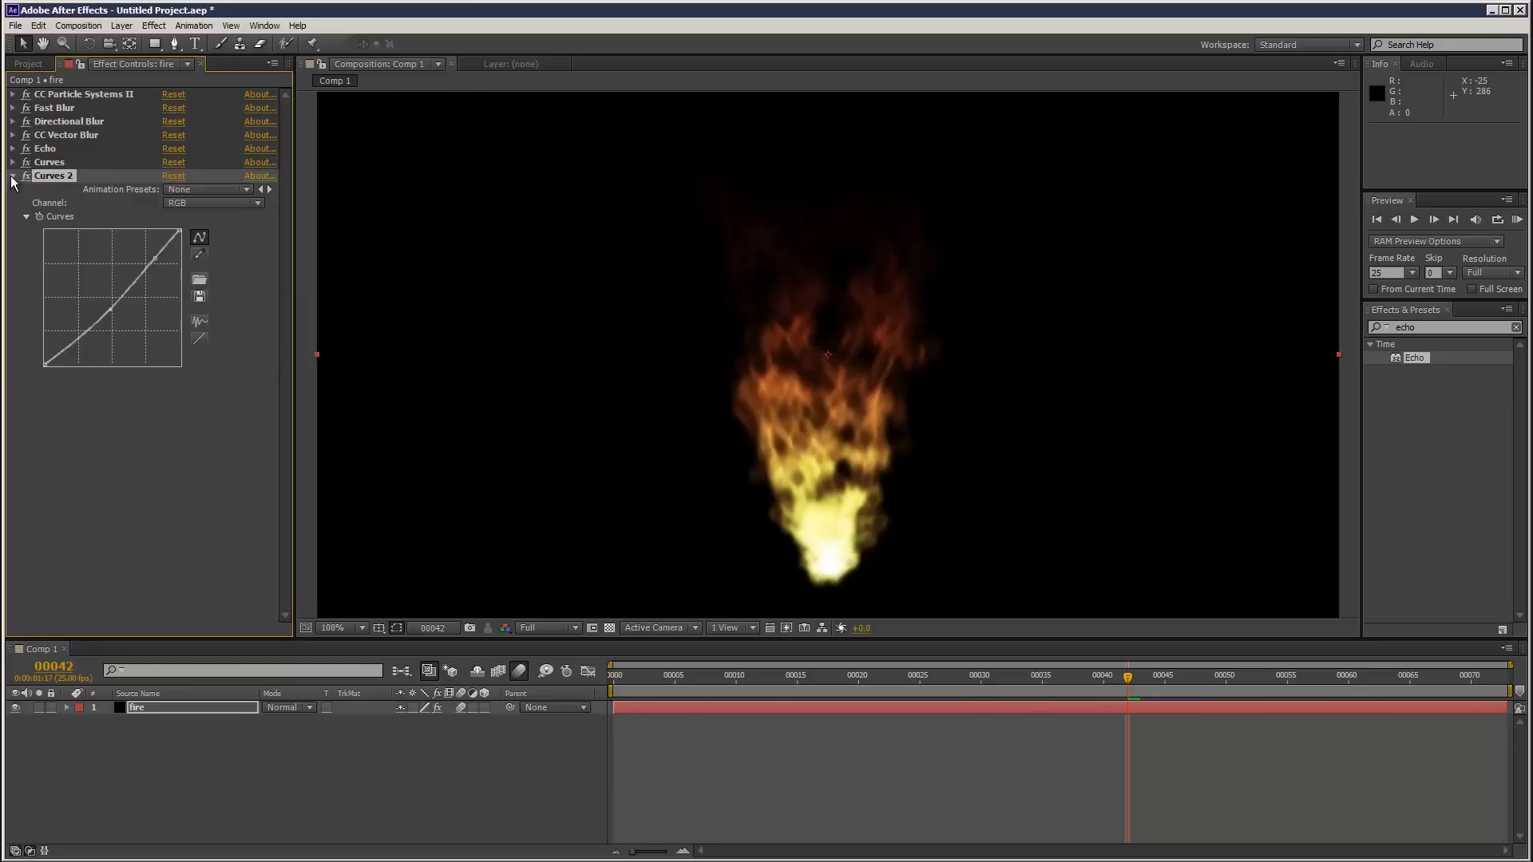
left_click(12, 175)
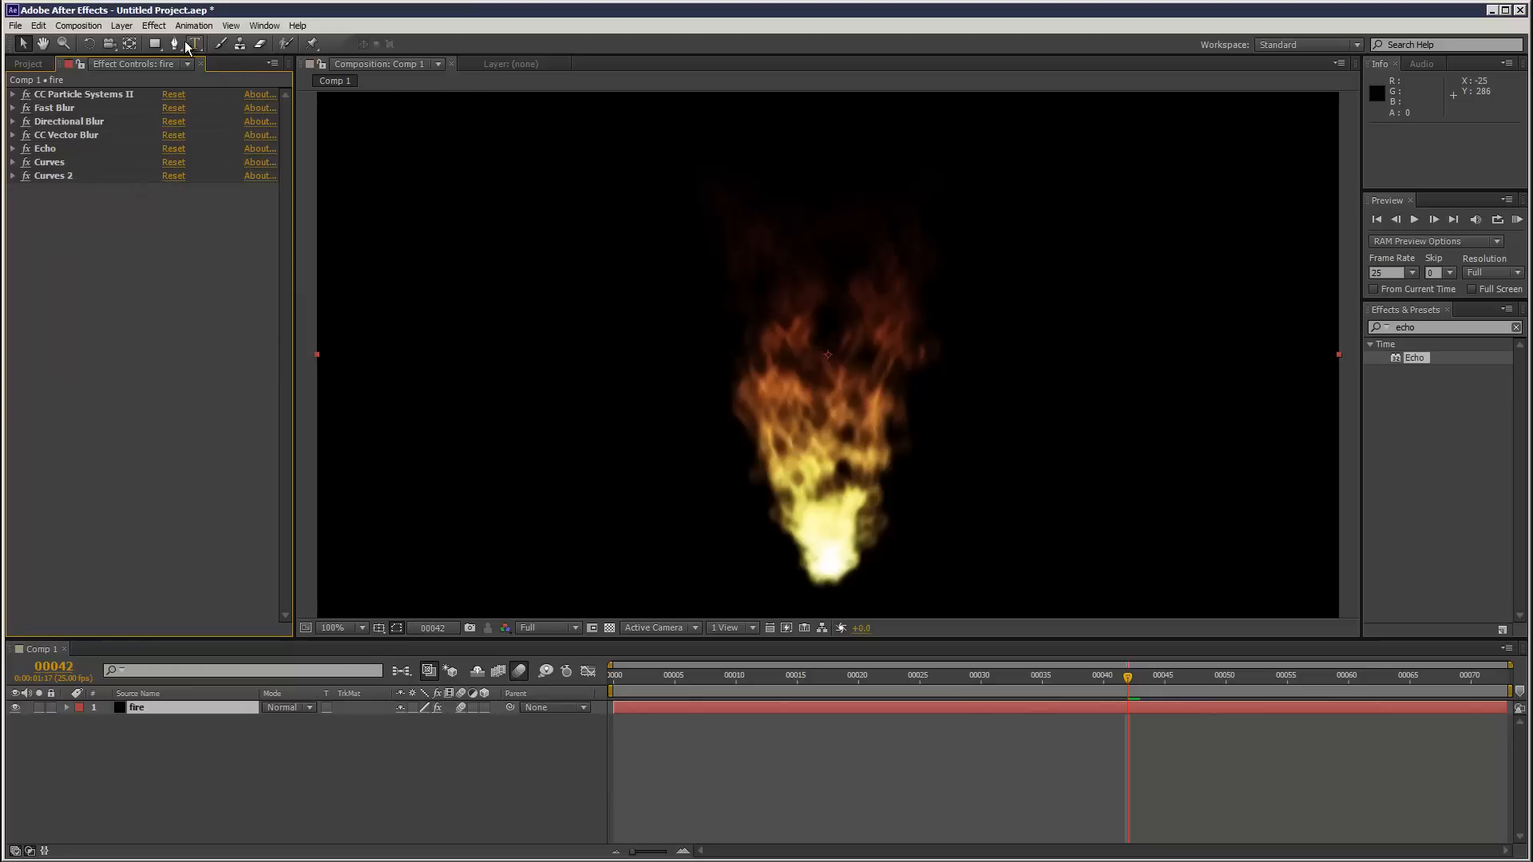
- Add Turbulent Displace to the fire layer, choose a displacement type, and set pinning to Pin Horizontal
left_click(153, 25)
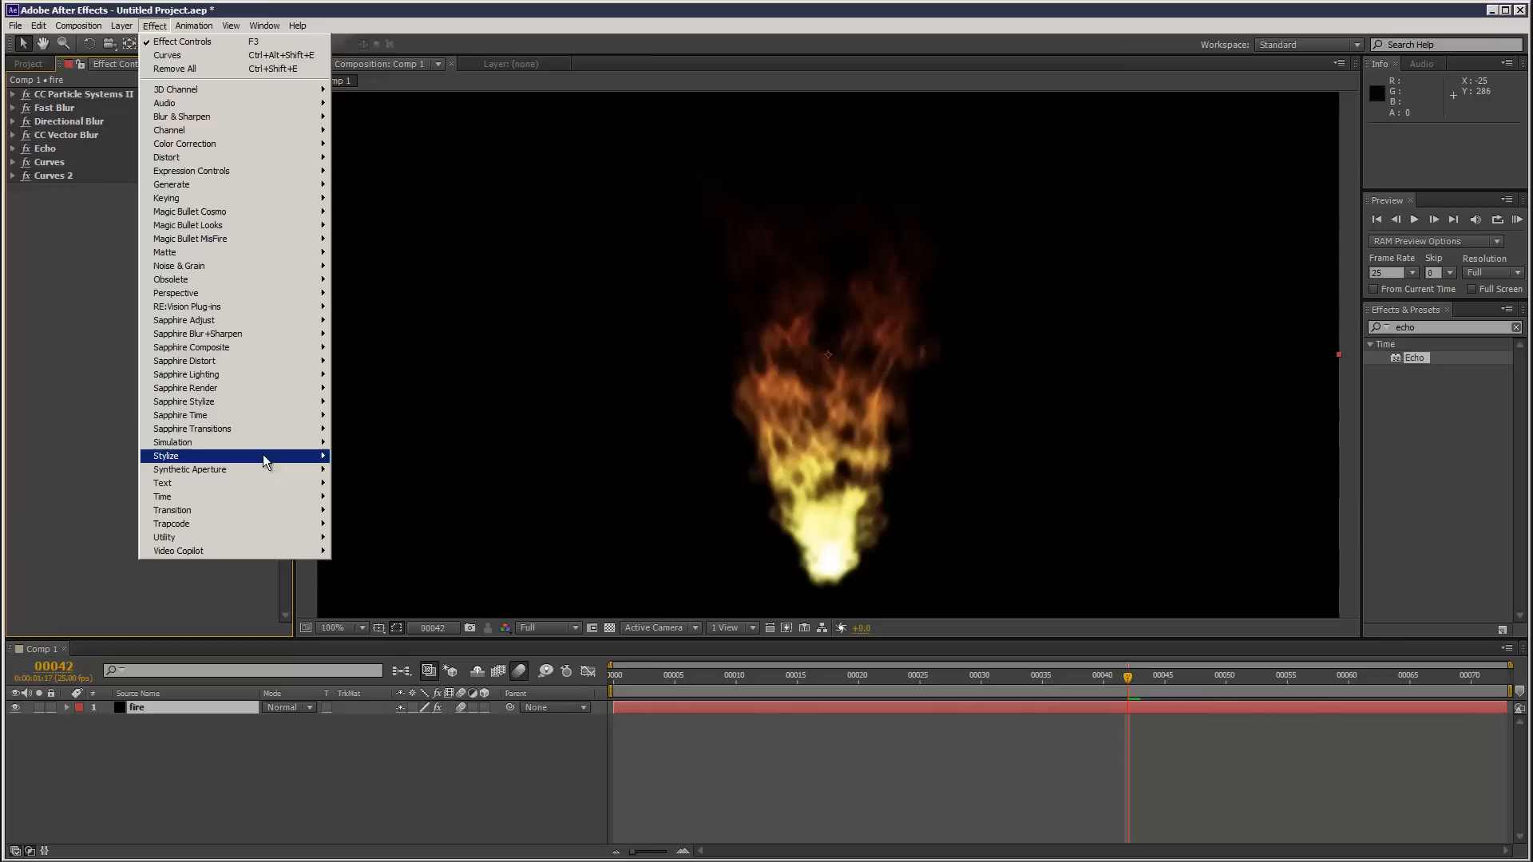
mouse_move(184, 157)
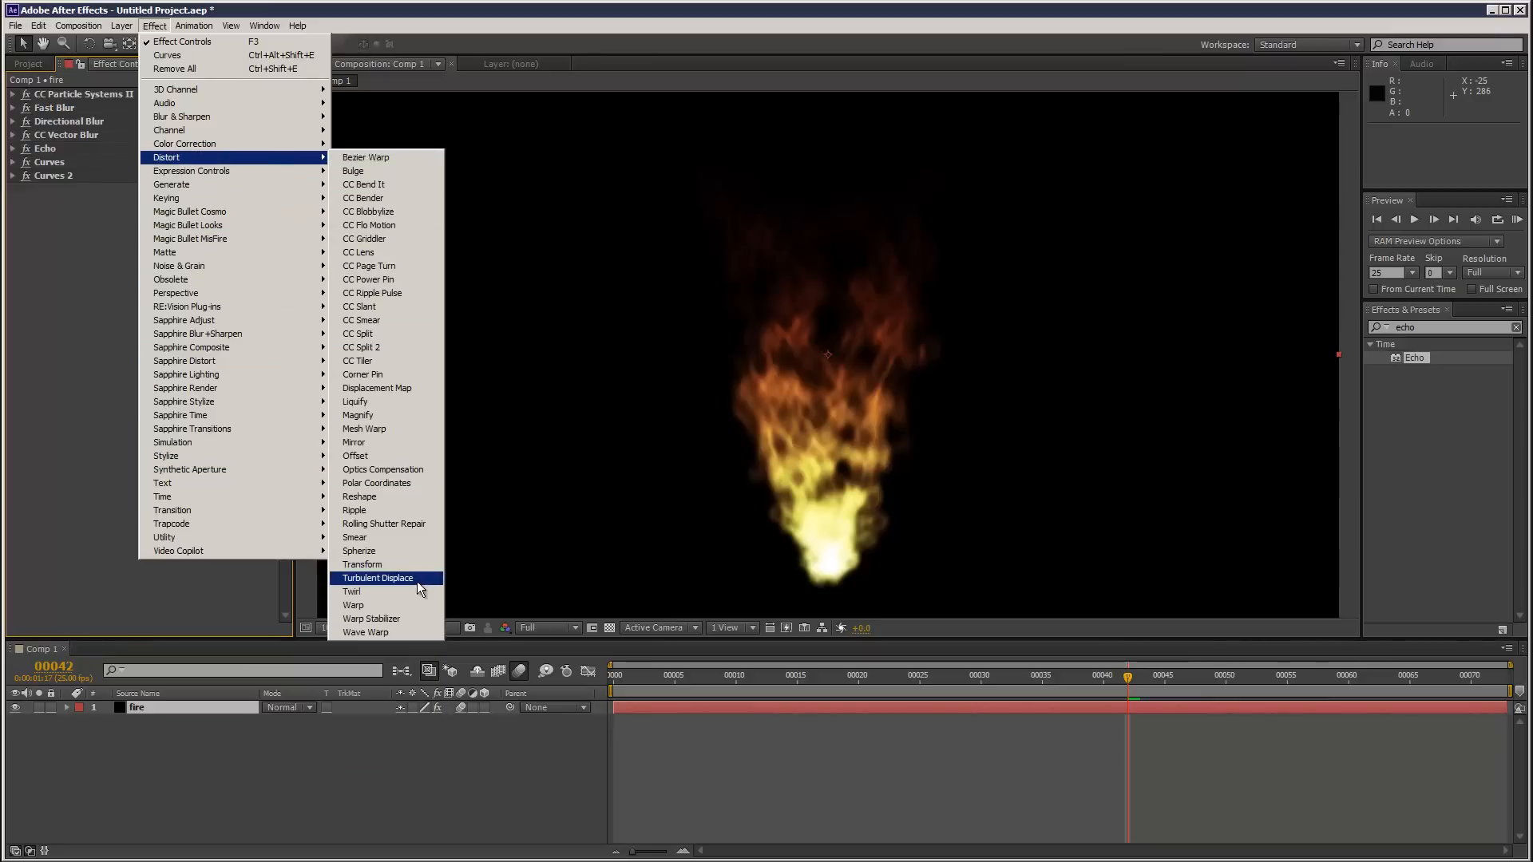
left_click(376, 578)
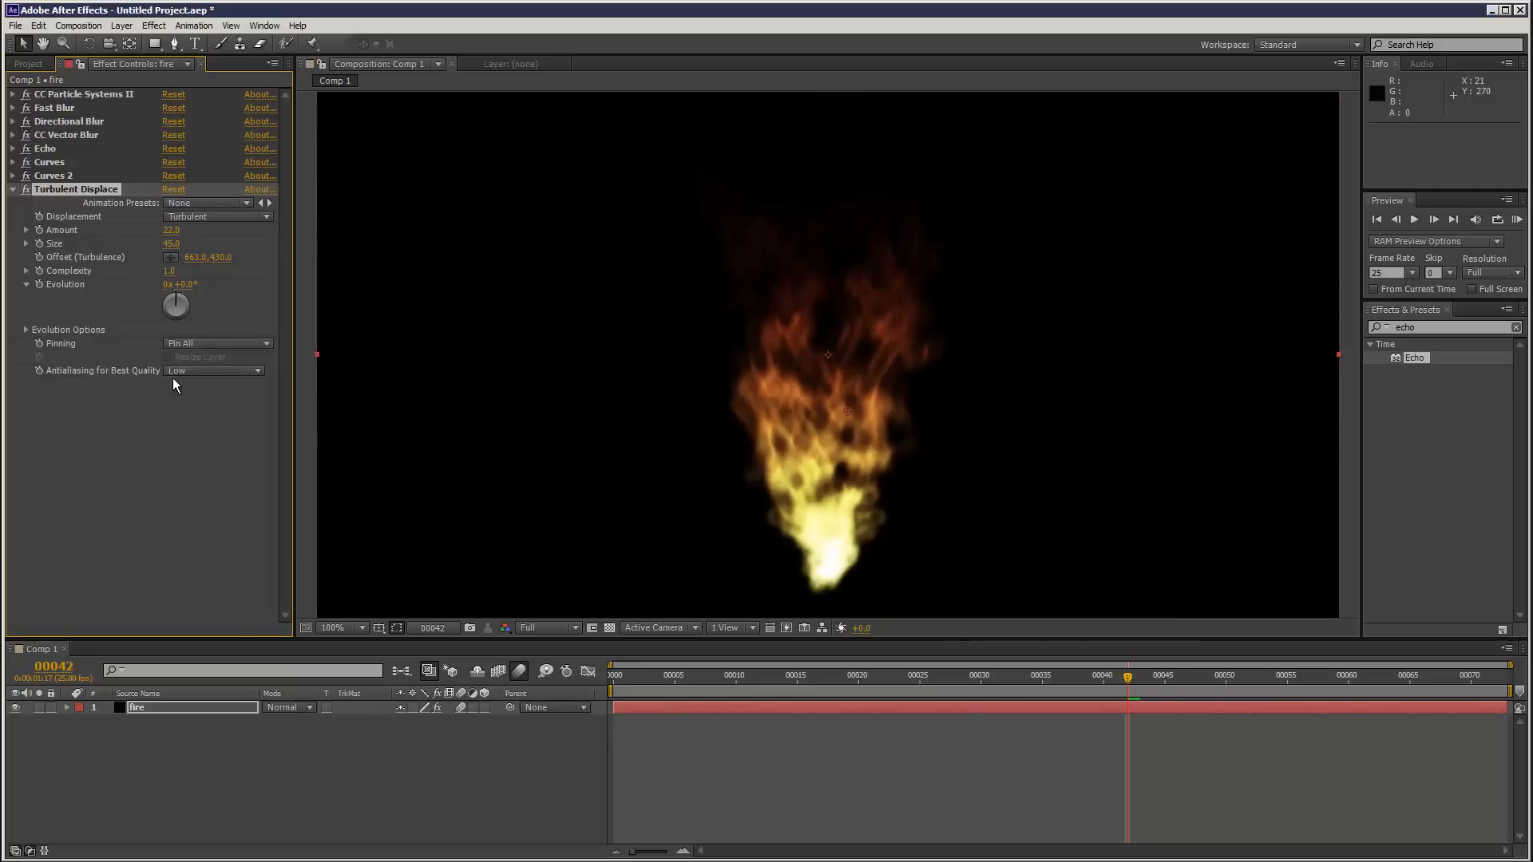
left_click(218, 217)
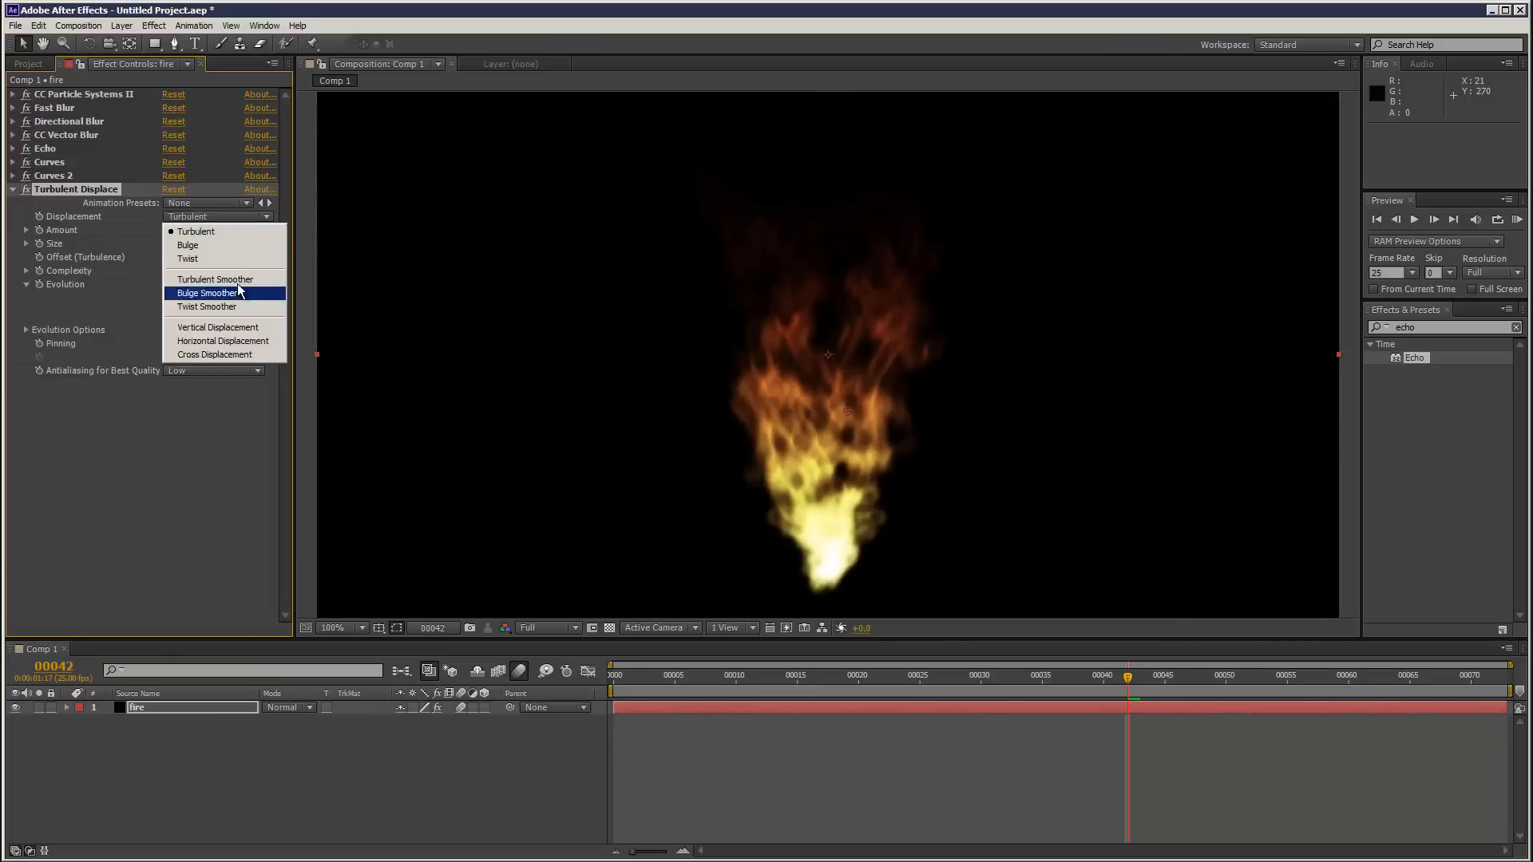
mouse_move(213, 278)
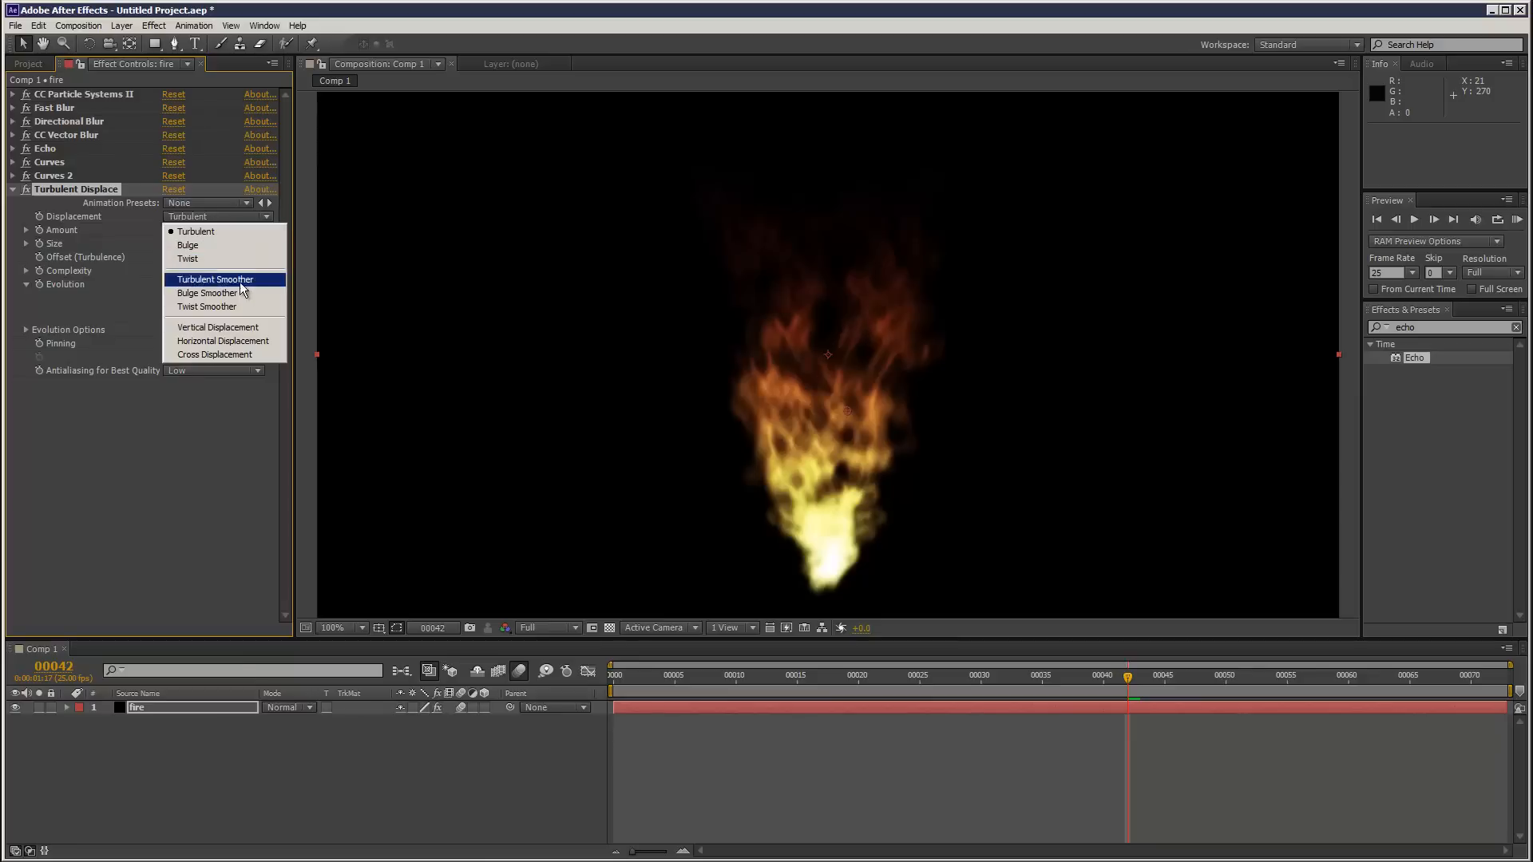
left_click(207, 306)
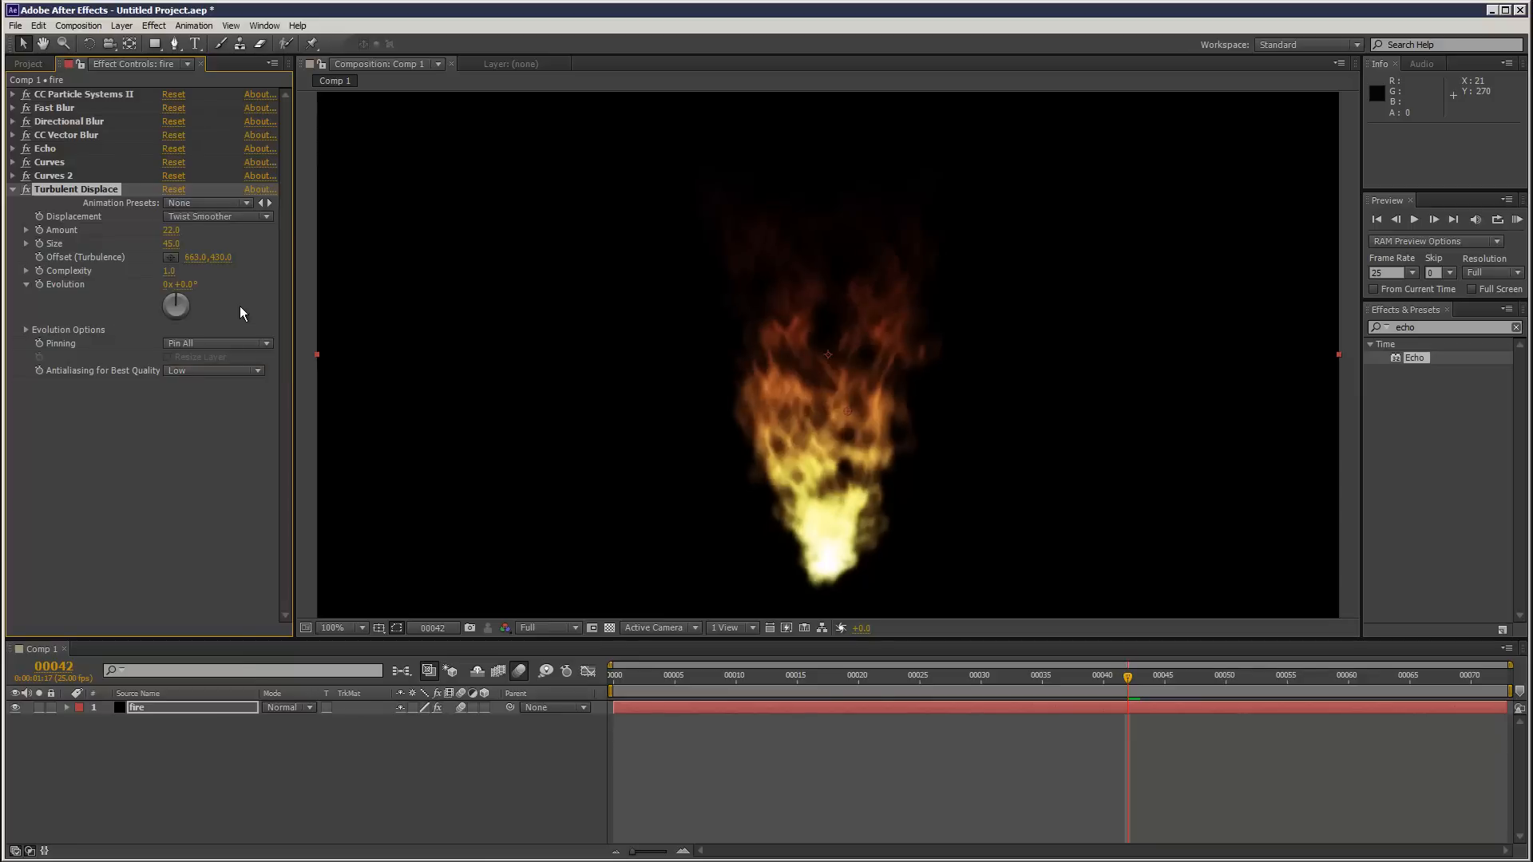
left_click(215, 343)
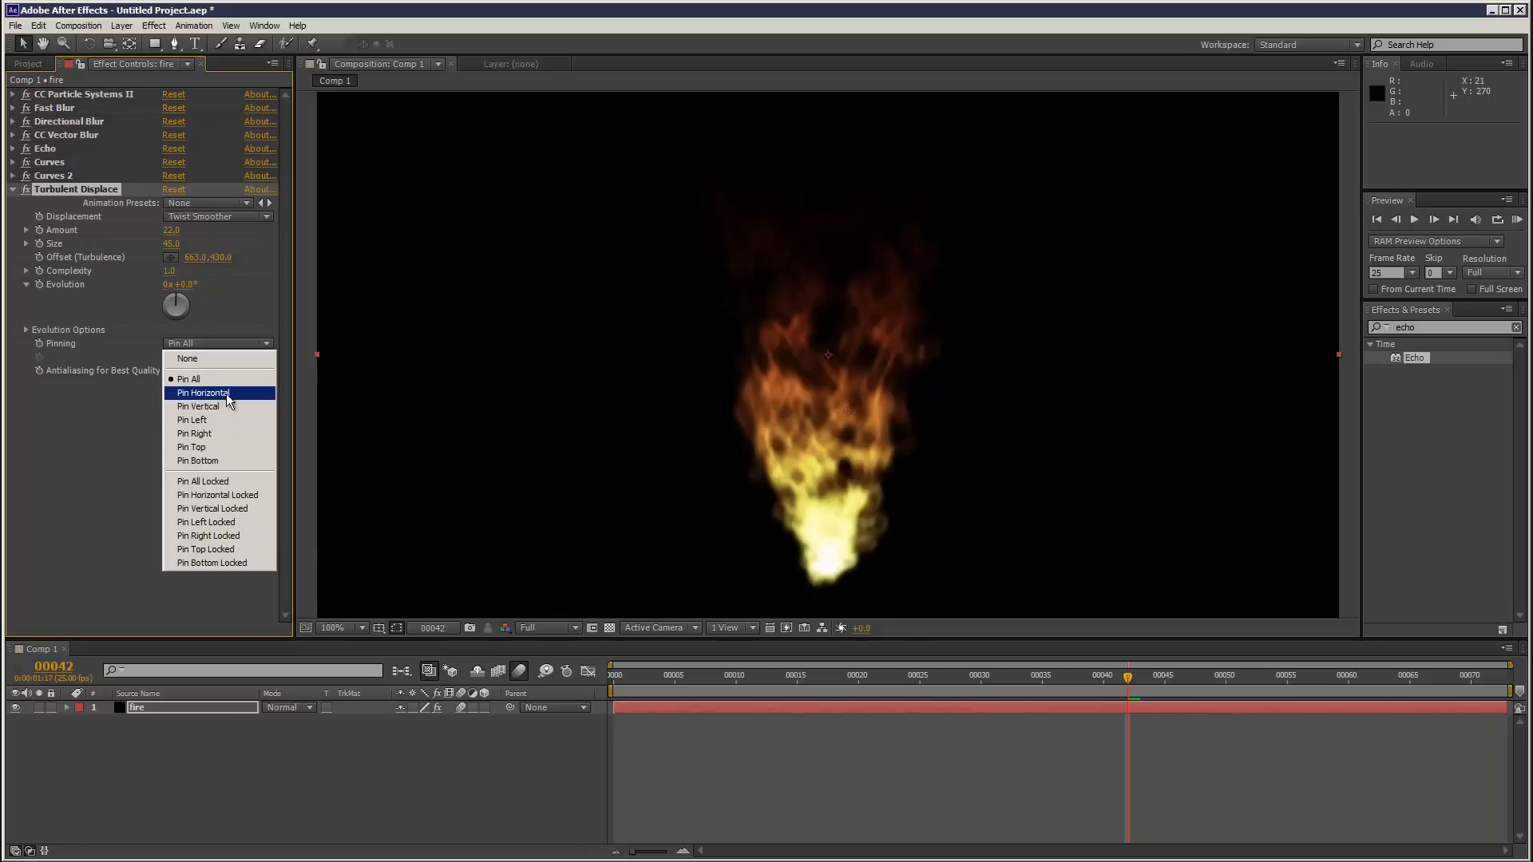
left_click(200, 392)
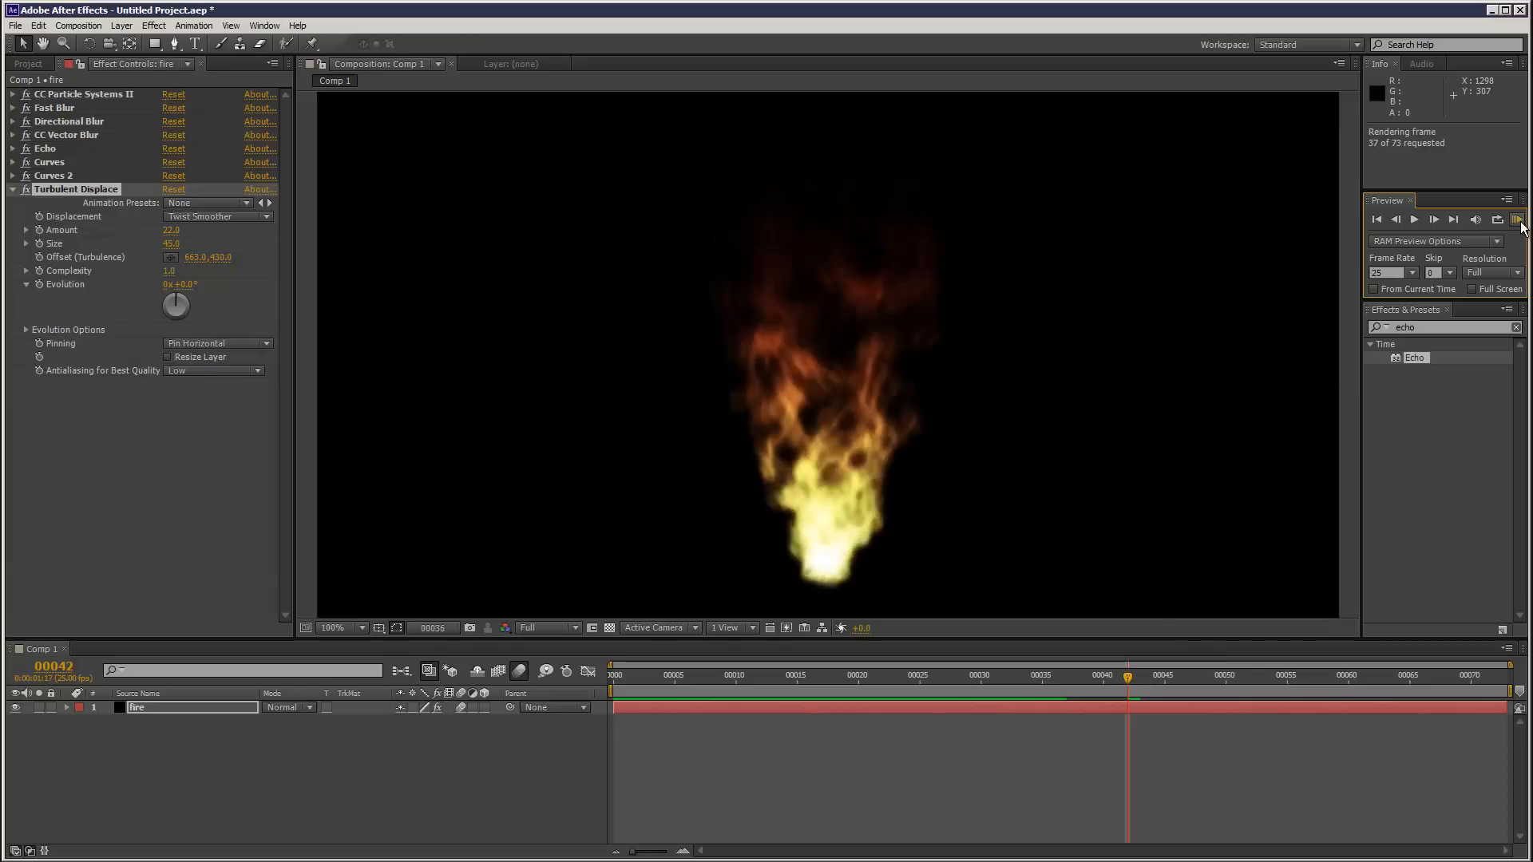
- Stop the preview, expand CC Particle Systems II, and scrub the particle Longevity value
left_click(1517, 219)
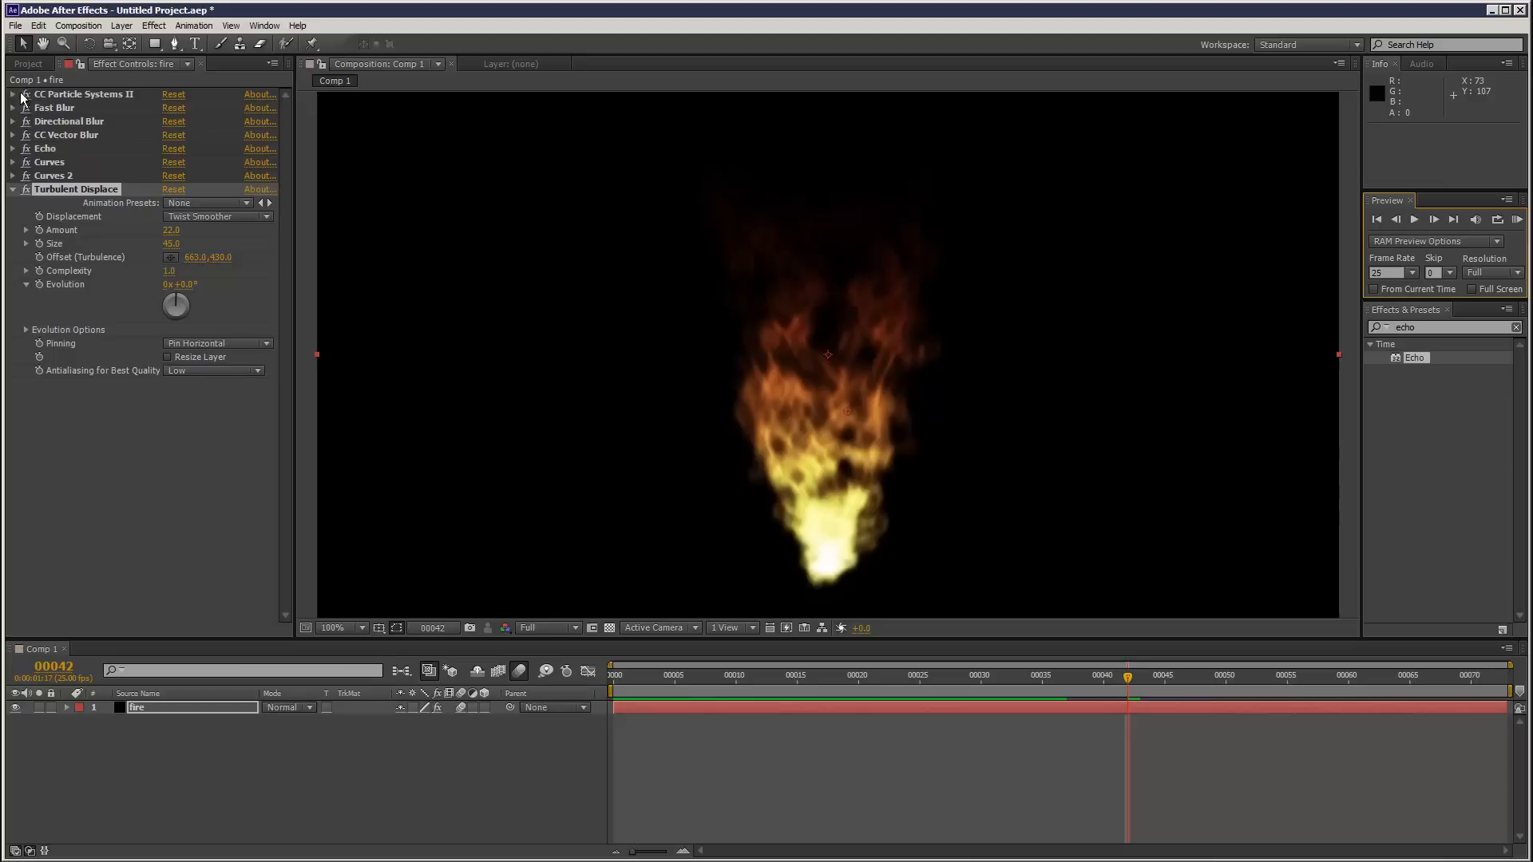
left_click(13, 94)
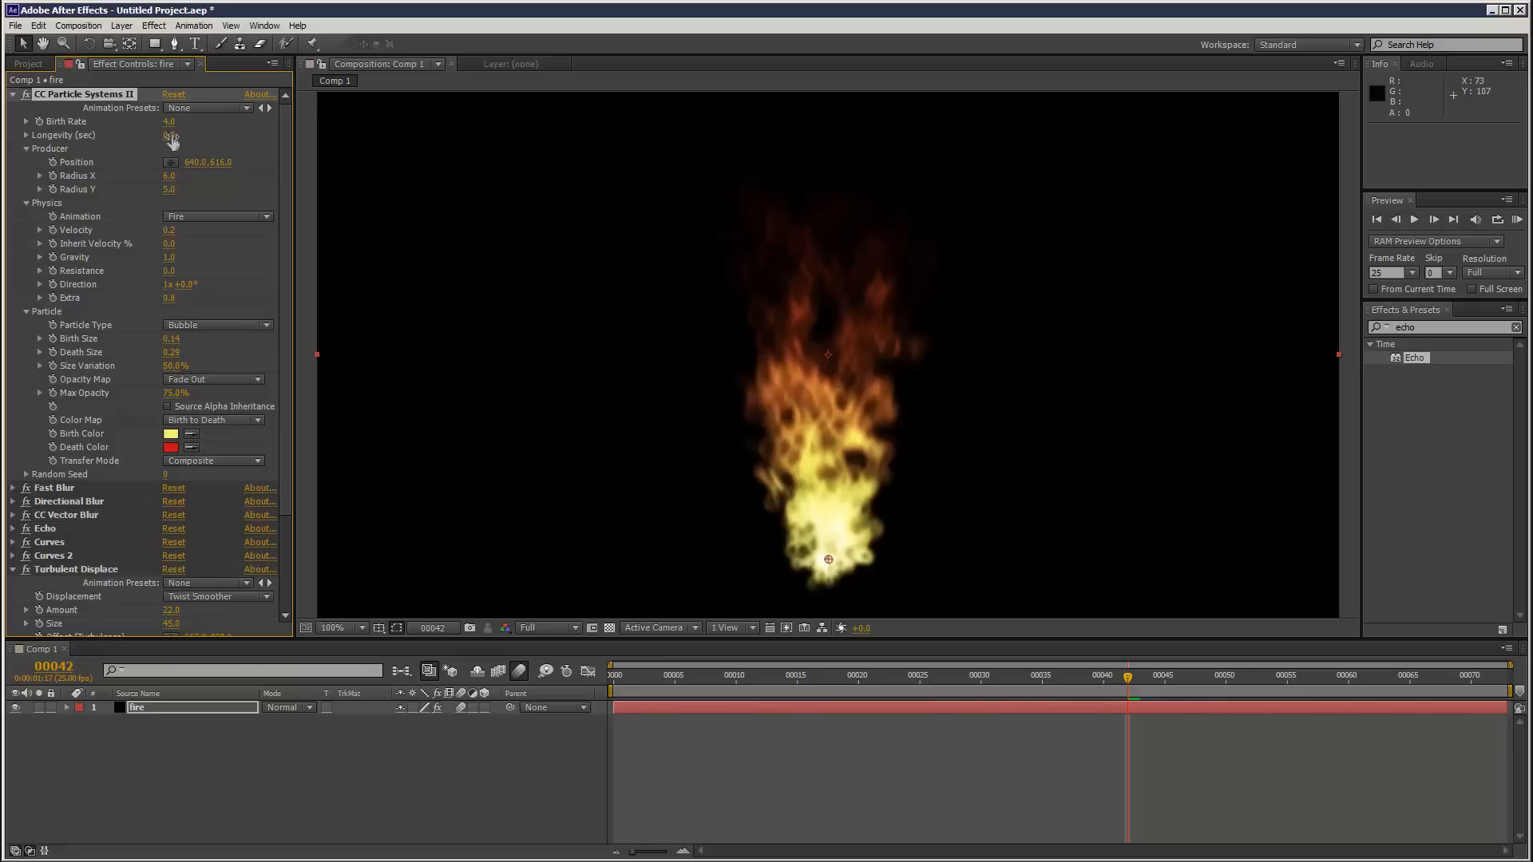
left_click_drag(169, 135, 242, 187)
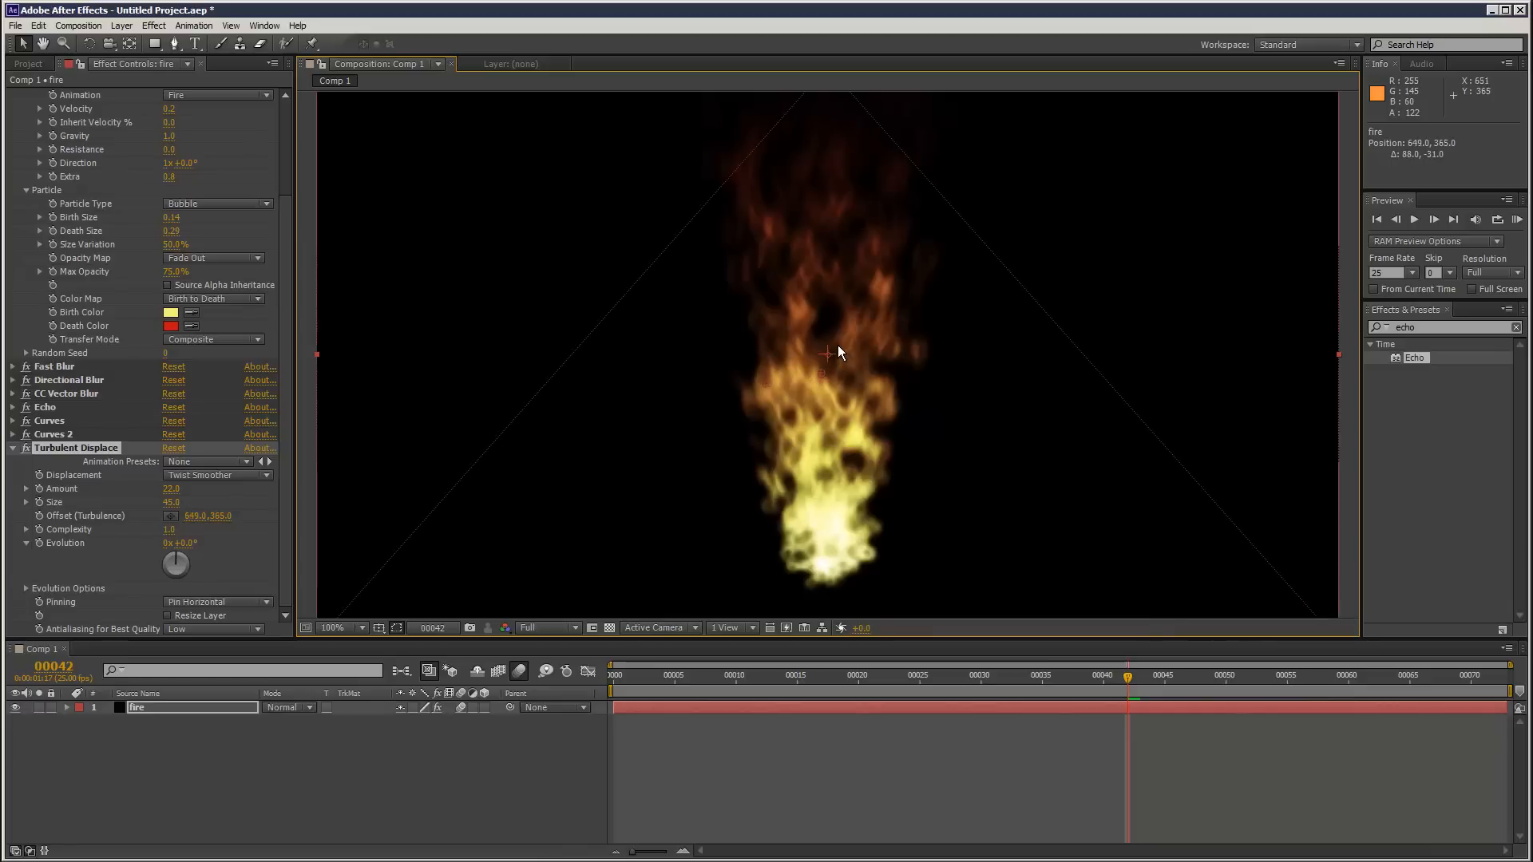
- Move the turbulence offset point, drive Offset with a wiggle(2,50) expression, and preview
left_click_drag(827, 352, 789, 269)
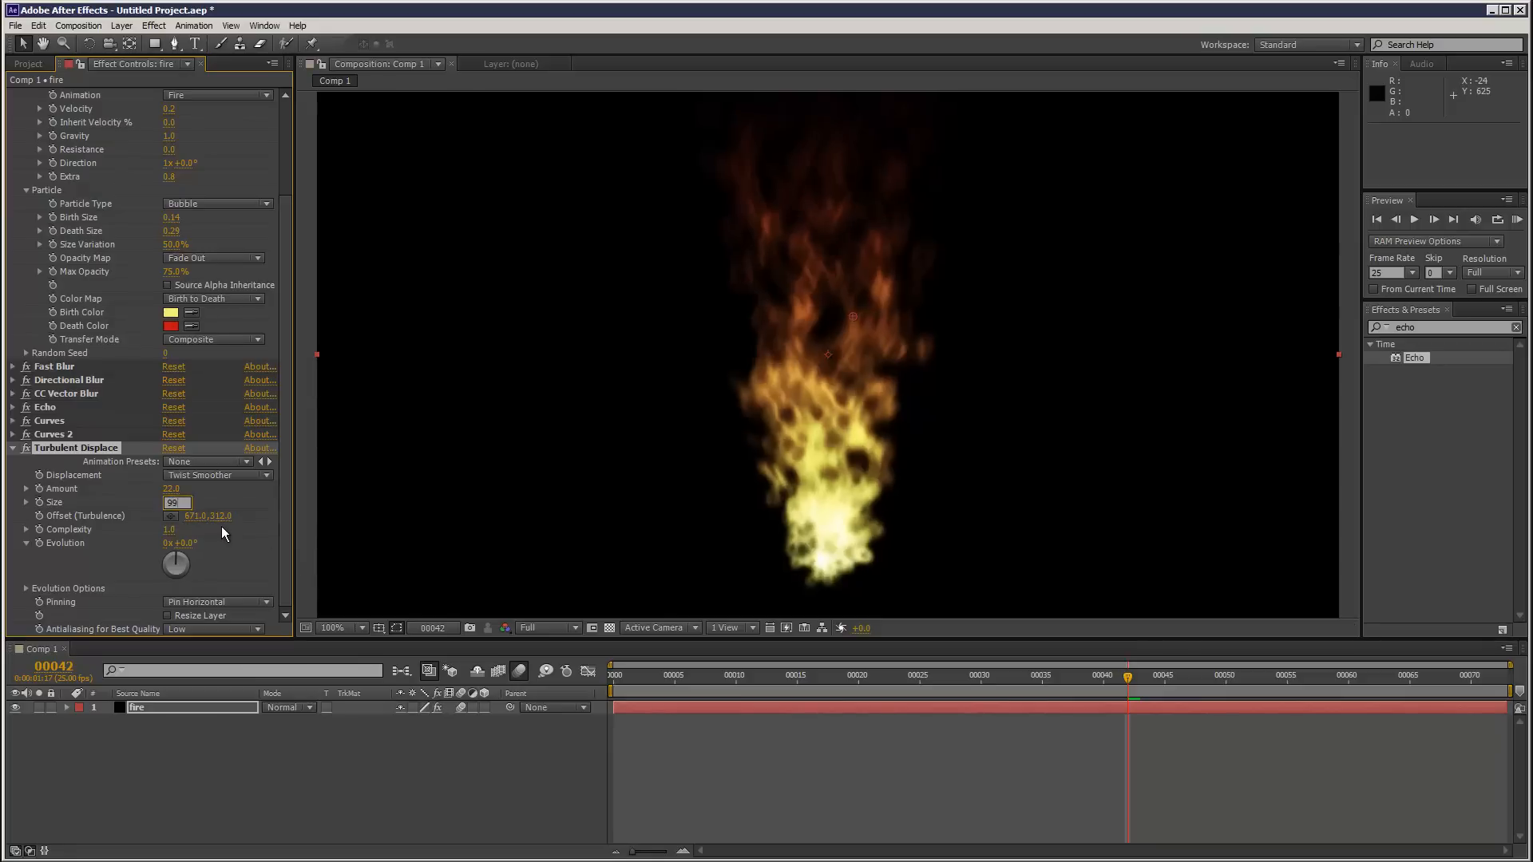
left_click(177, 501)
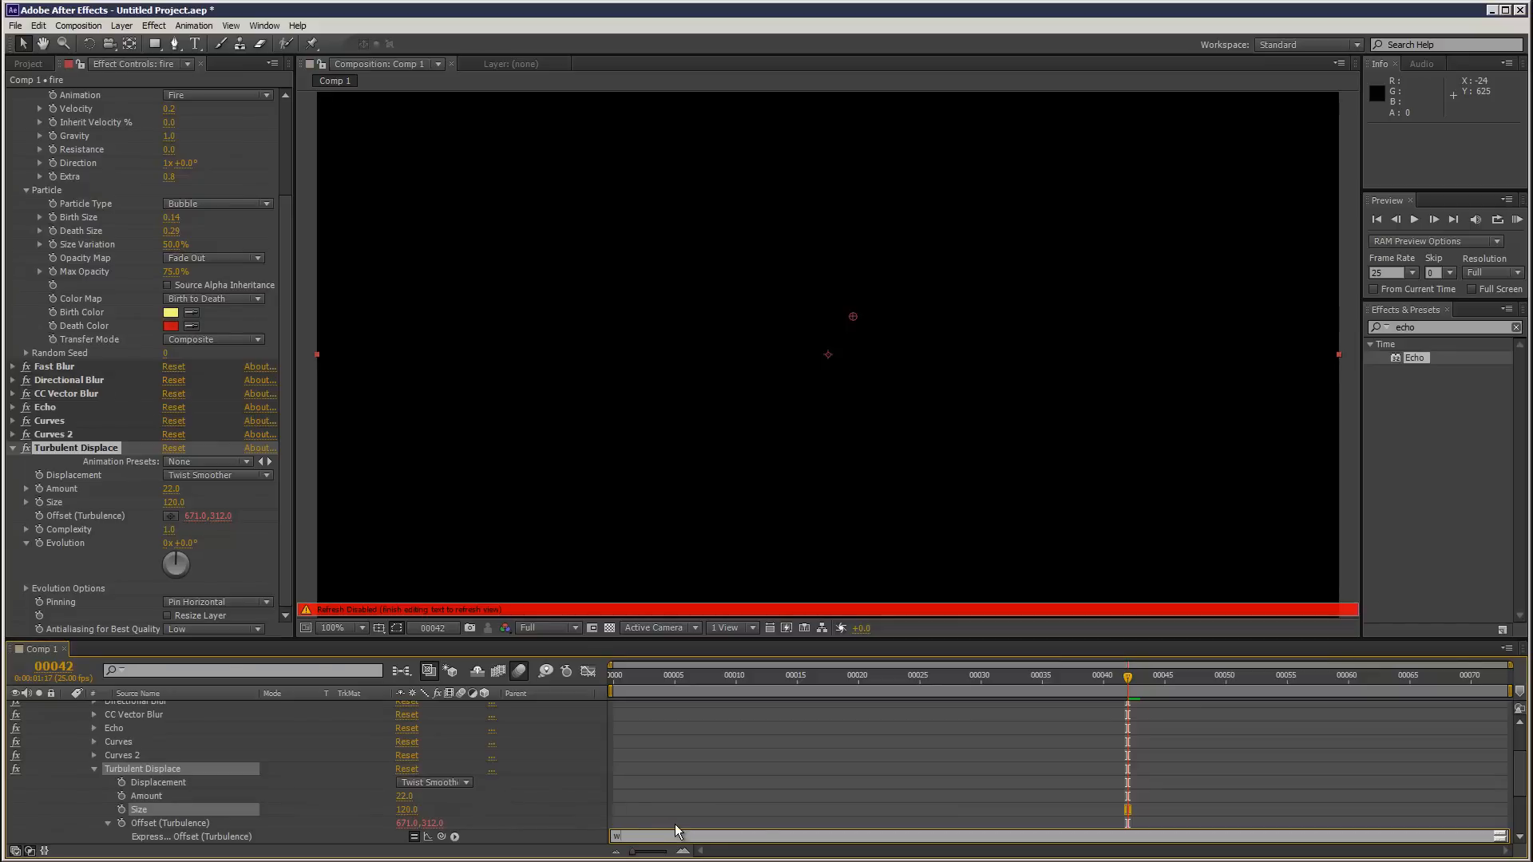
type("wiggle(2,50);")
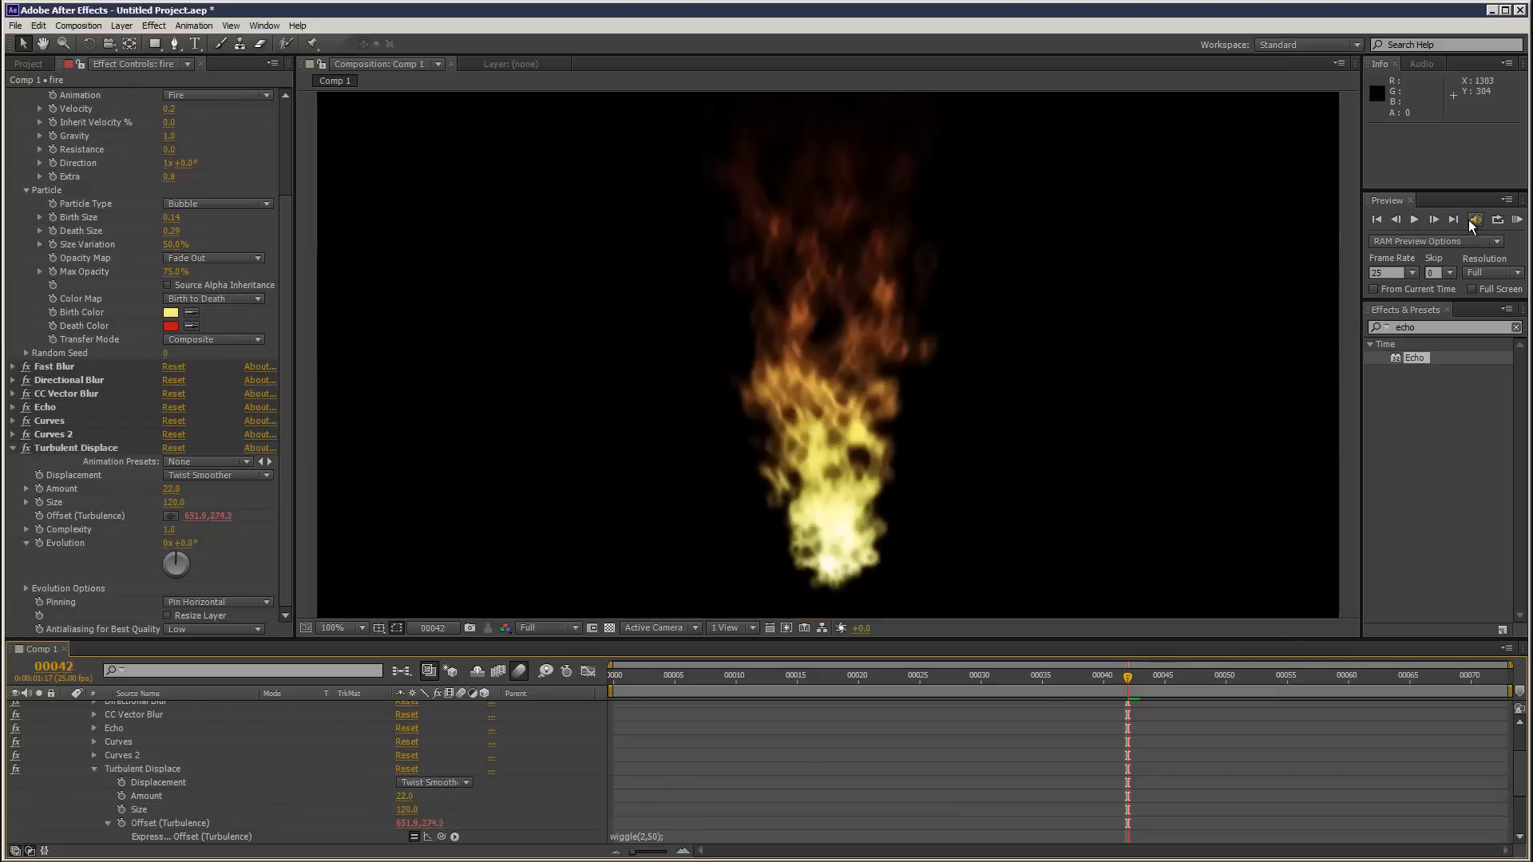
left_click(1516, 219)
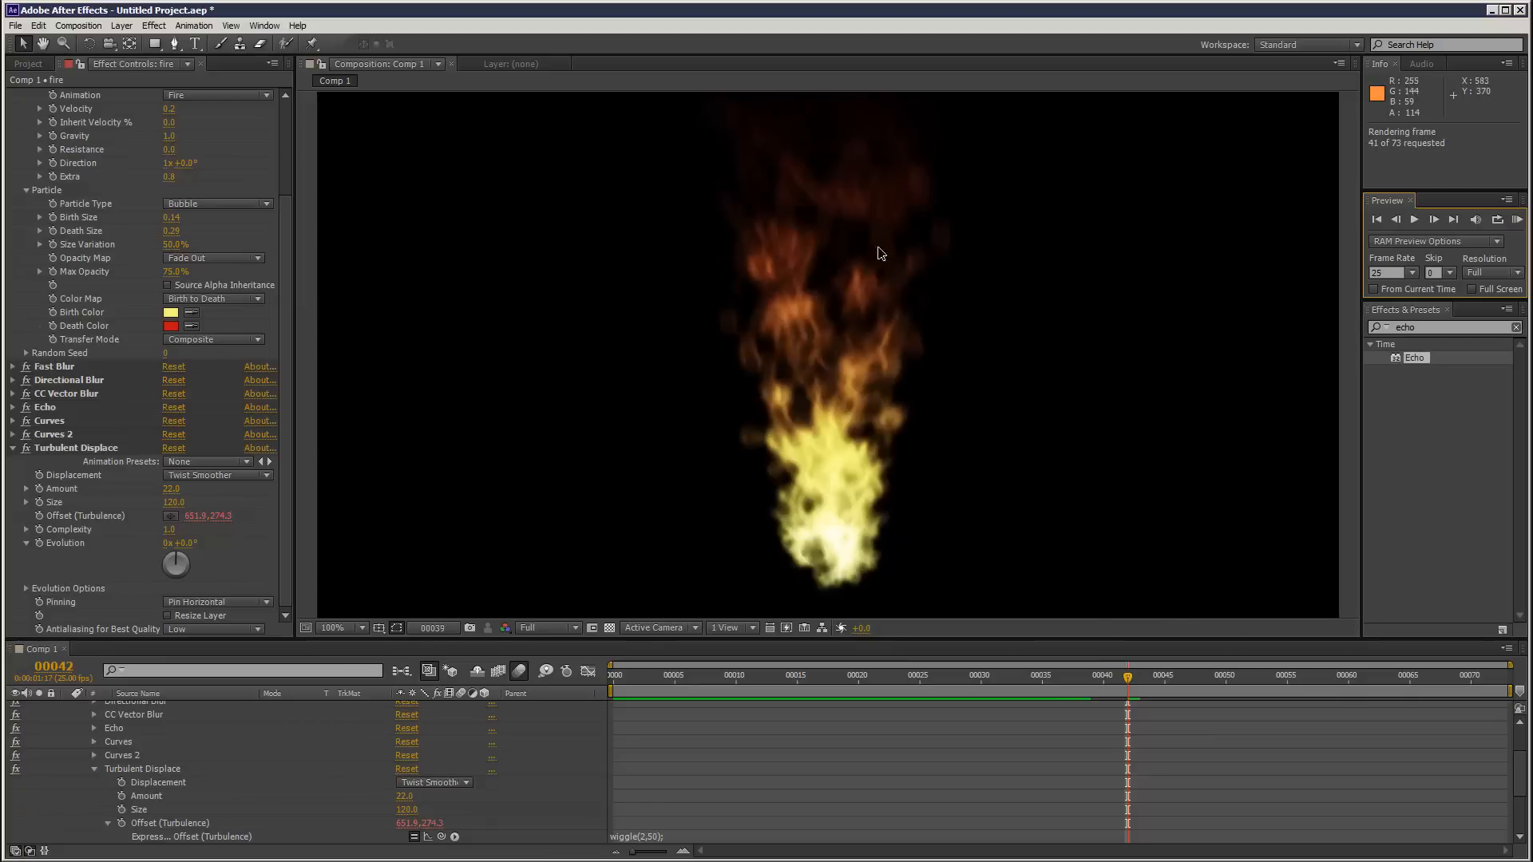
- Zoom the viewer to 50%, stop playback, and set particle Death Size to 0.30
left_click(1517, 219)
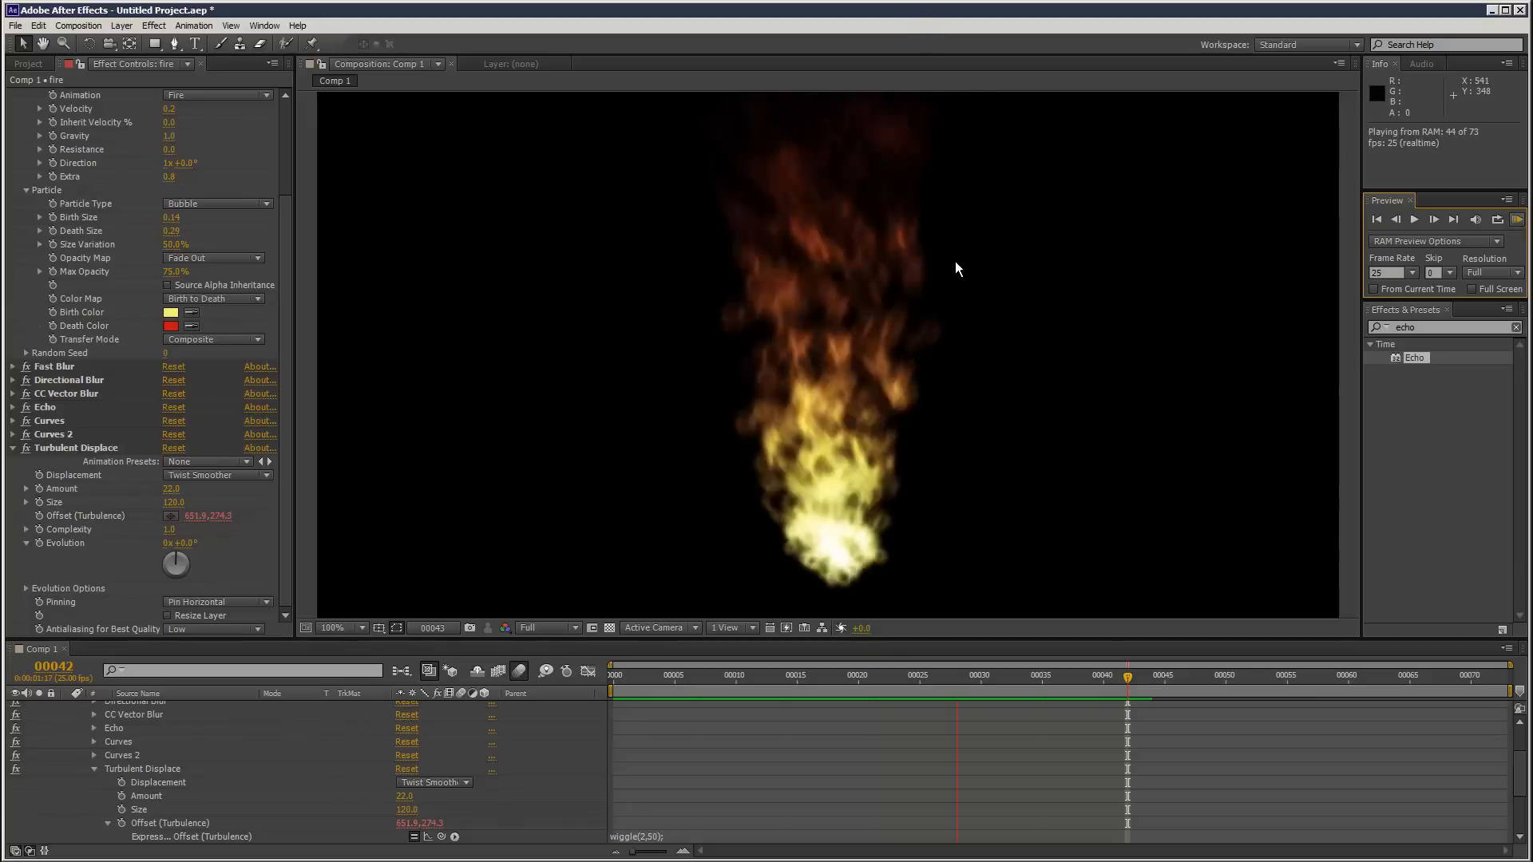
left_click(339, 628)
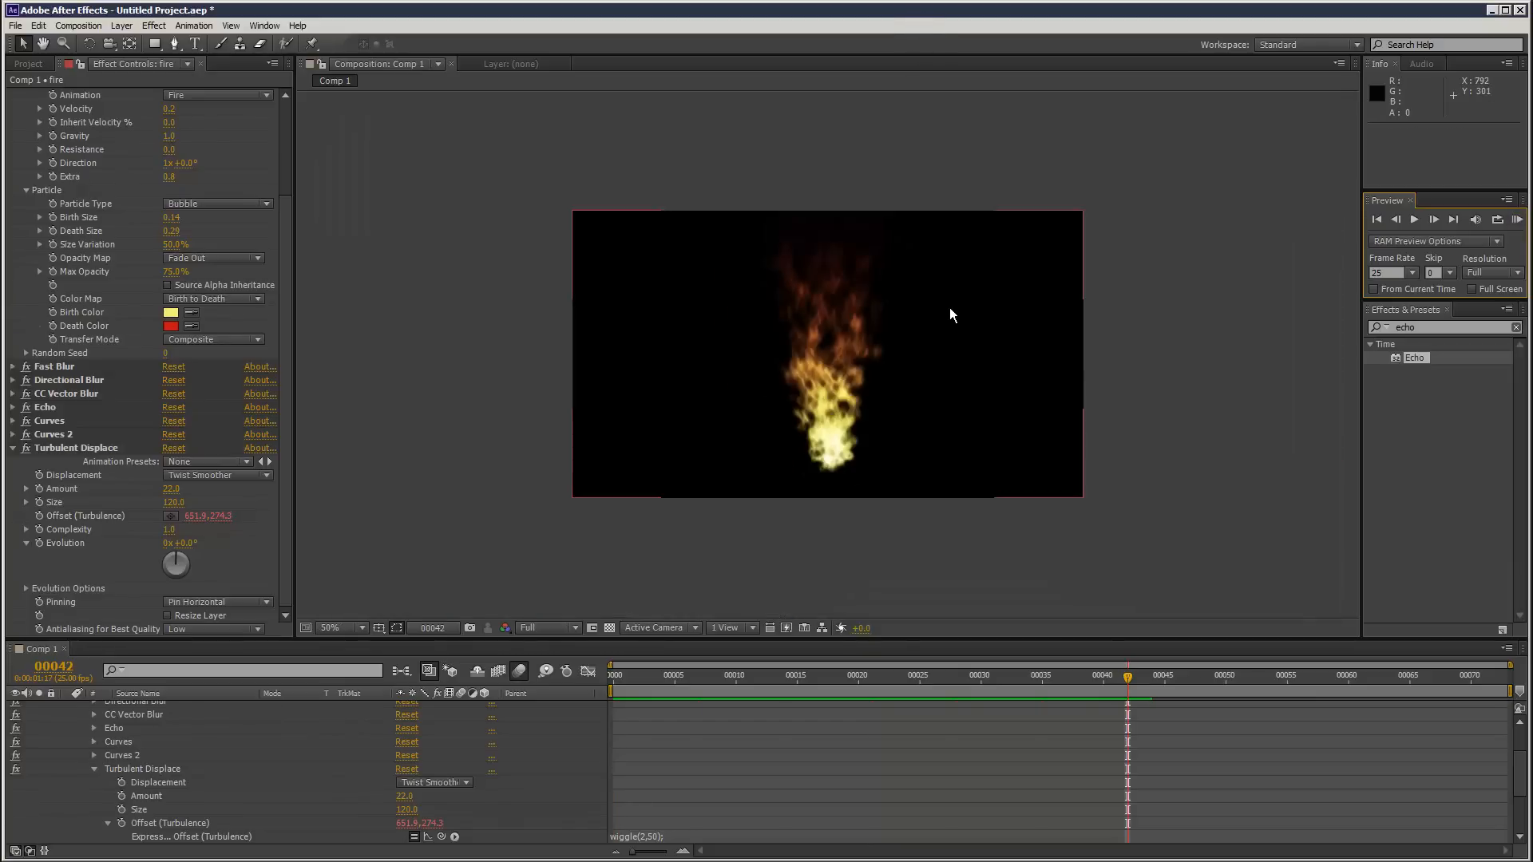
left_click(1518, 219)
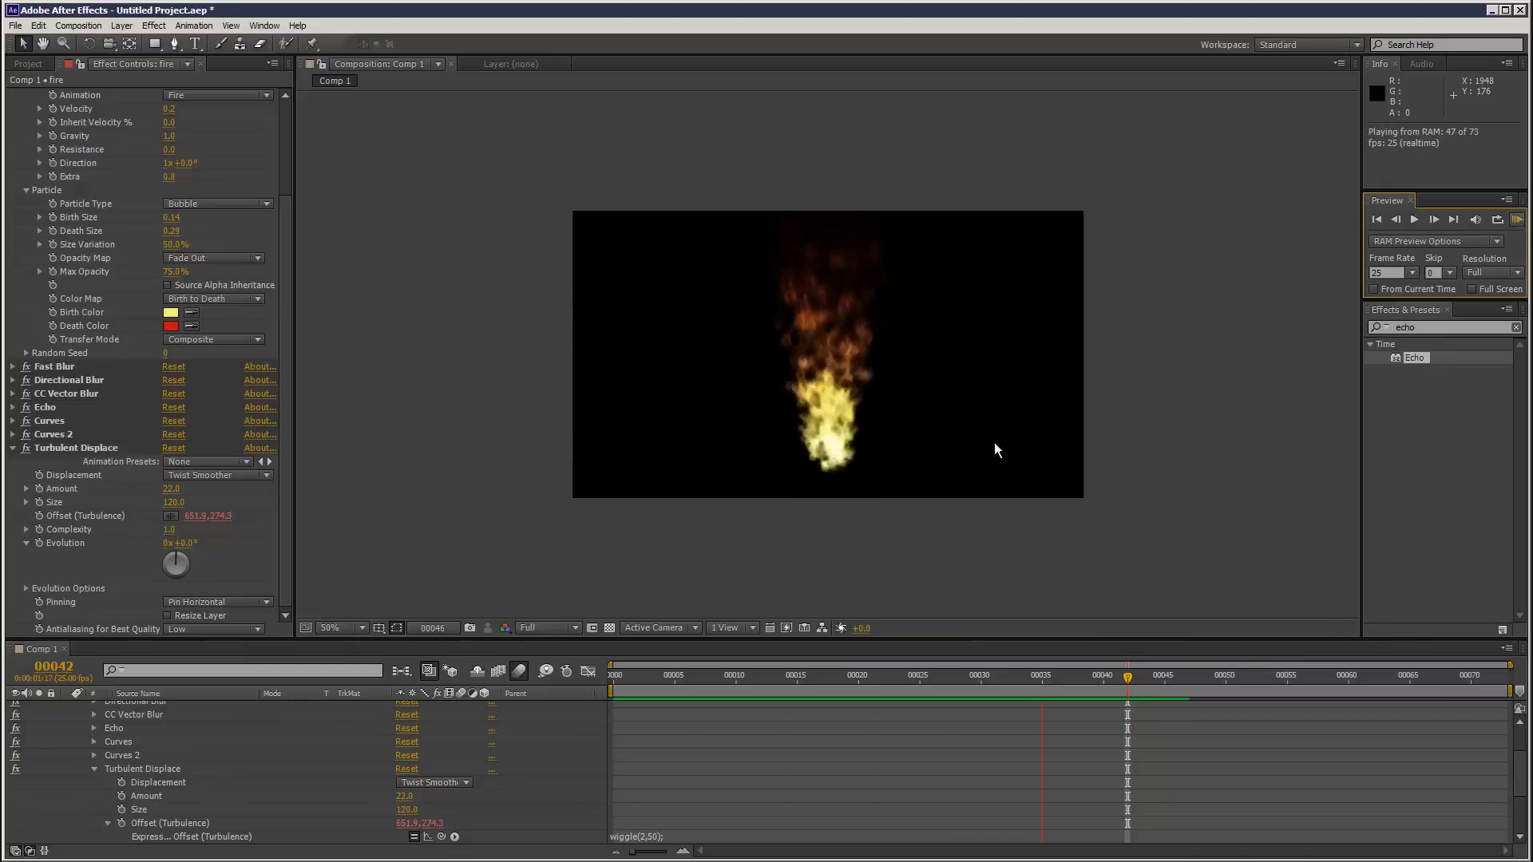
left_click(910, 675)
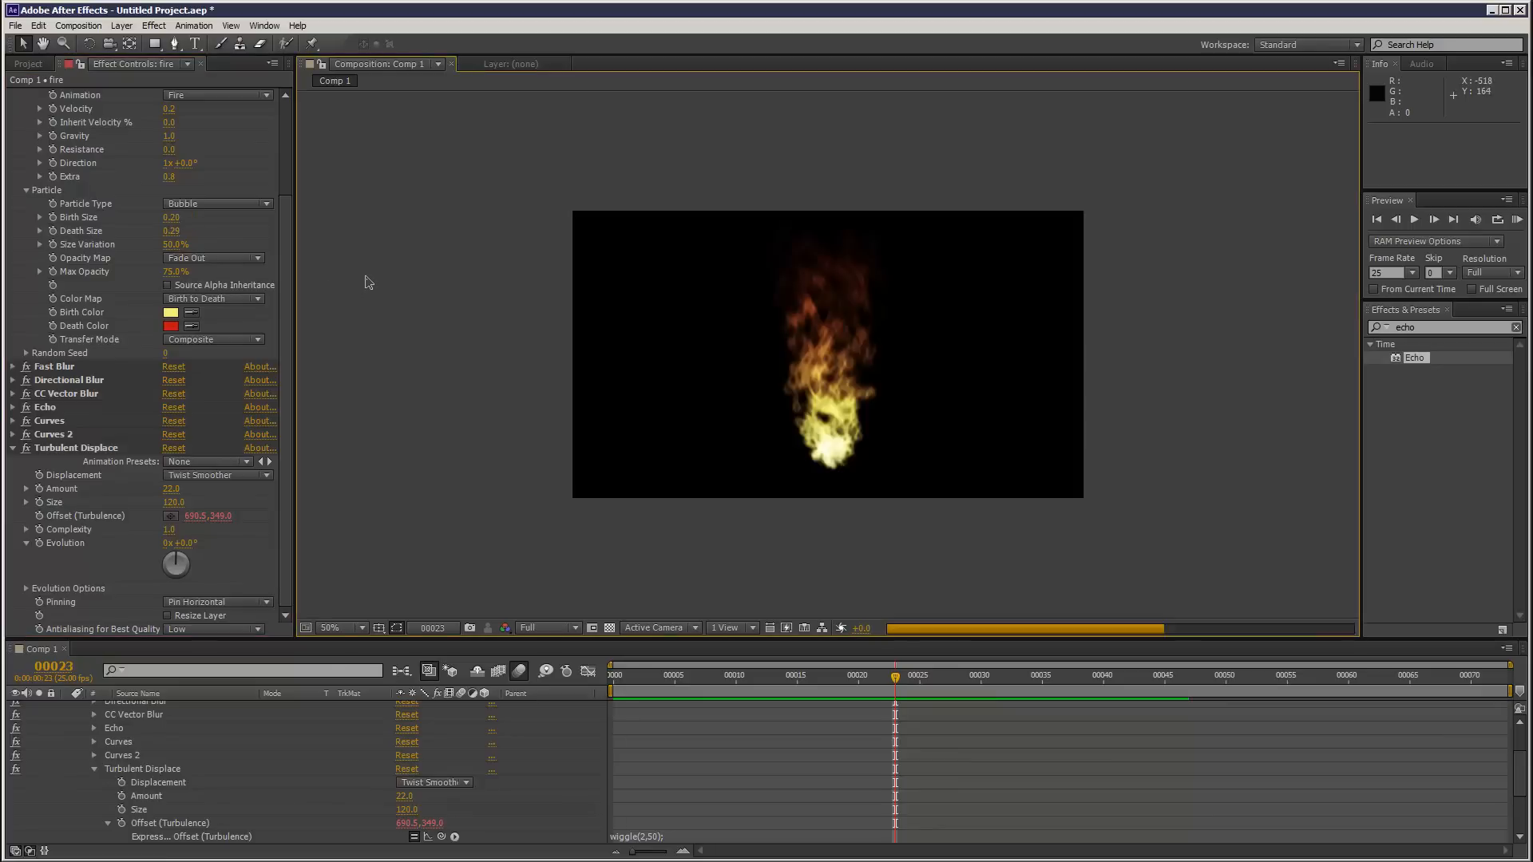
left_click(174, 231)
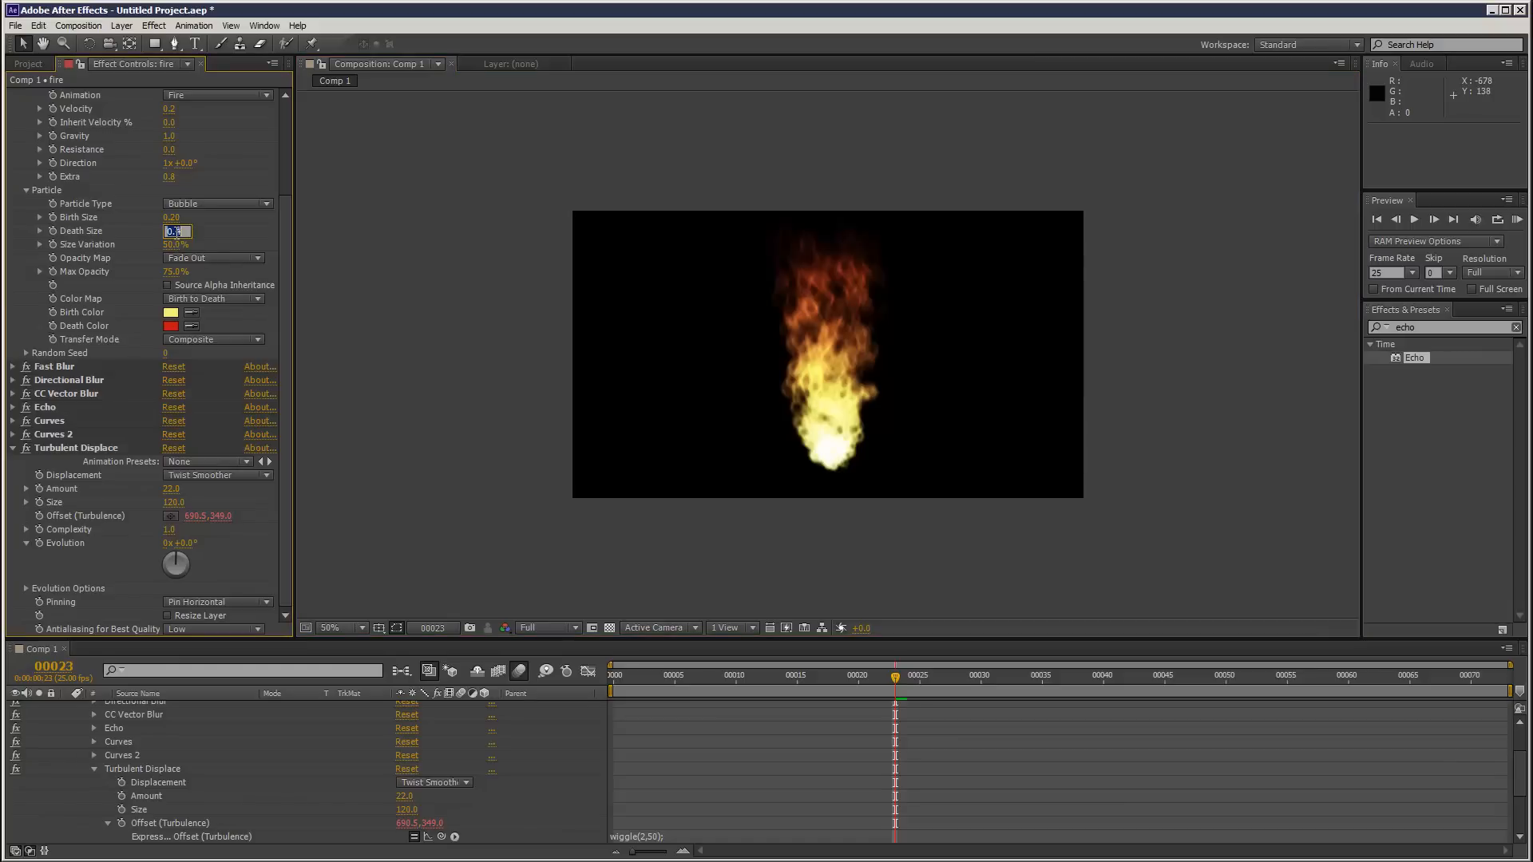
type("0.30")
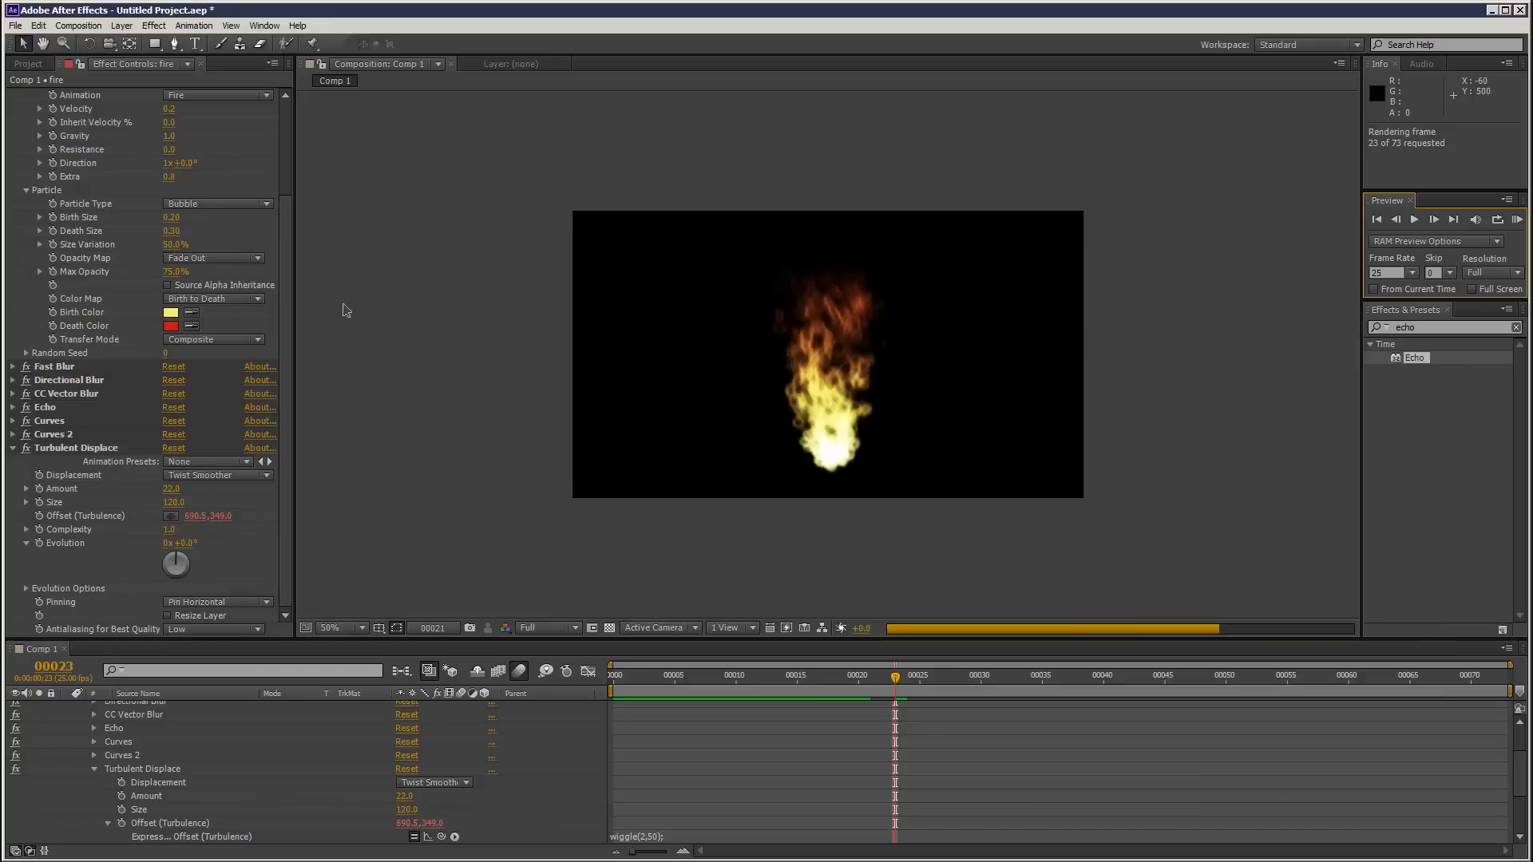
left_click(1434, 219)
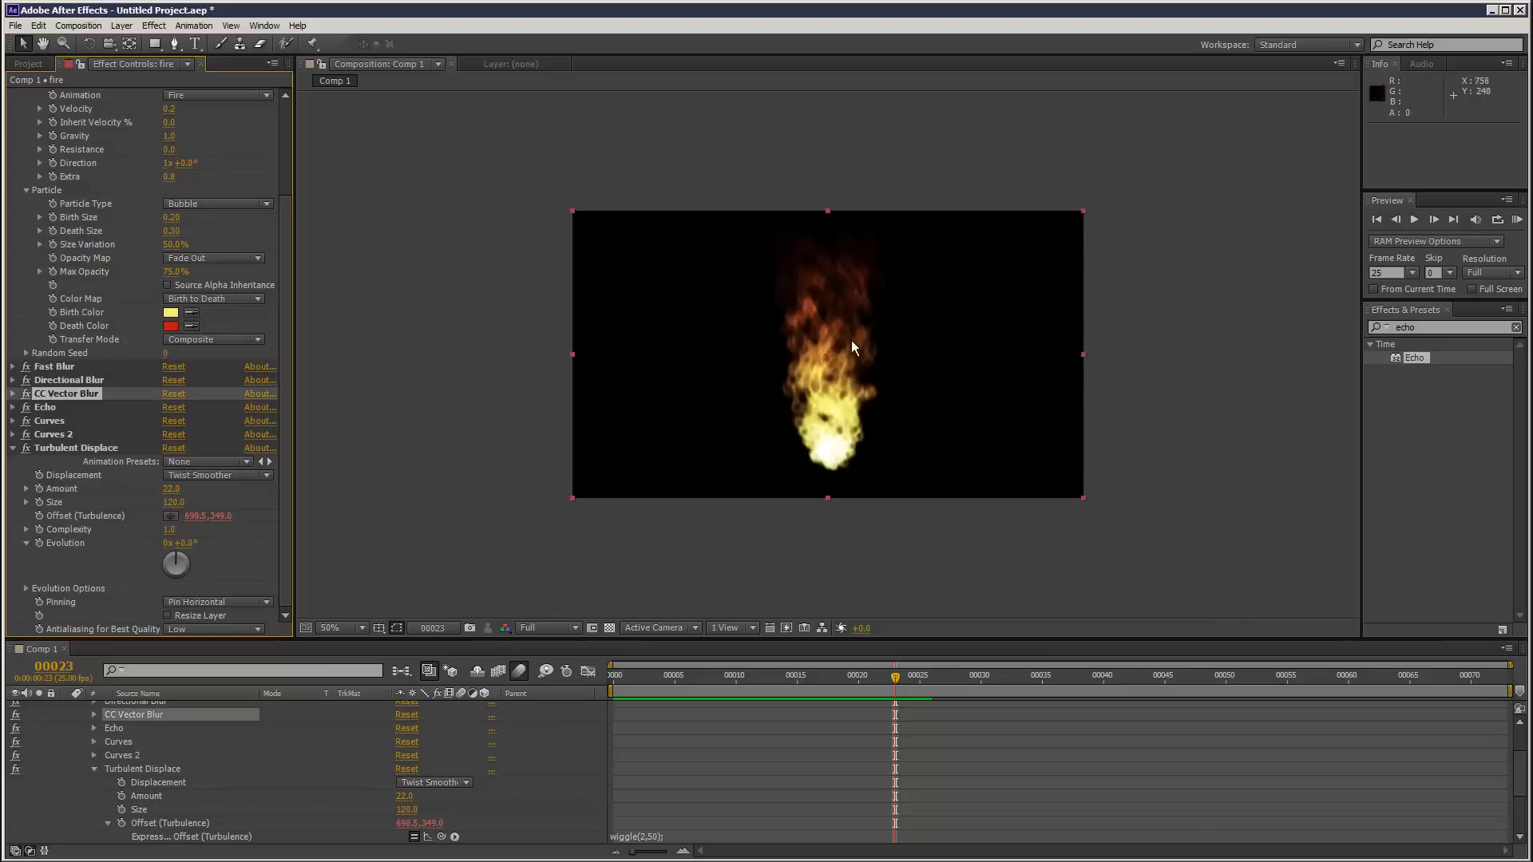
- Enter a new CC Vector Blur Amount (9.0), then collapse all effect settings
left_click(12, 393)
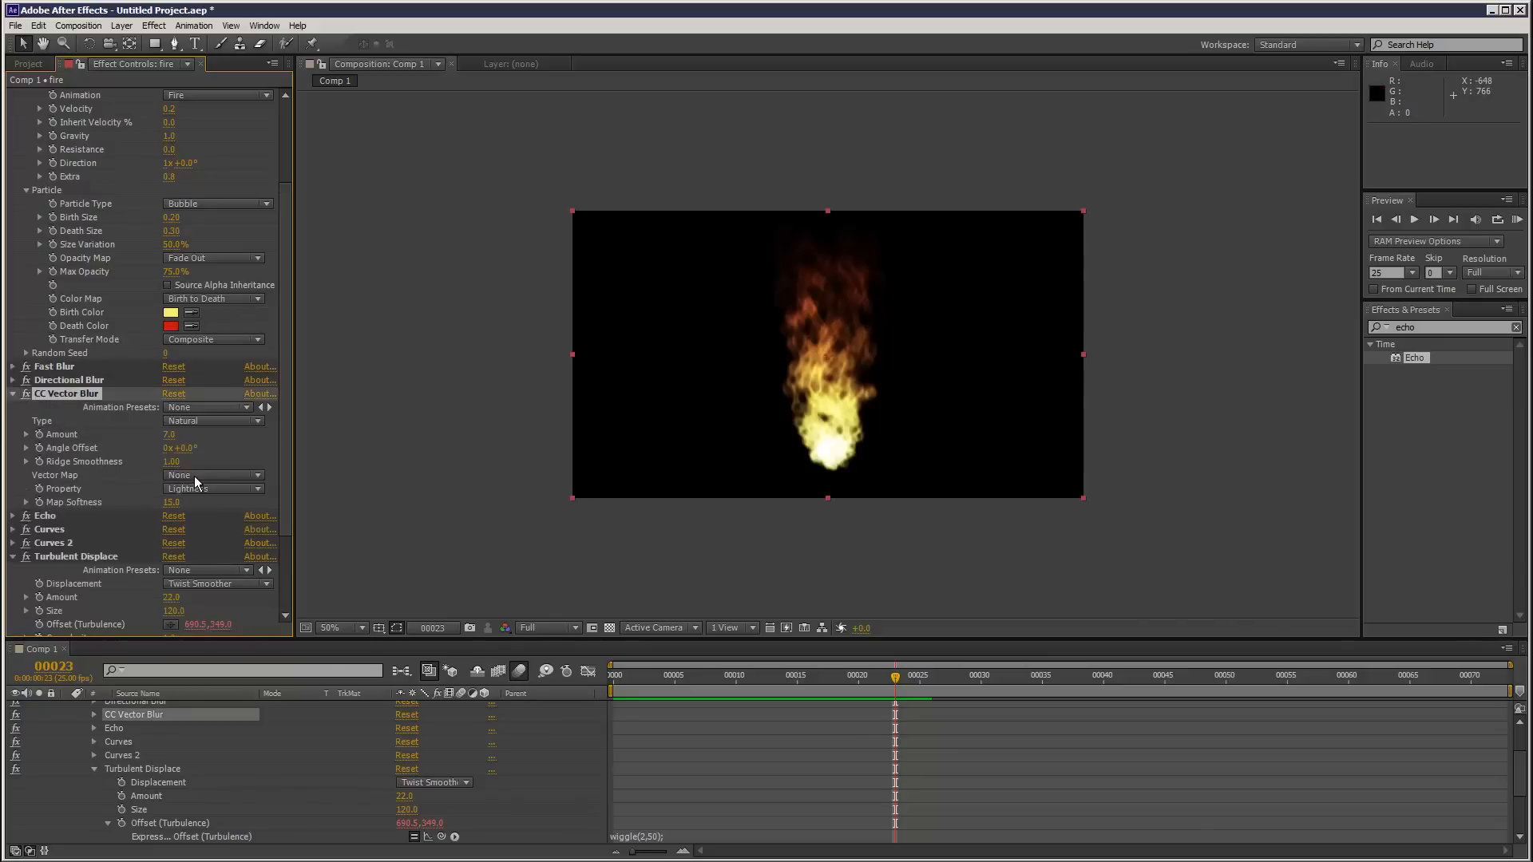
left_click(168, 434)
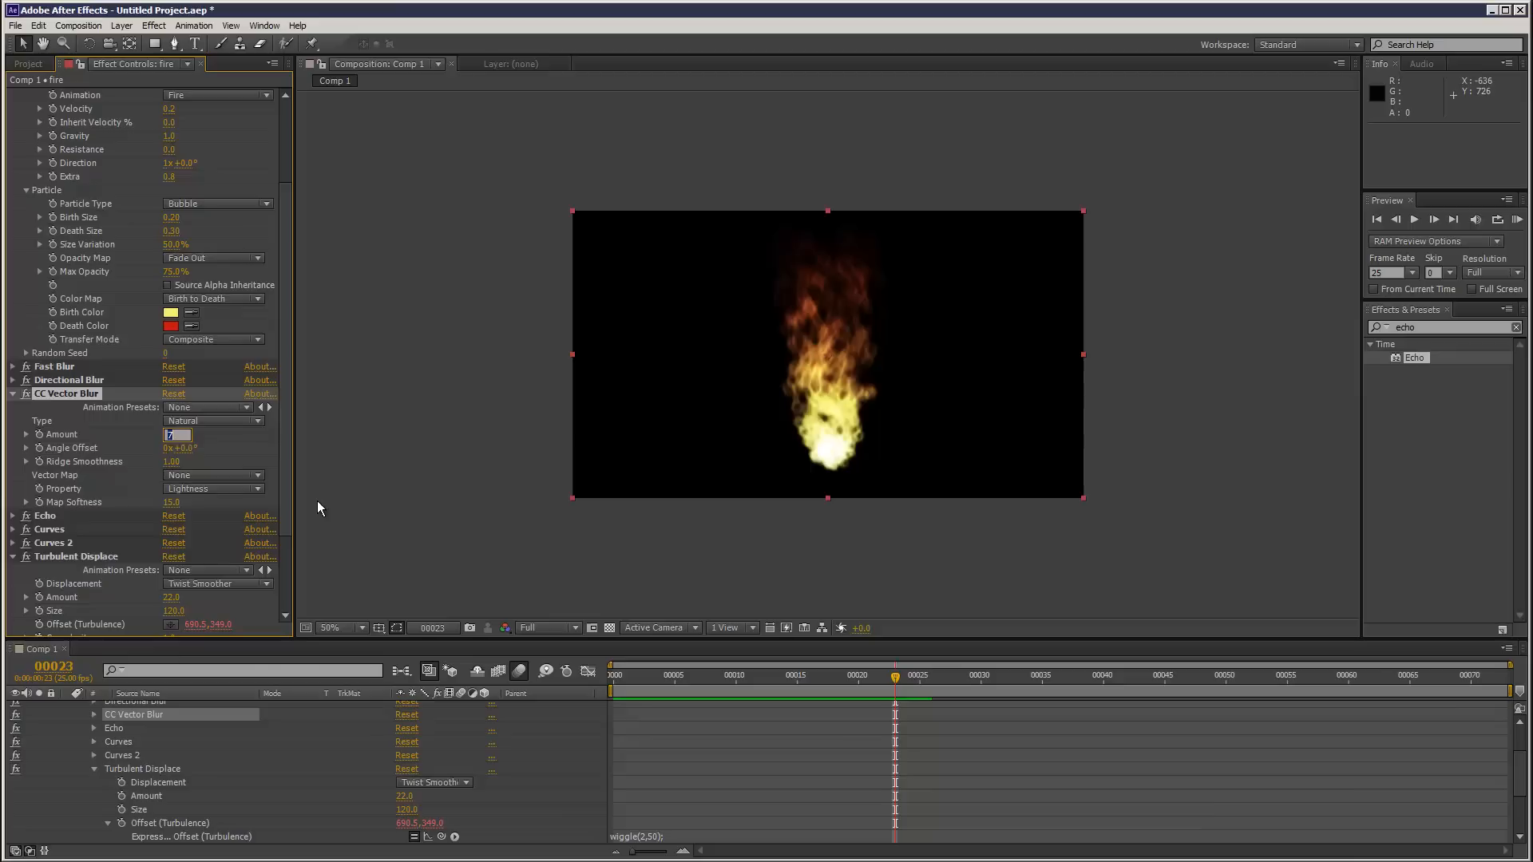
type("9.0")
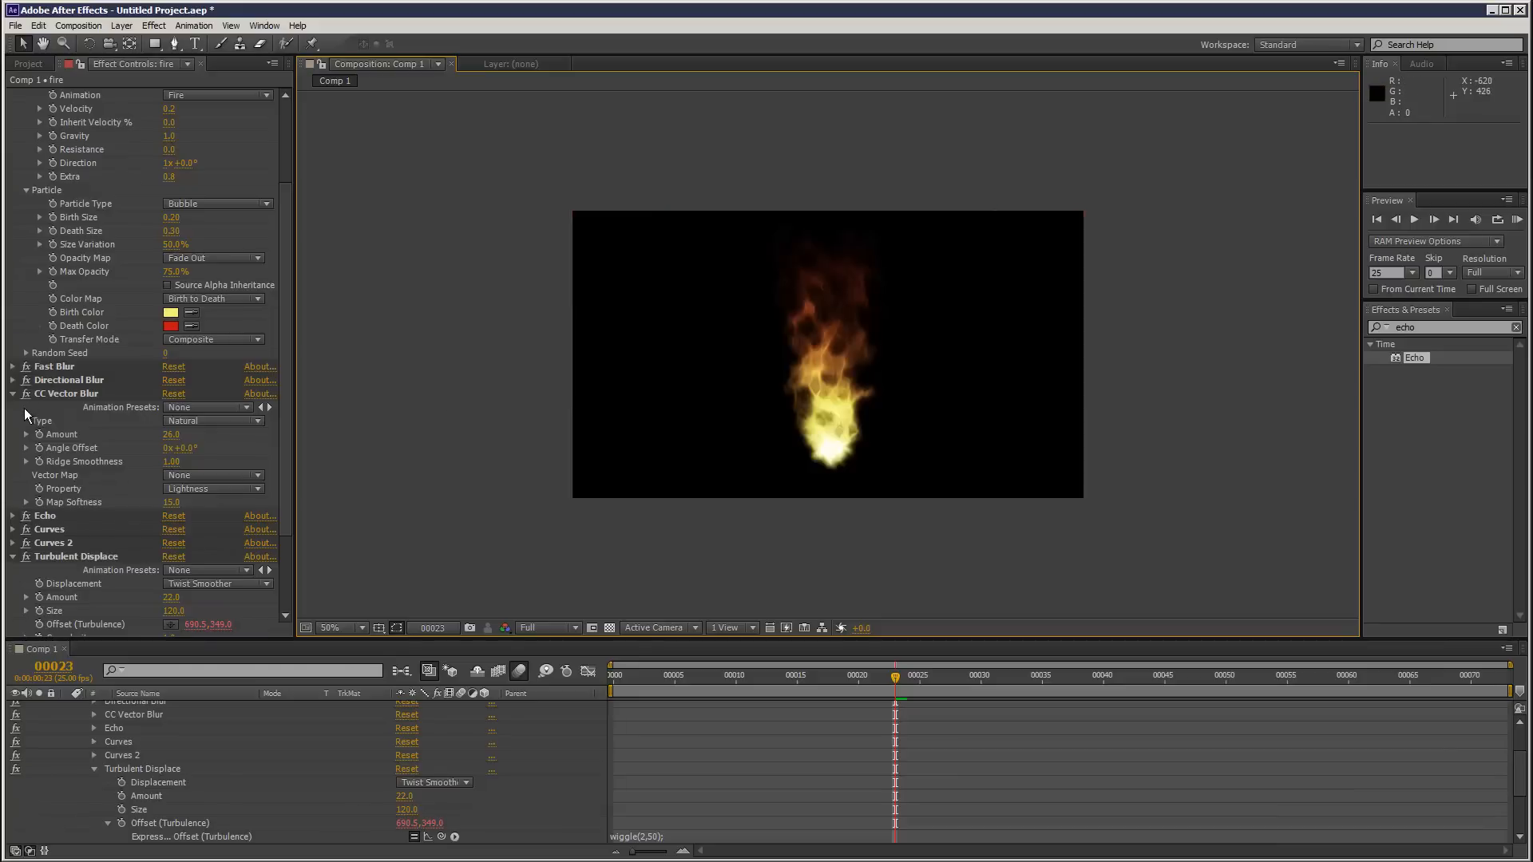
left_click(9, 393)
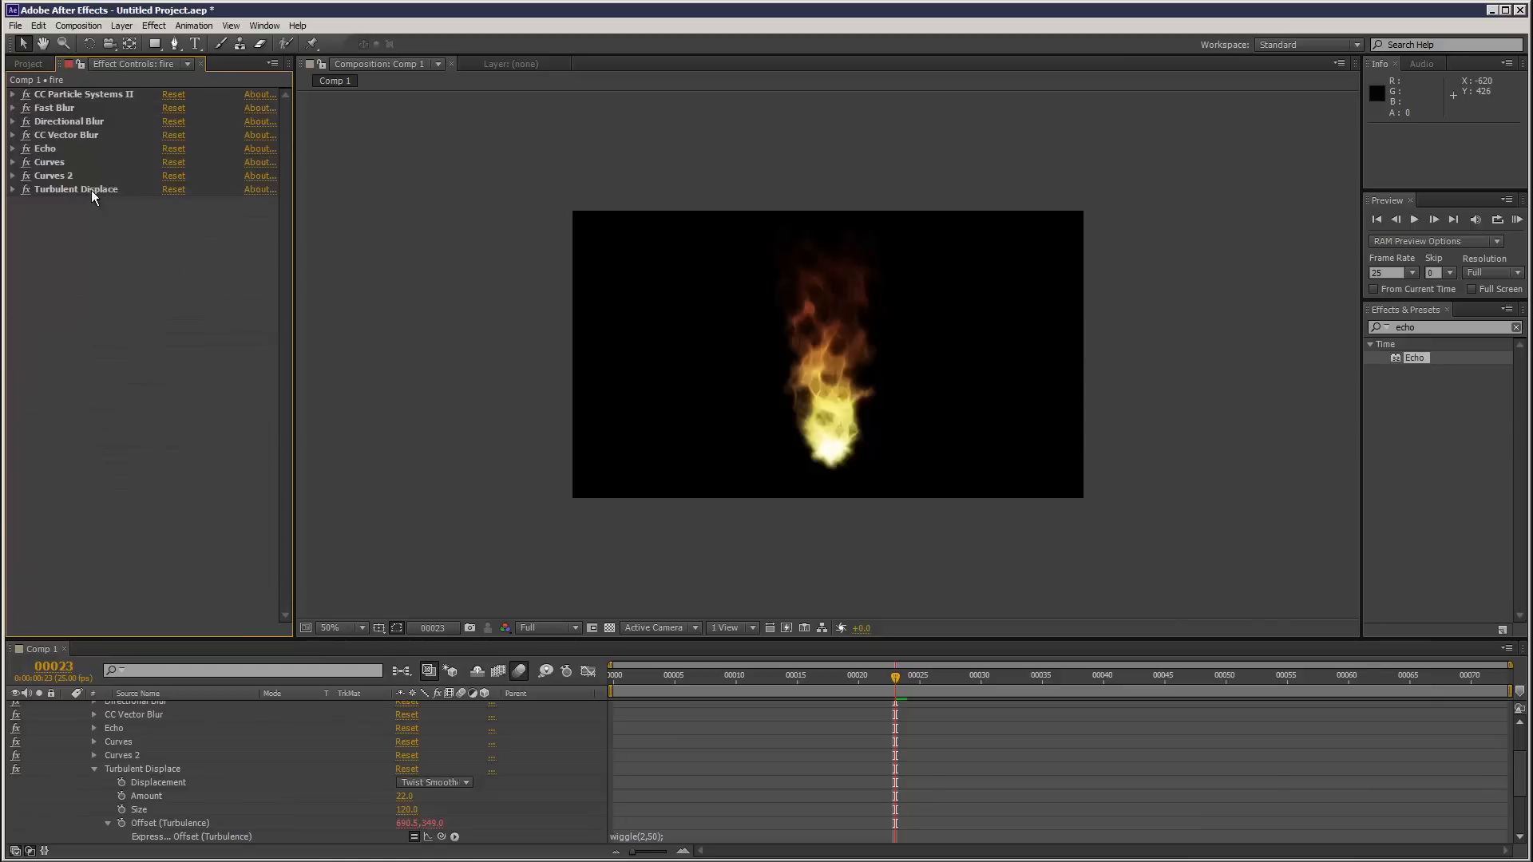
- Apply Glow to the fire, scrub Glow Radius to 80, and start editing Glow Intensity
left_click(154, 25)
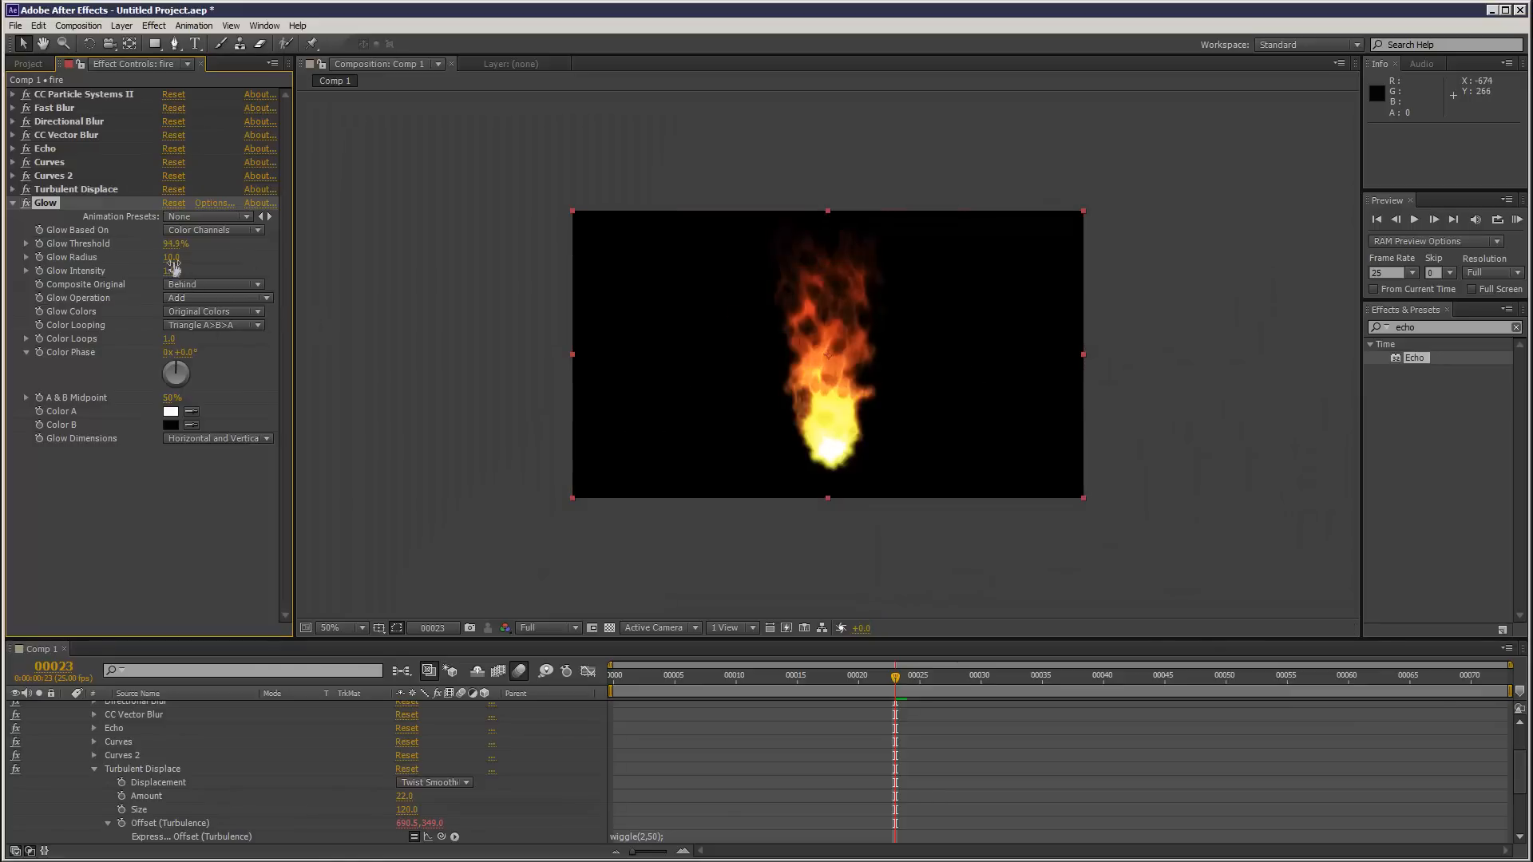
left_click_drag(171, 257, 210, 258)
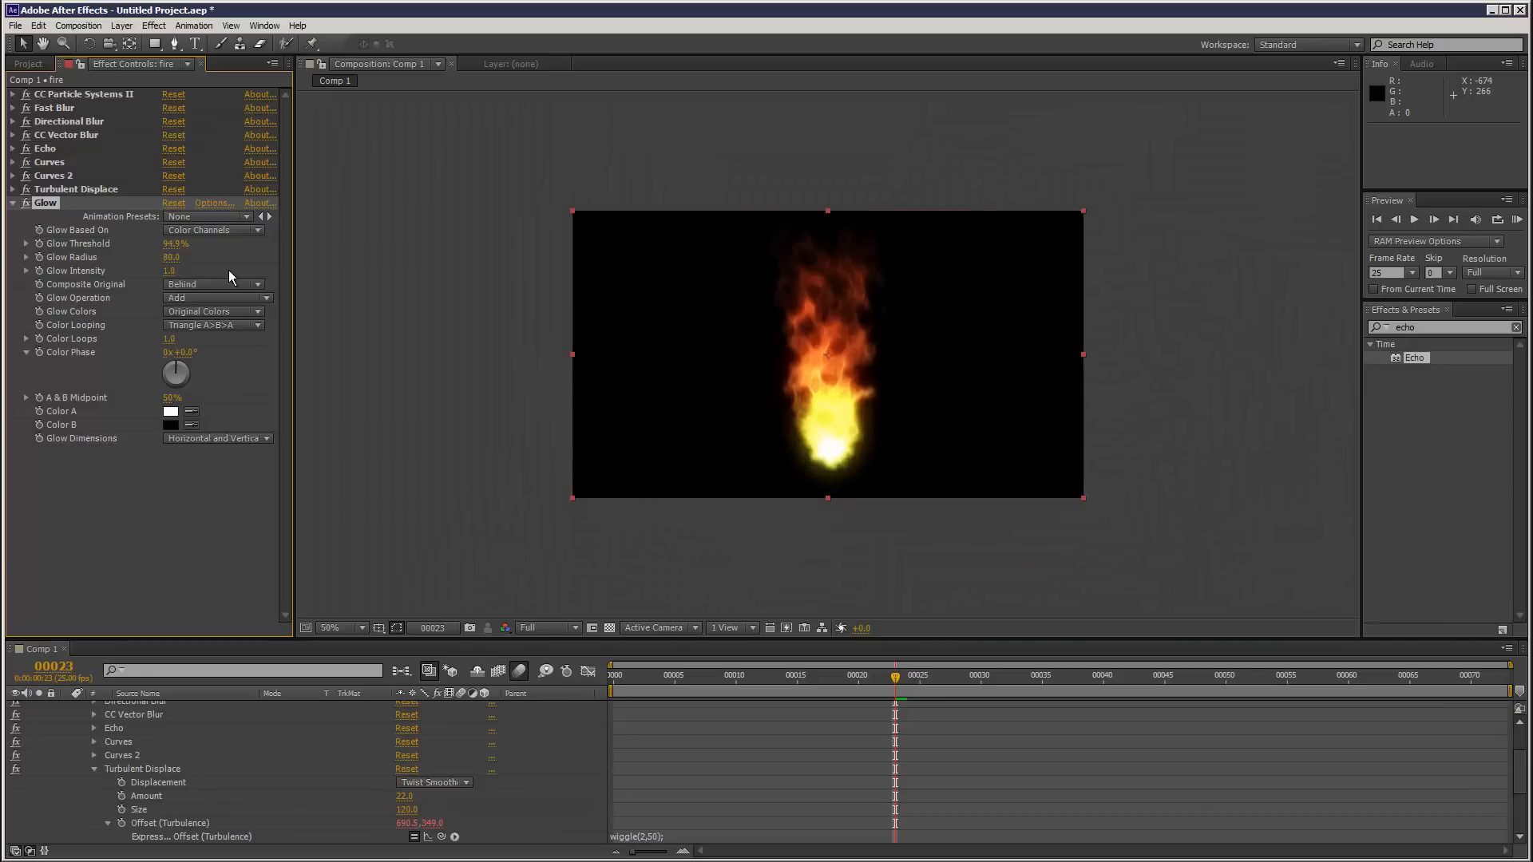
left_click(169, 271)
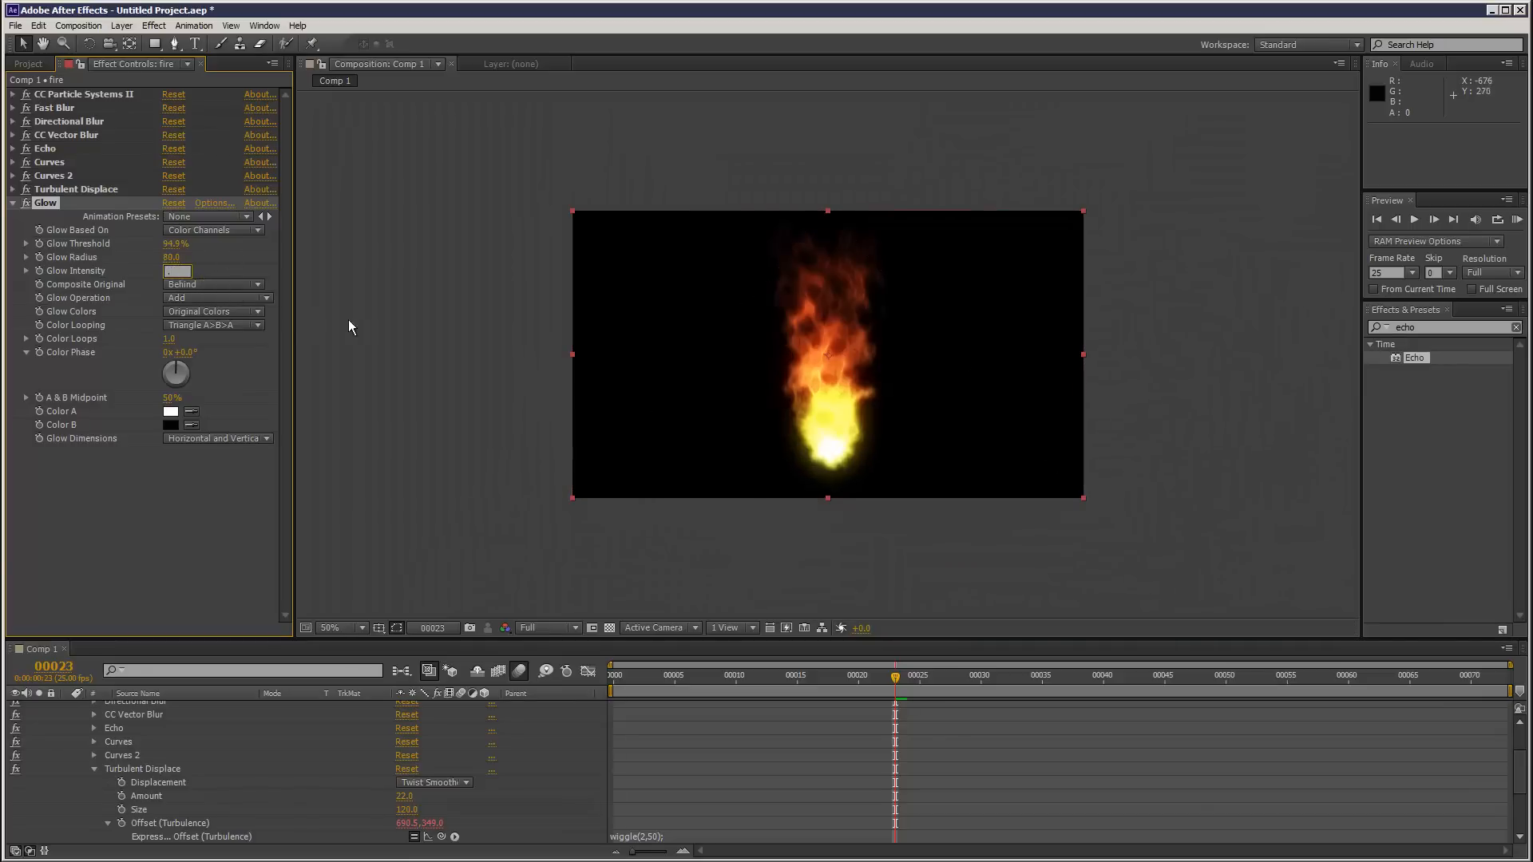